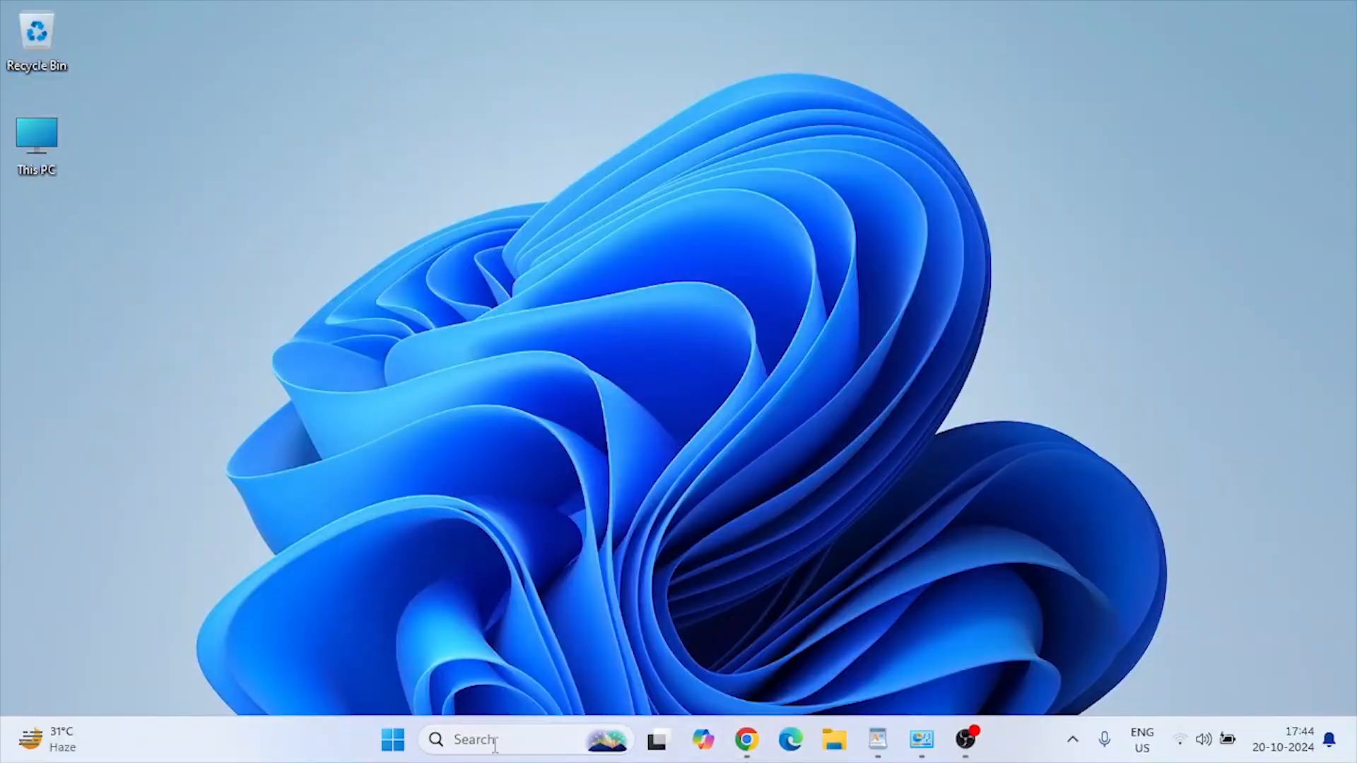
Step: Search 'rege' in the taskbar and launch Registry Editor from Best match
{"action": "type", "text": "rege"}
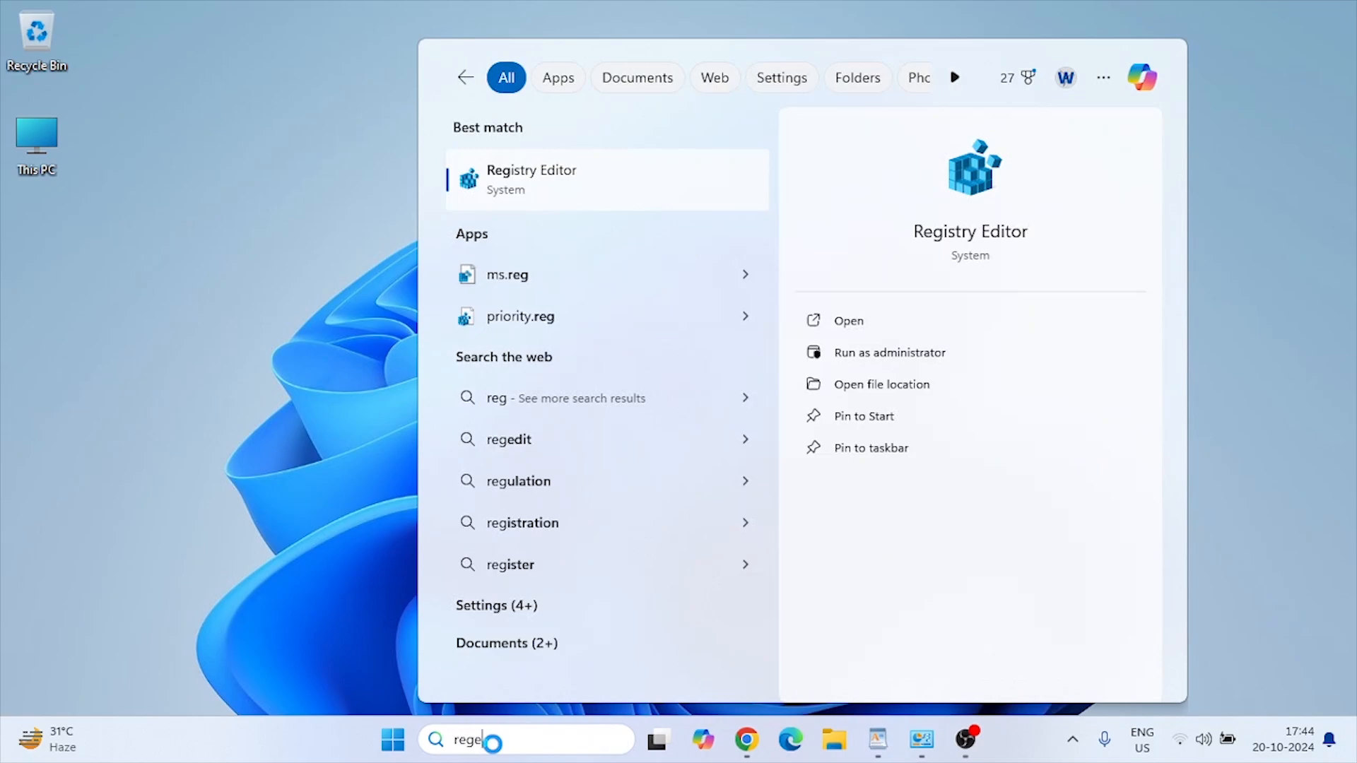
{"action": "left_click", "coordinate": [532, 179]}
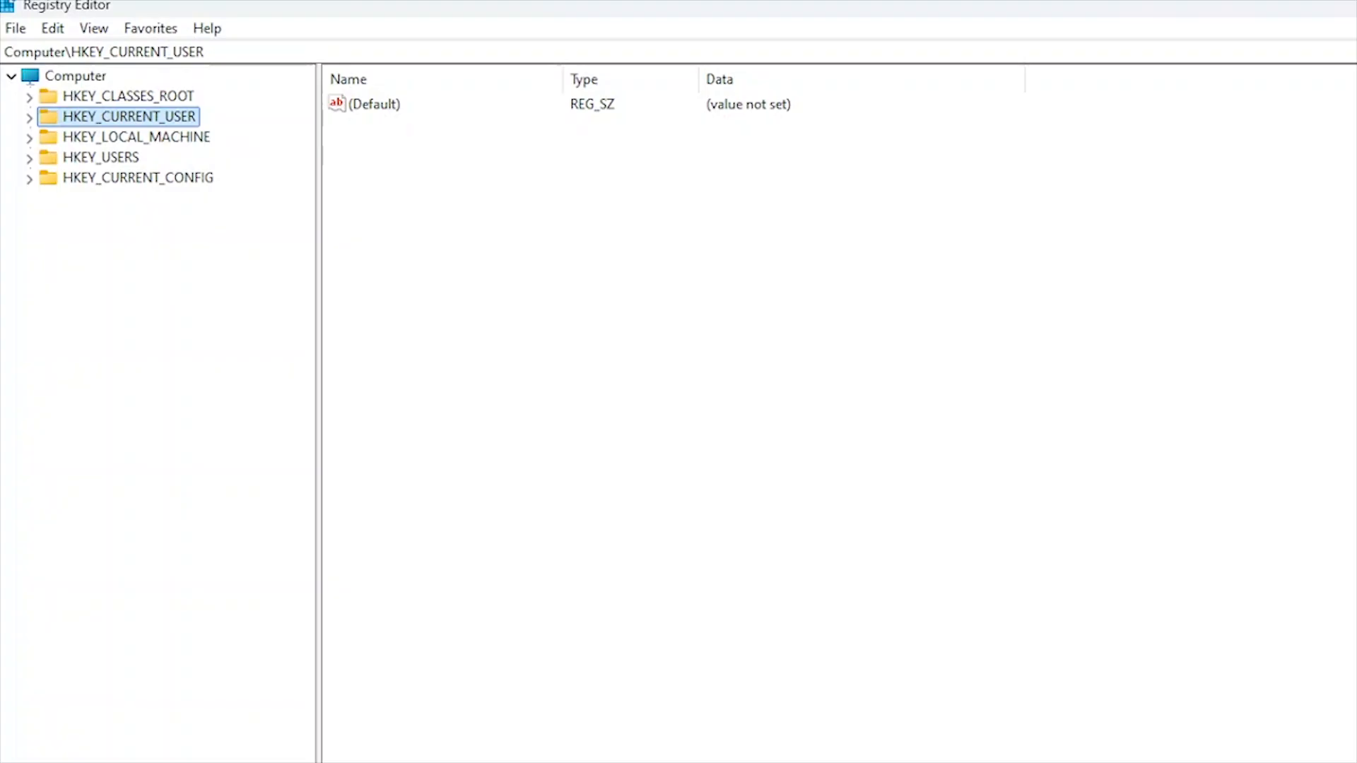
{"action": "mouse_move", "coordinate": [6, 244]}
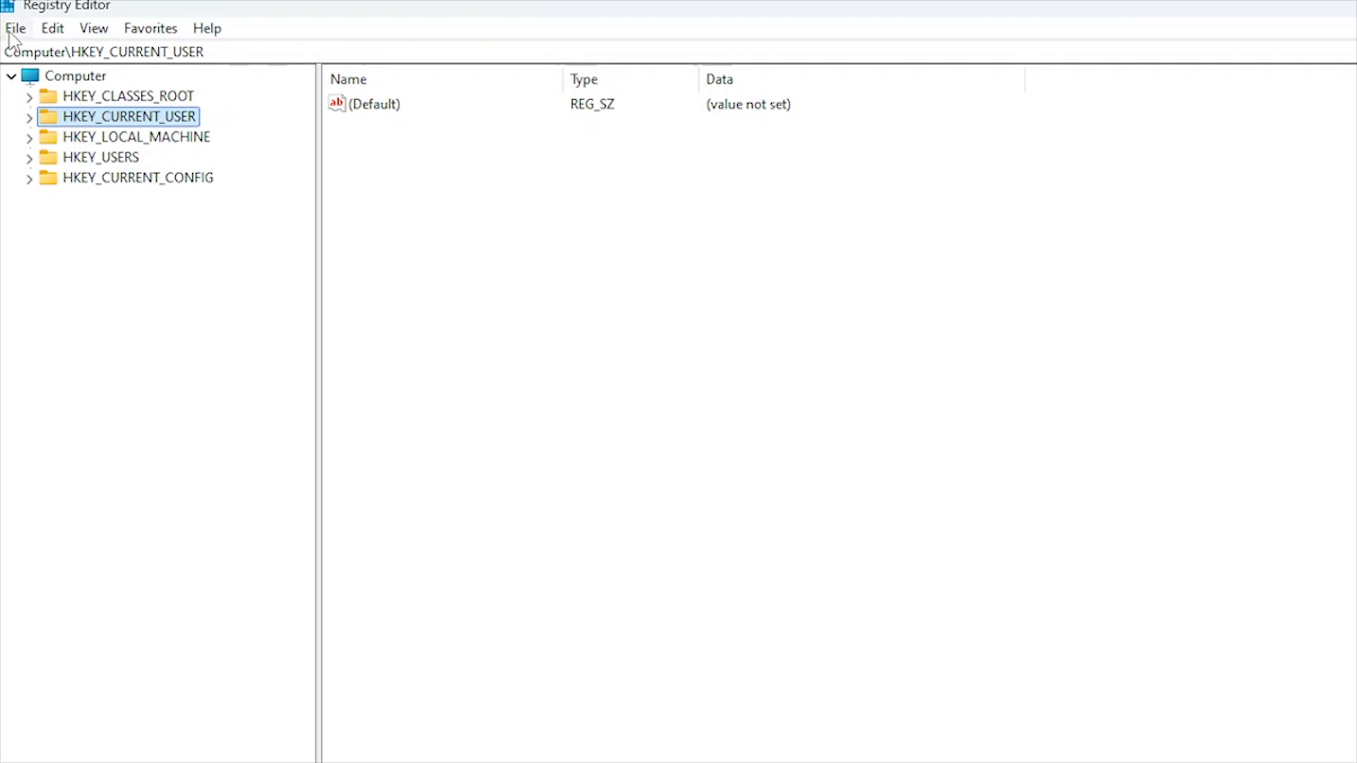
Step: Export the HKEY_CURRENT_USER branch to the Desktop as 'registrybackup'
{"action": "left_click", "coordinate": [15, 29]}
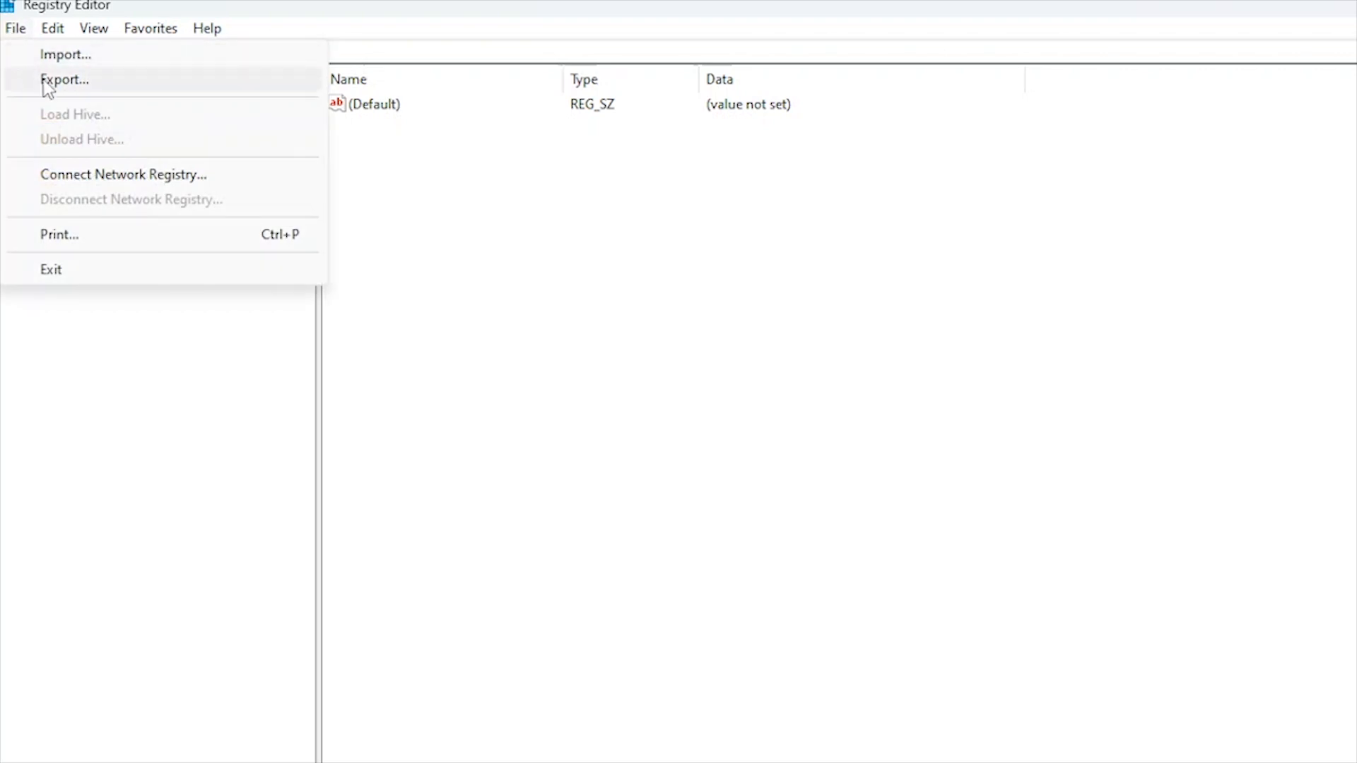
{"action": "left_click", "coordinate": [64, 80]}
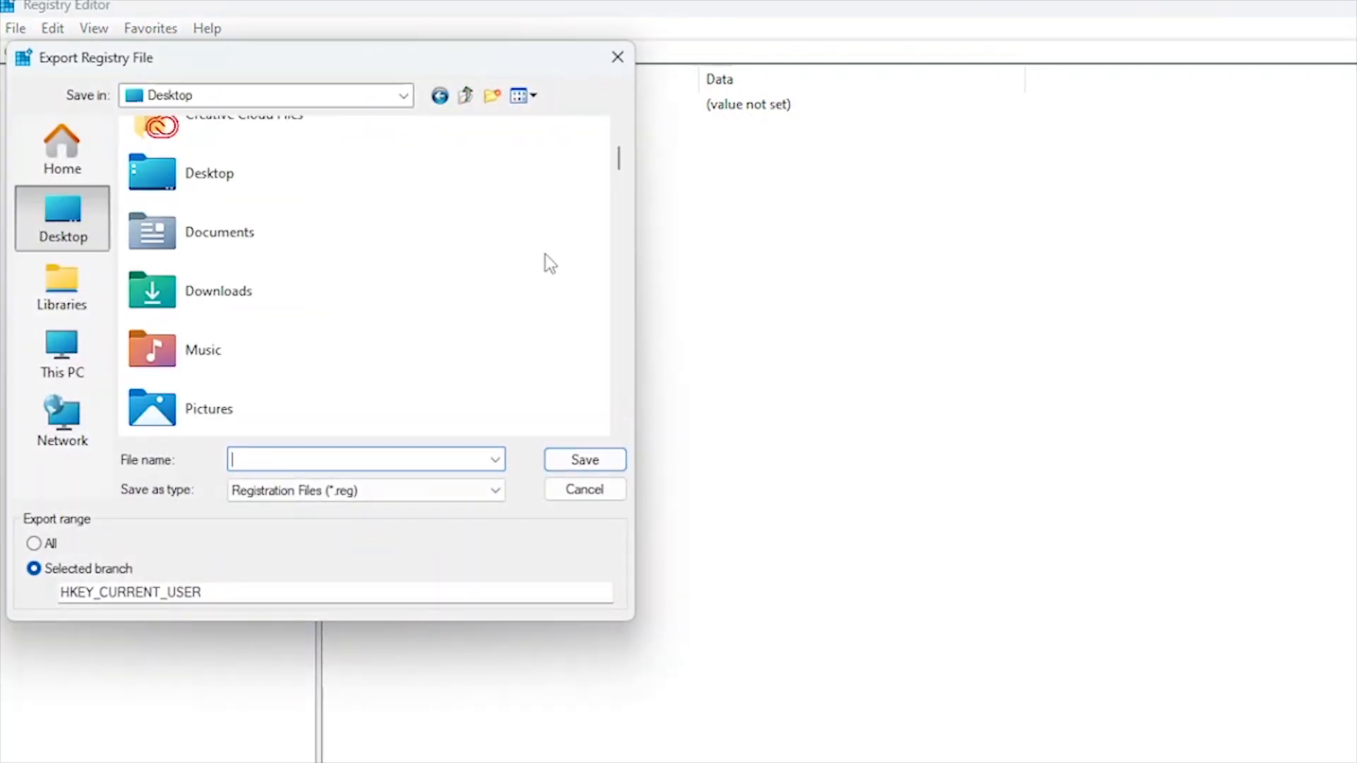
{"action": "mouse_move", "coordinate": [856, 291]}
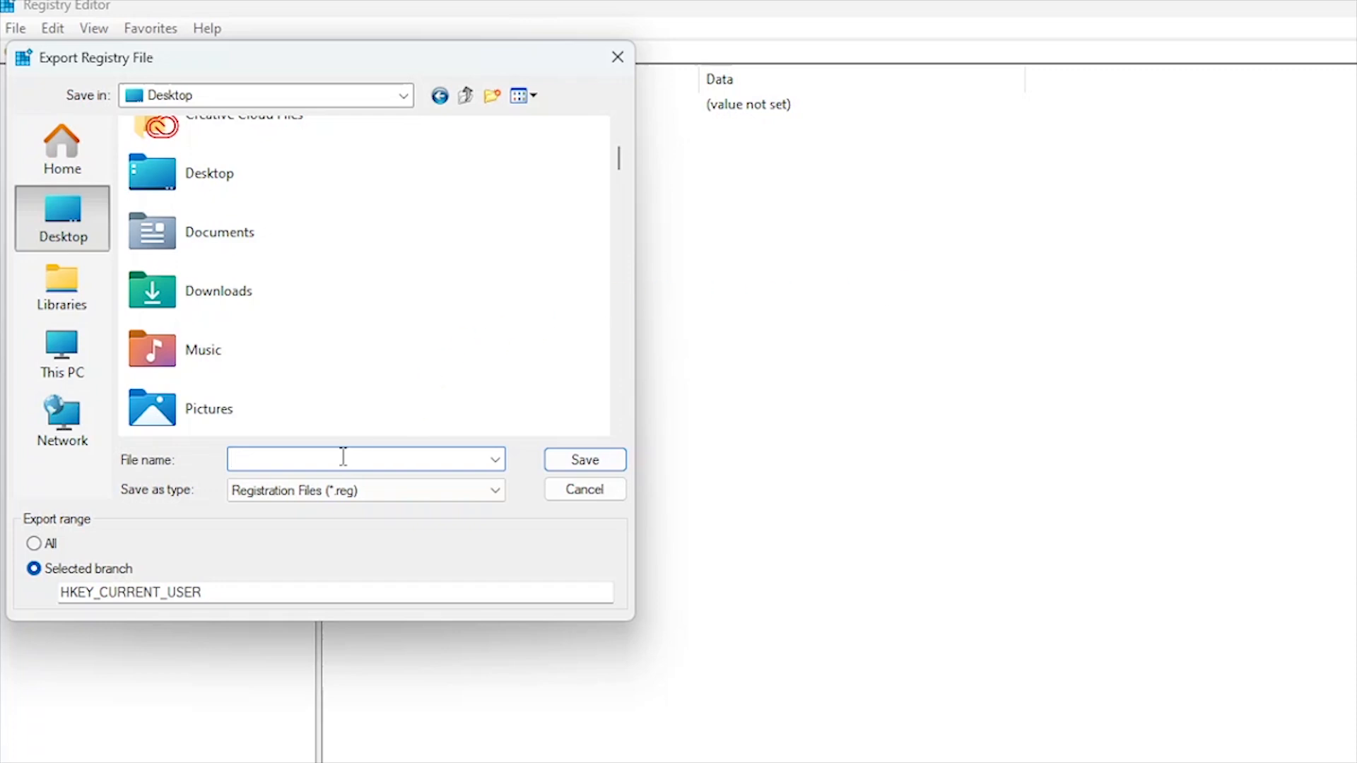
{"action": "type", "text": "registrybackup"}
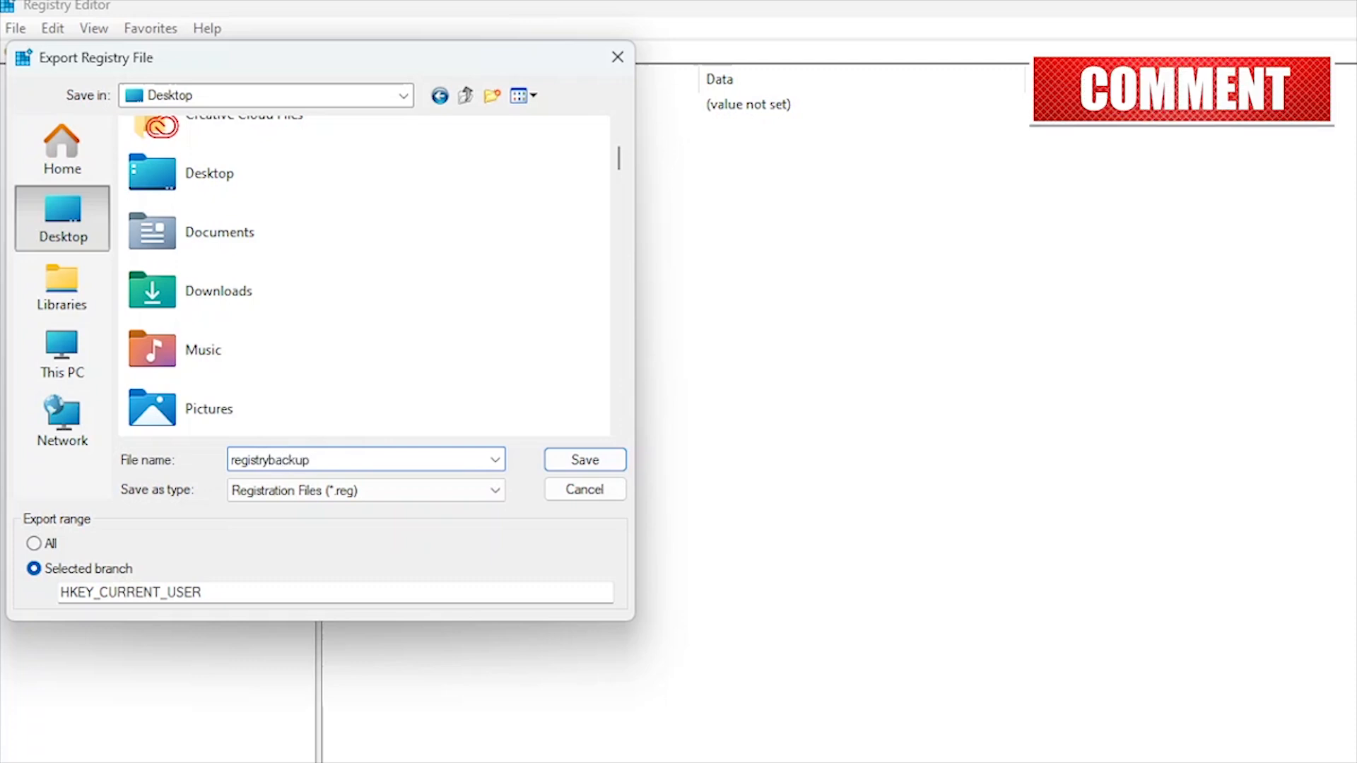
{"action": "left_click", "coordinate": [584, 459]}
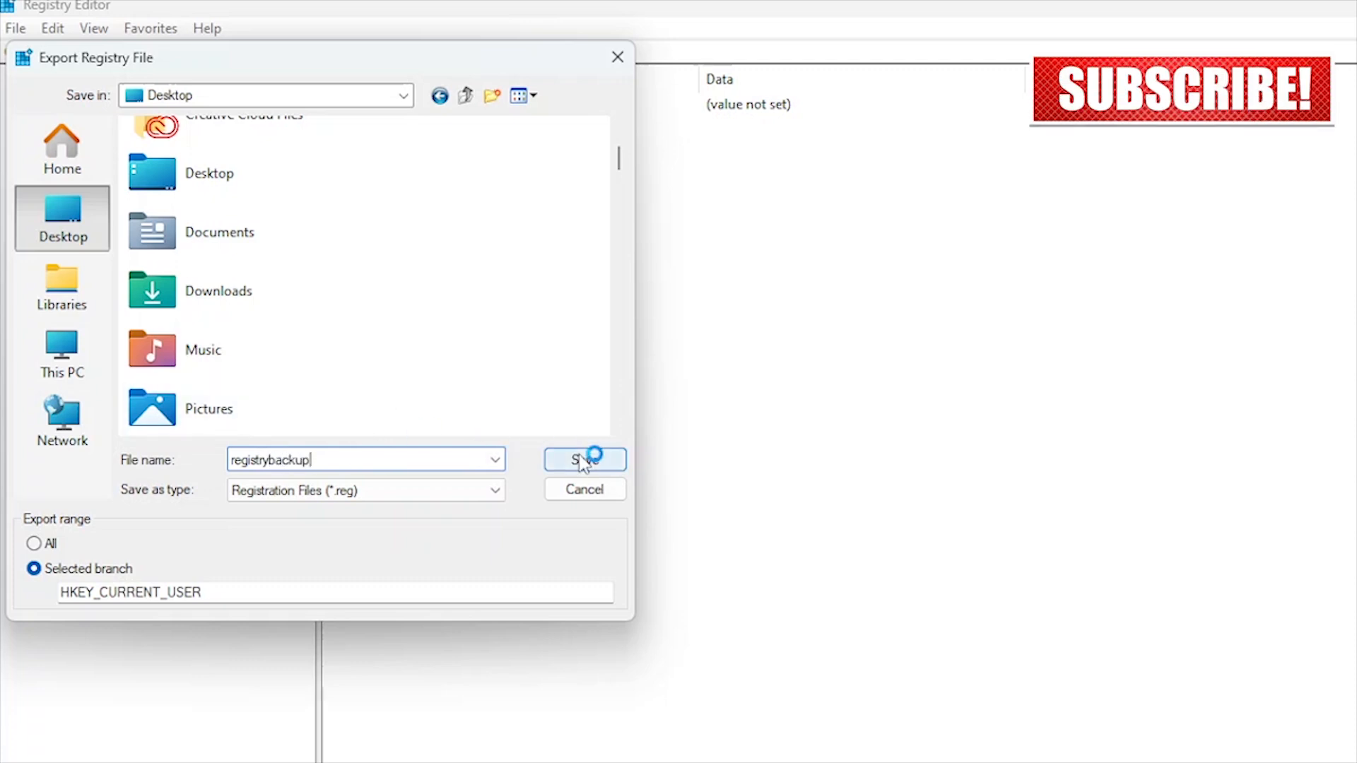
{"action": "left_click", "coordinate": [584, 459]}
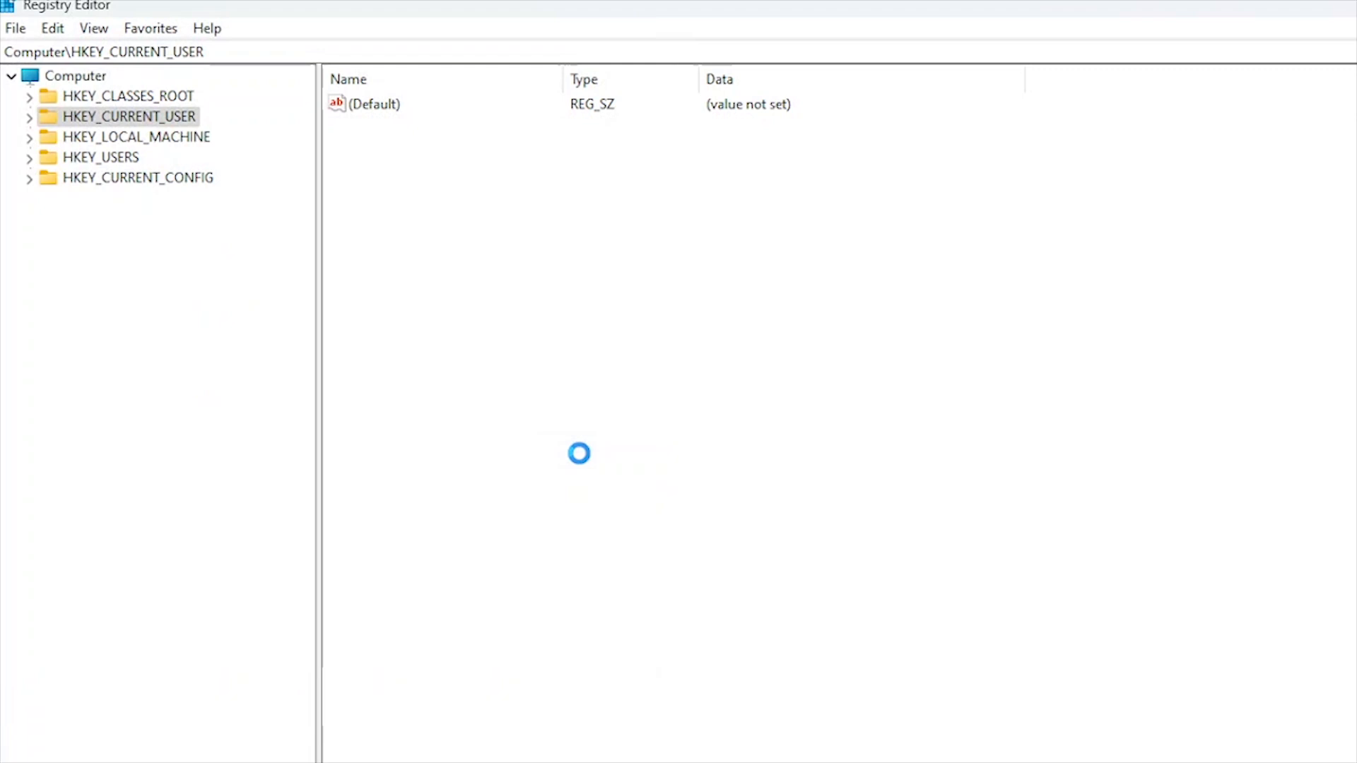
{"action": "left_click", "coordinate": [434, 283]}
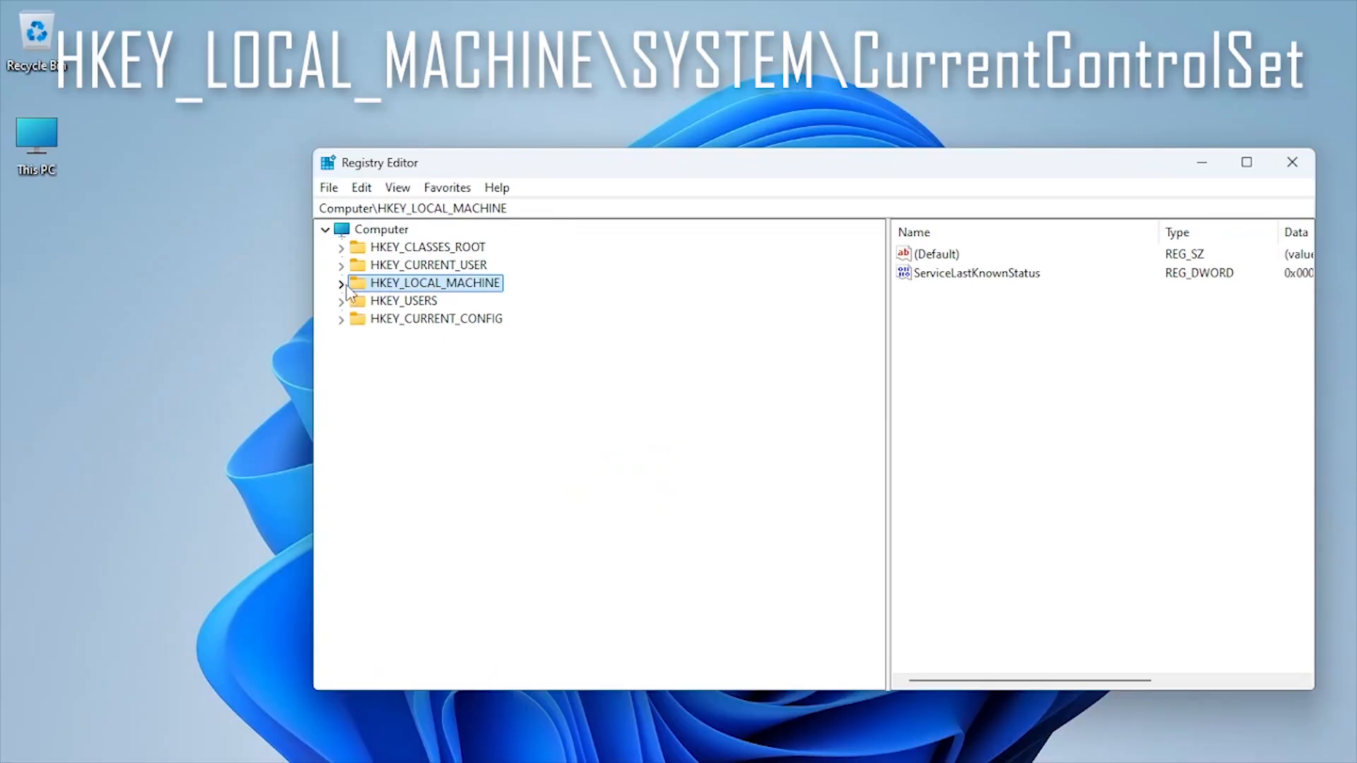
{"action": "left_click", "coordinate": [341, 284]}
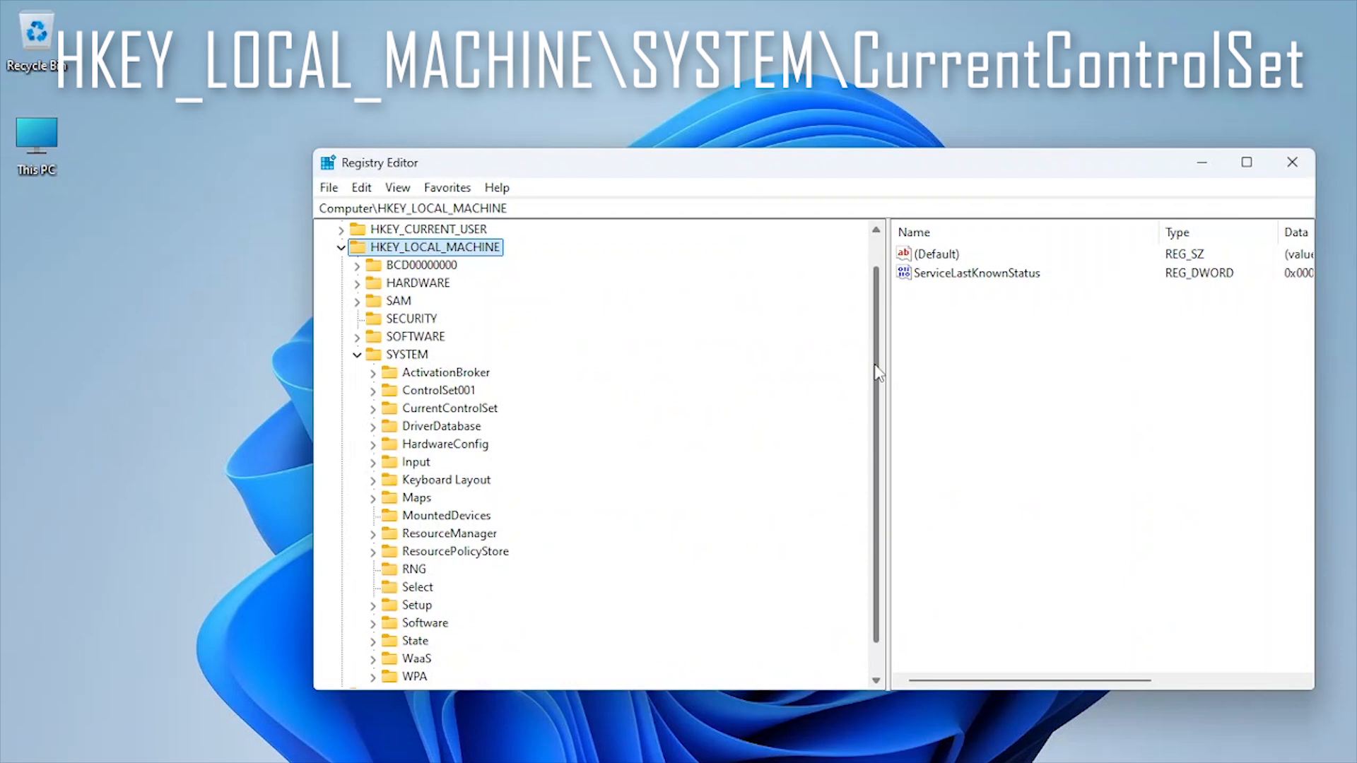
{"action": "scroll", "scroll_direction": "down", "scroll_amount": 3}
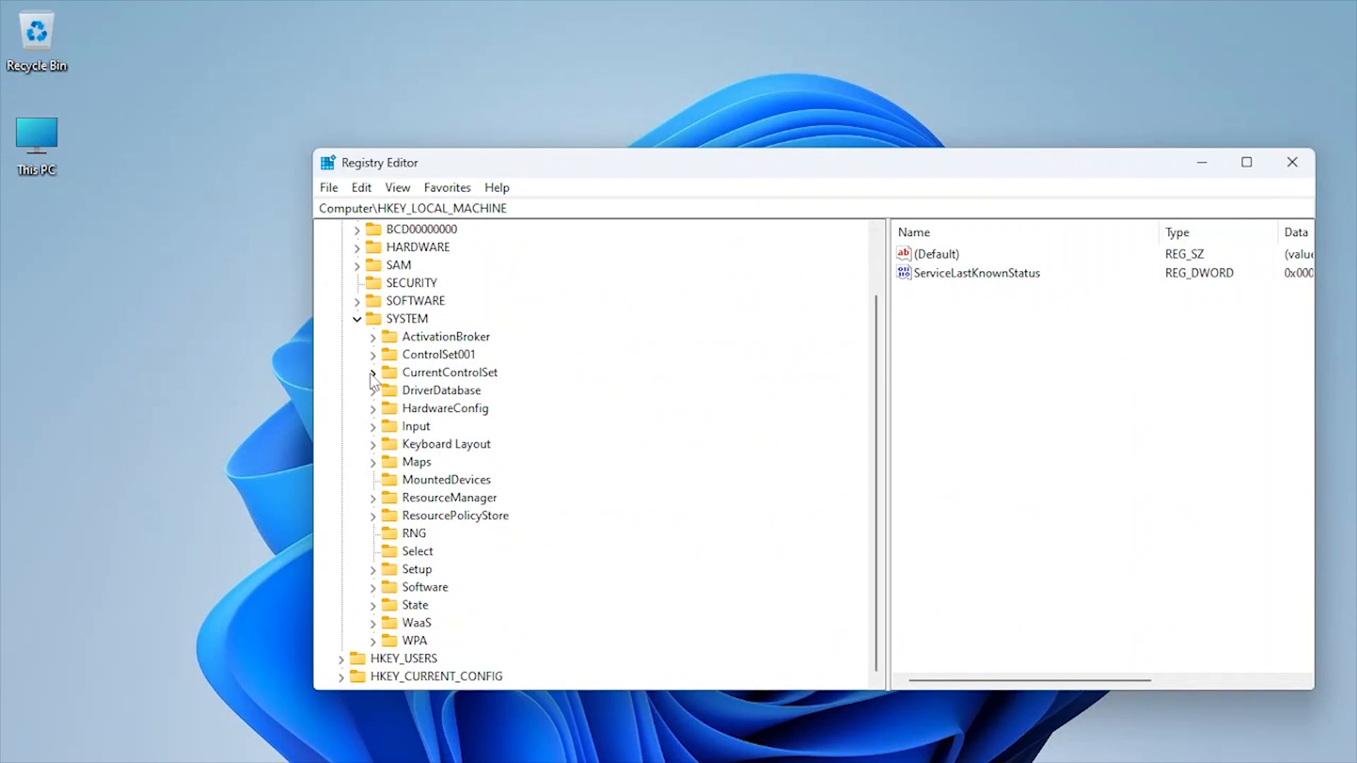
{"action": "left_click", "coordinate": [373, 373]}
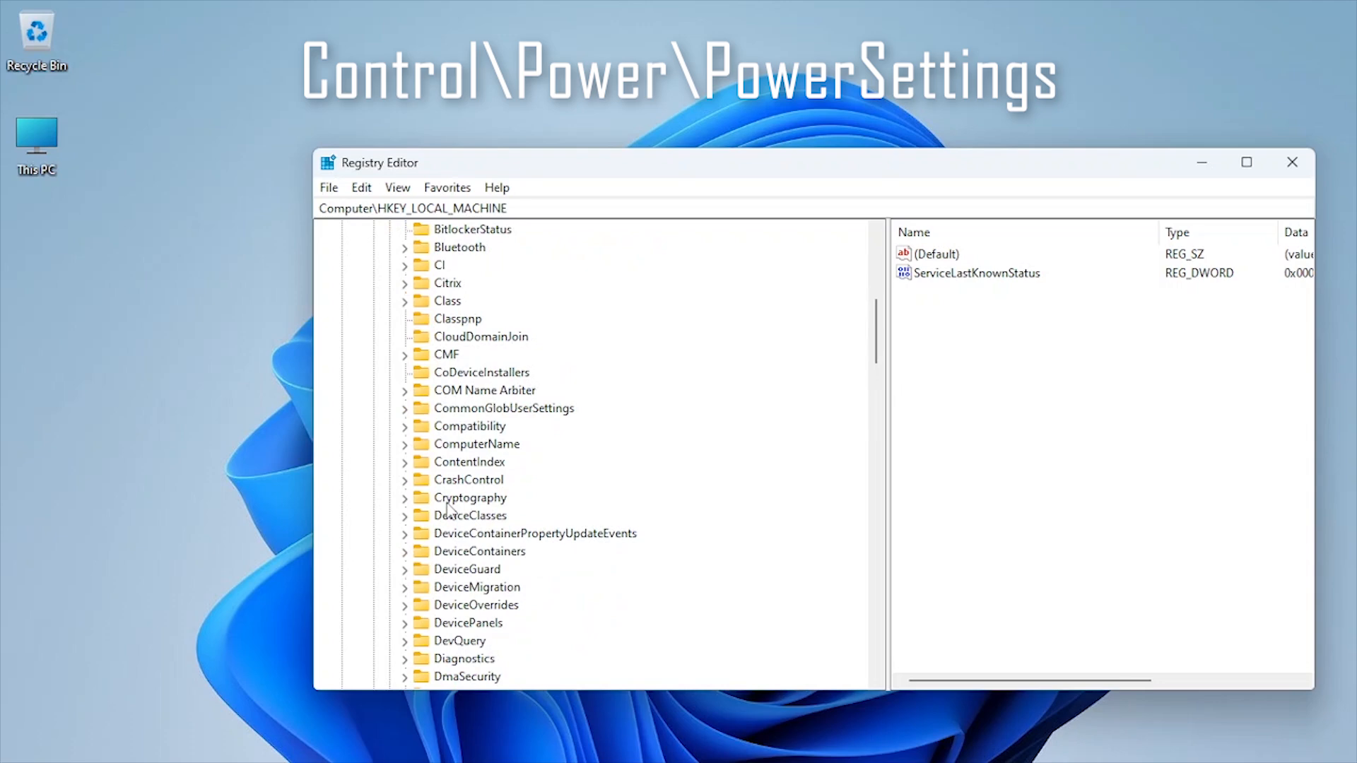
{"action": "scroll", "scroll_direction": "down", "scroll_amount": 3}
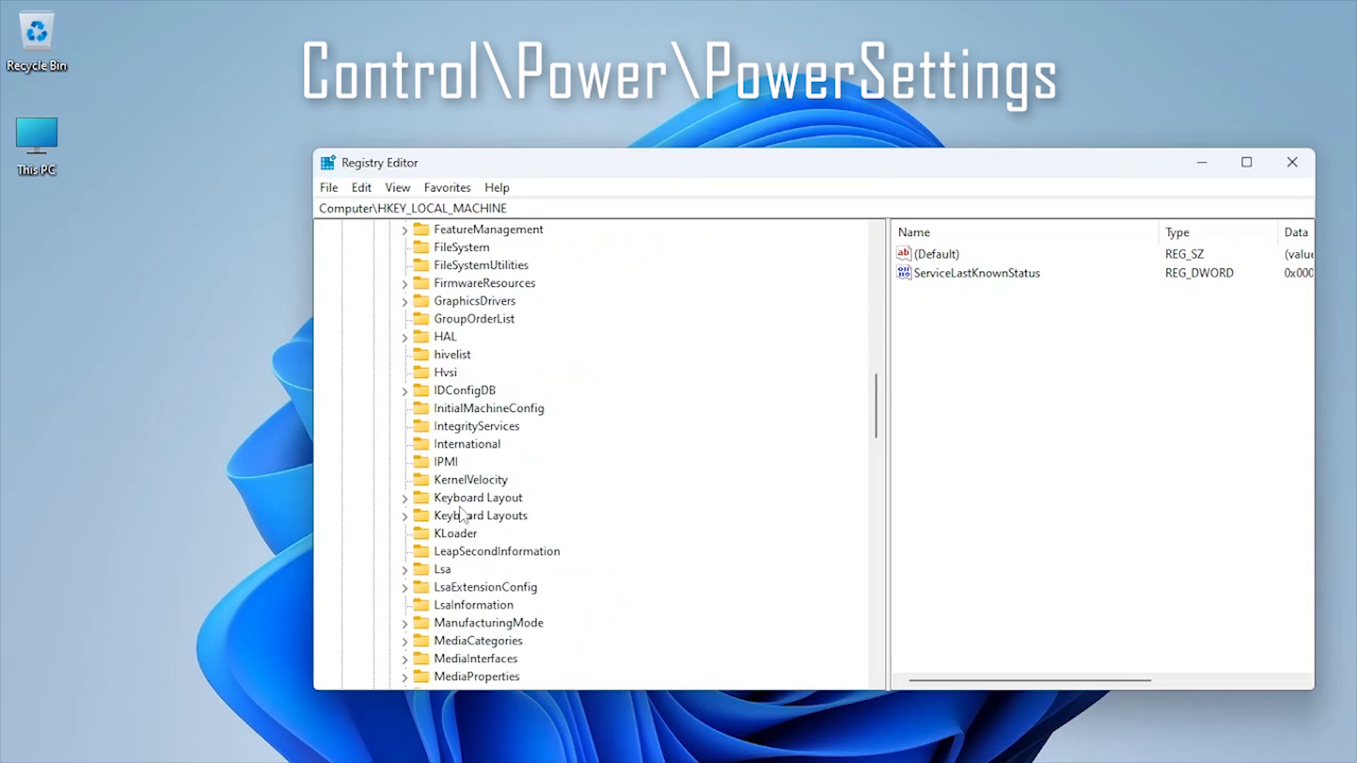
{"action": "scroll", "scroll_direction": "down", "scroll_amount": 3}
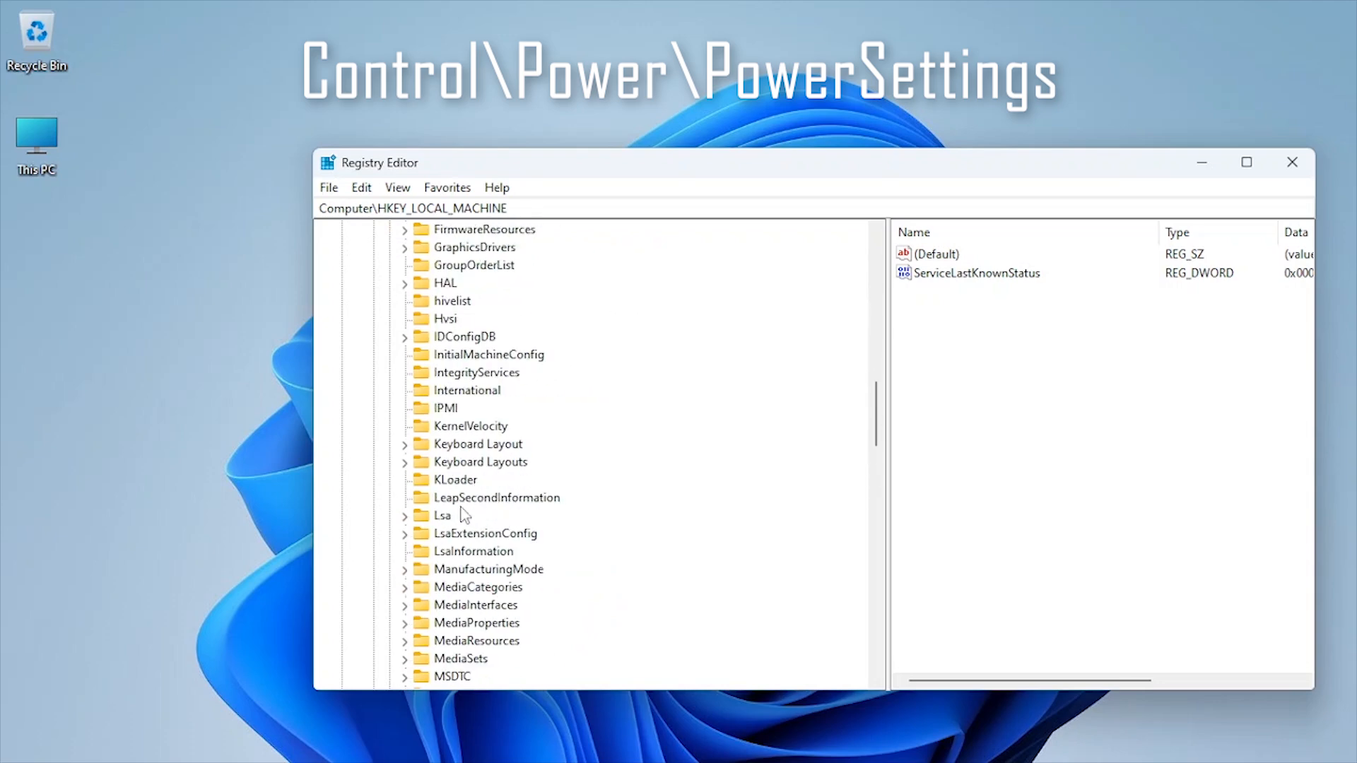
{"action": "scroll", "scroll_direction": "down", "scroll_amount": 3}
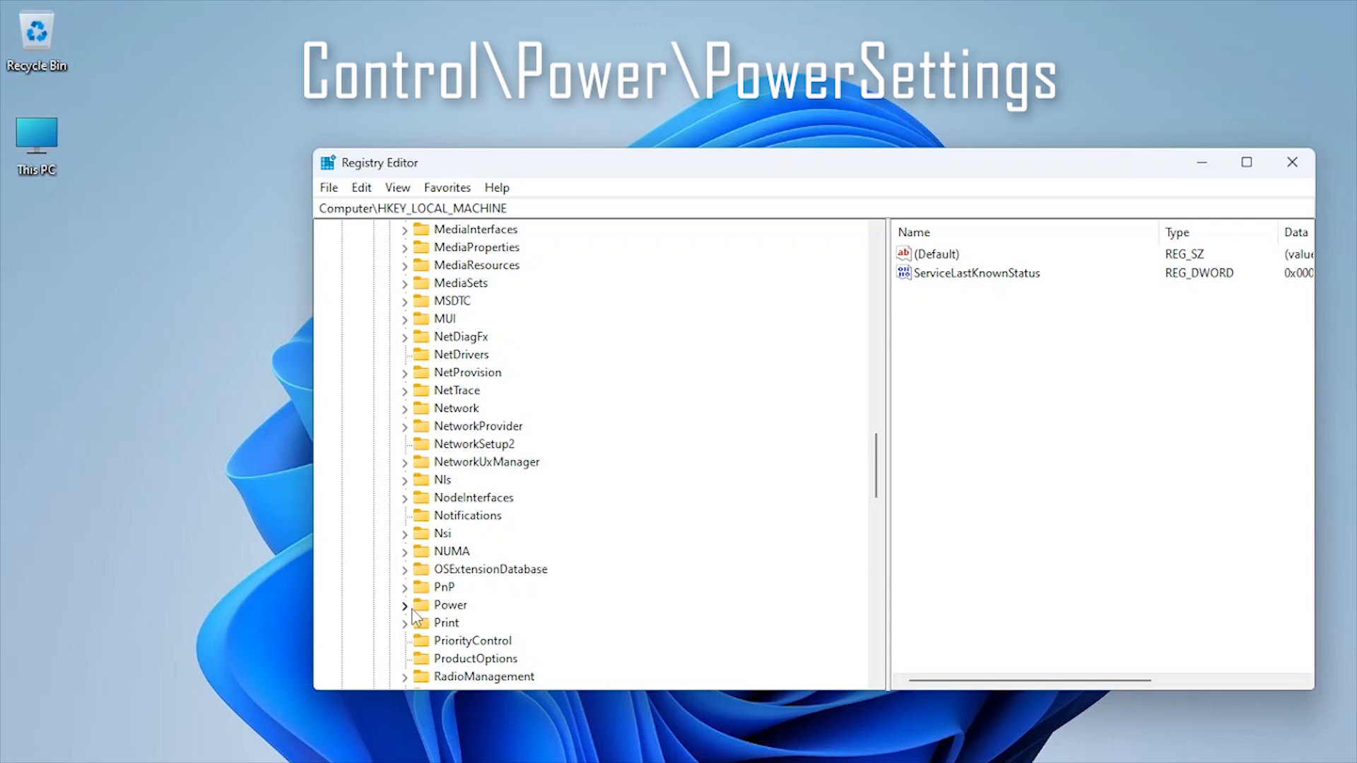
{"action": "left_click", "coordinate": [405, 605]}
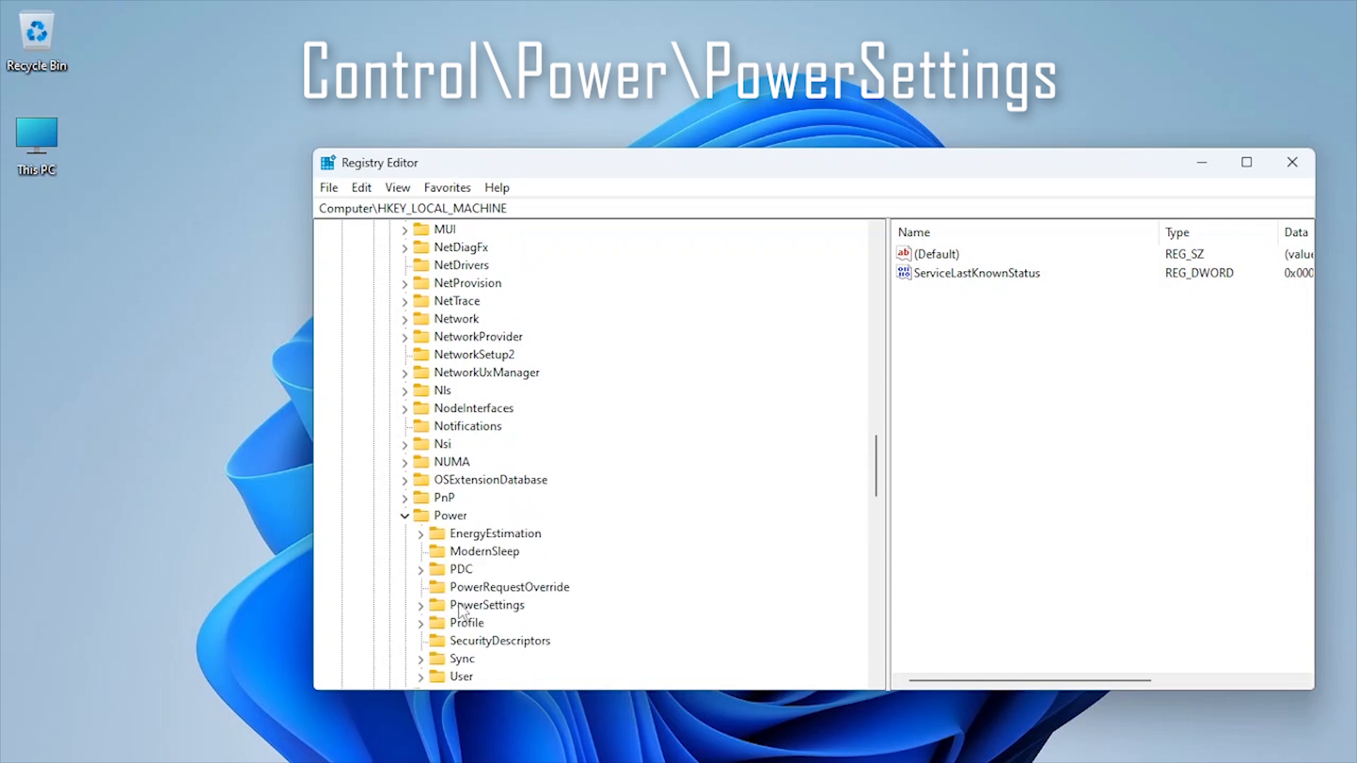
{"action": "left_click", "coordinate": [488, 605]}
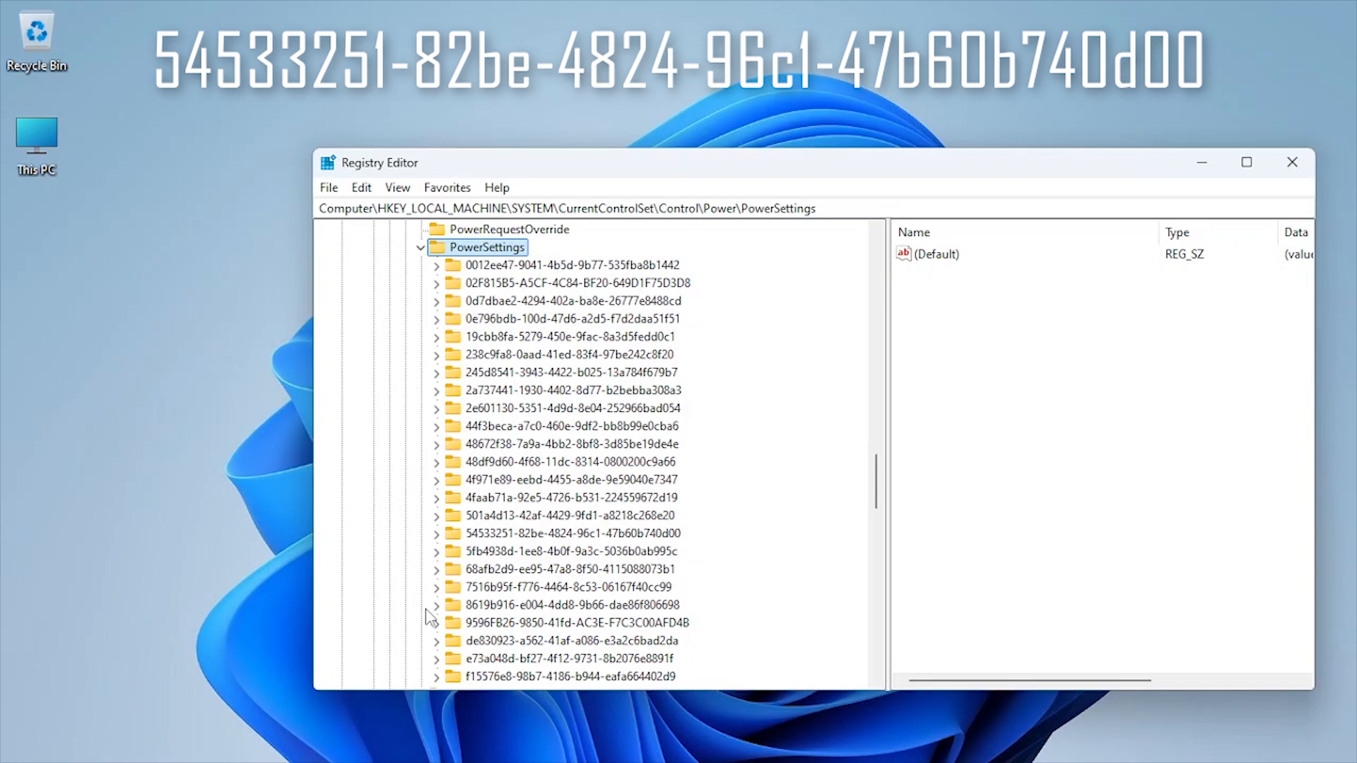
{"action": "left_click", "coordinate": [573, 534]}
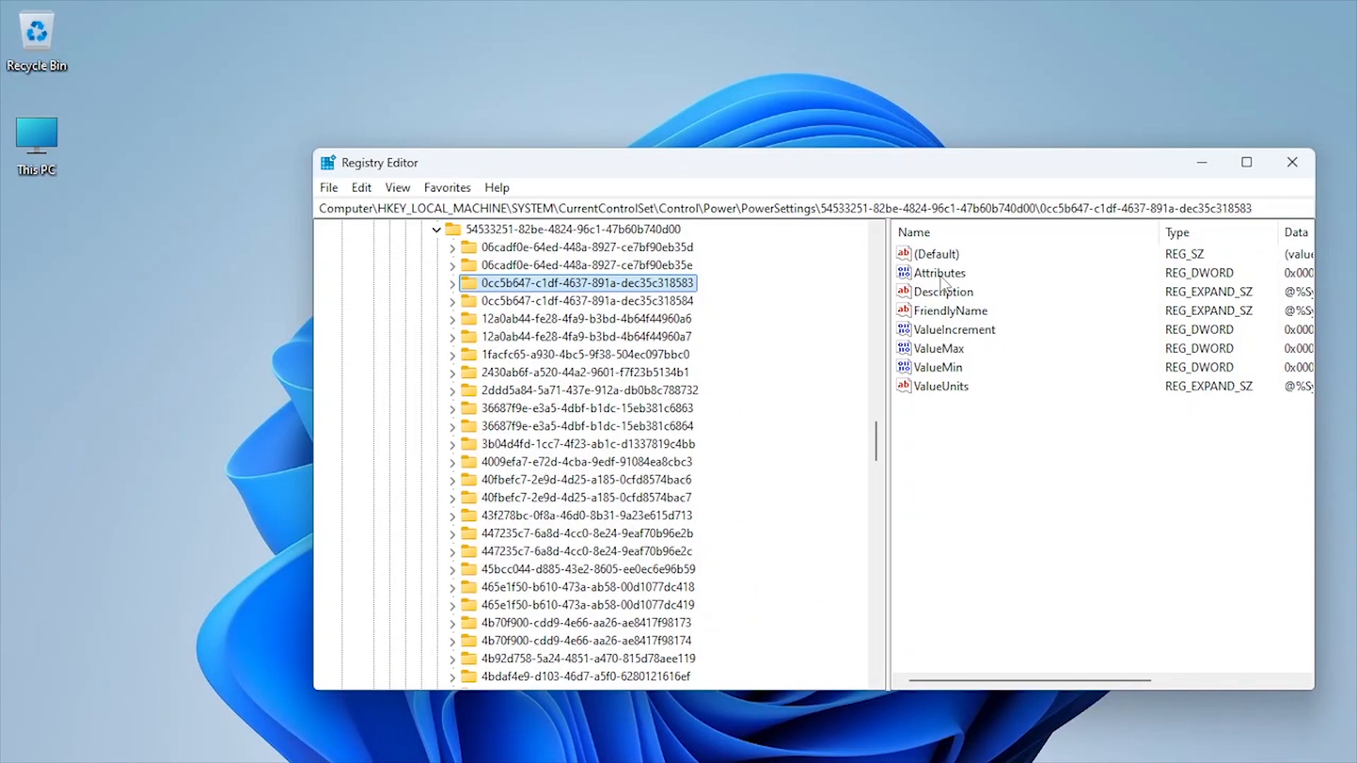
Step: Change the Attributes value data to 0, then close Registry Editor
{"action": "double_click", "coordinate": [940, 272]}
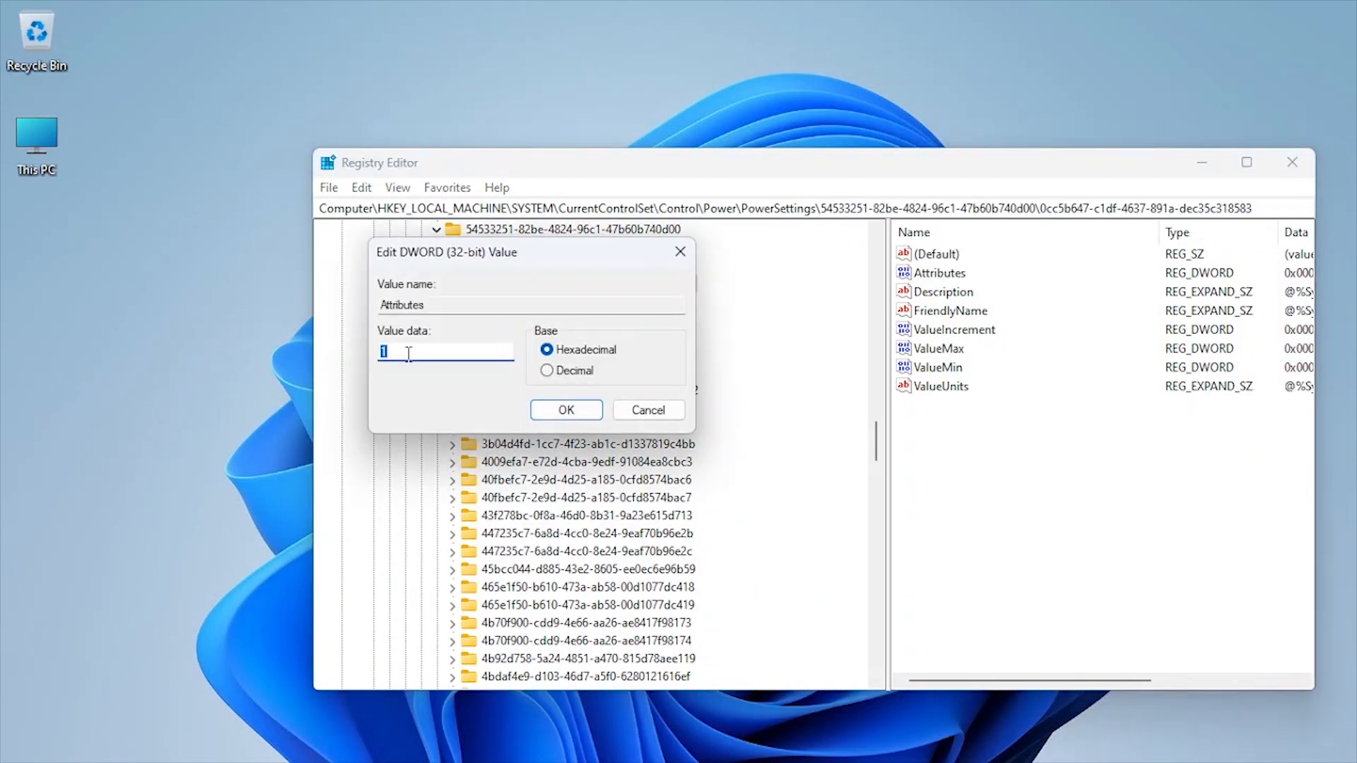
{"action": "type", "text": "0"}
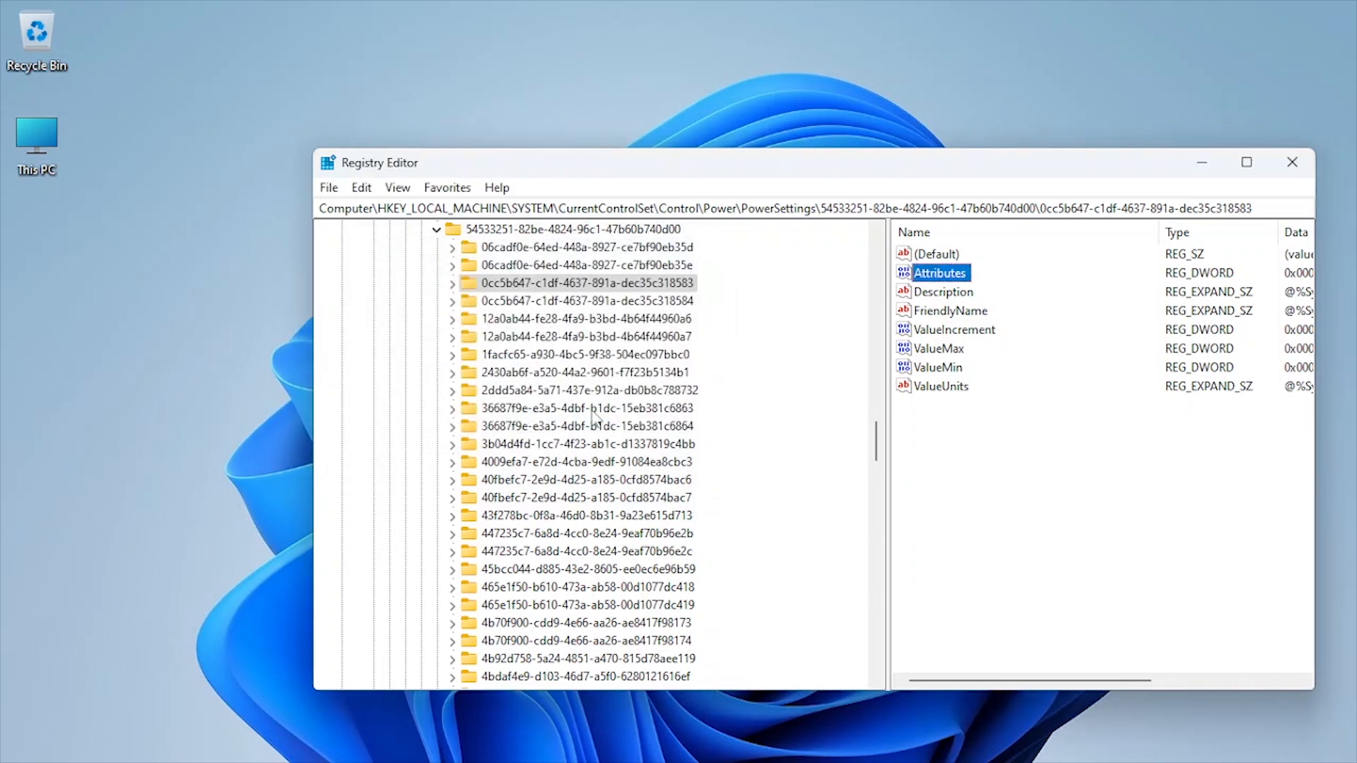
{"action": "left_click", "coordinate": [1292, 162]}
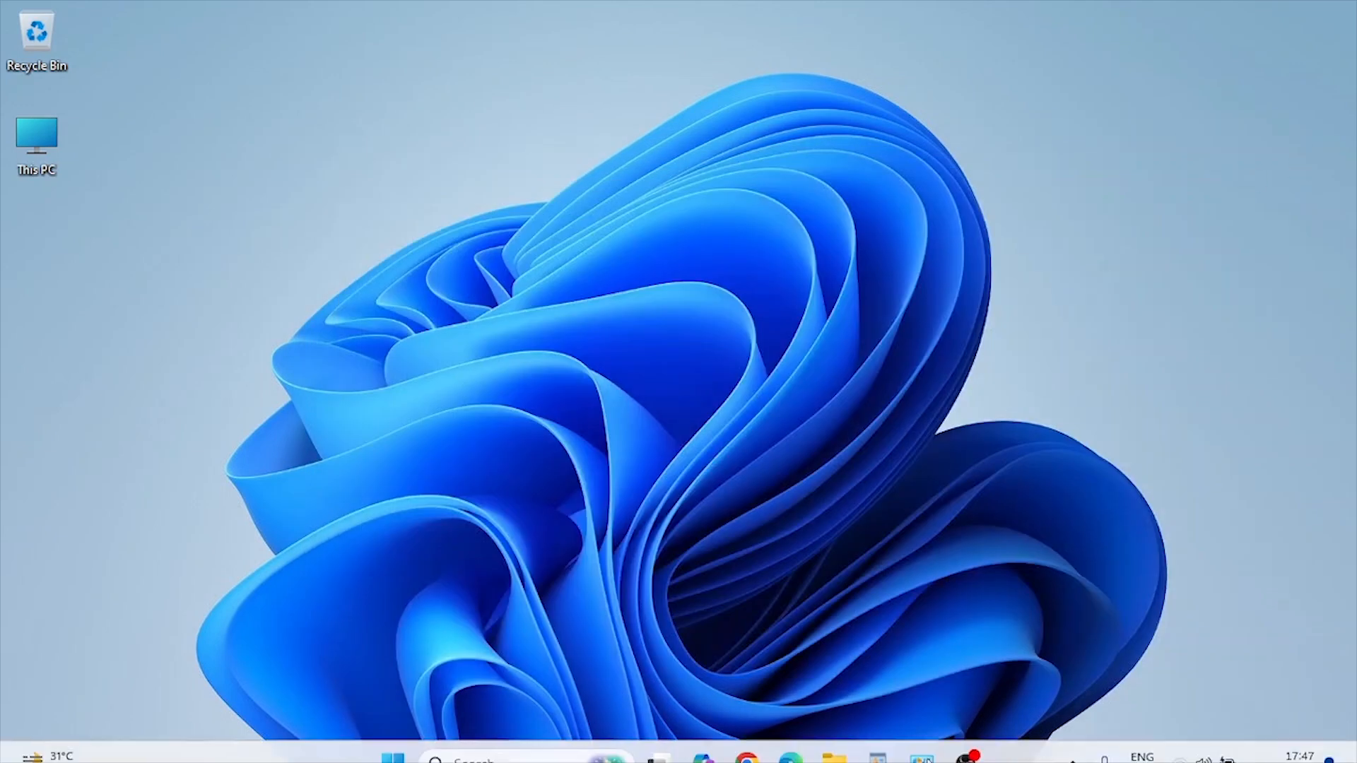
Step: Open Control Panel from search and edit the High performance plan's settings
{"action": "type", "text": "control Panel"}
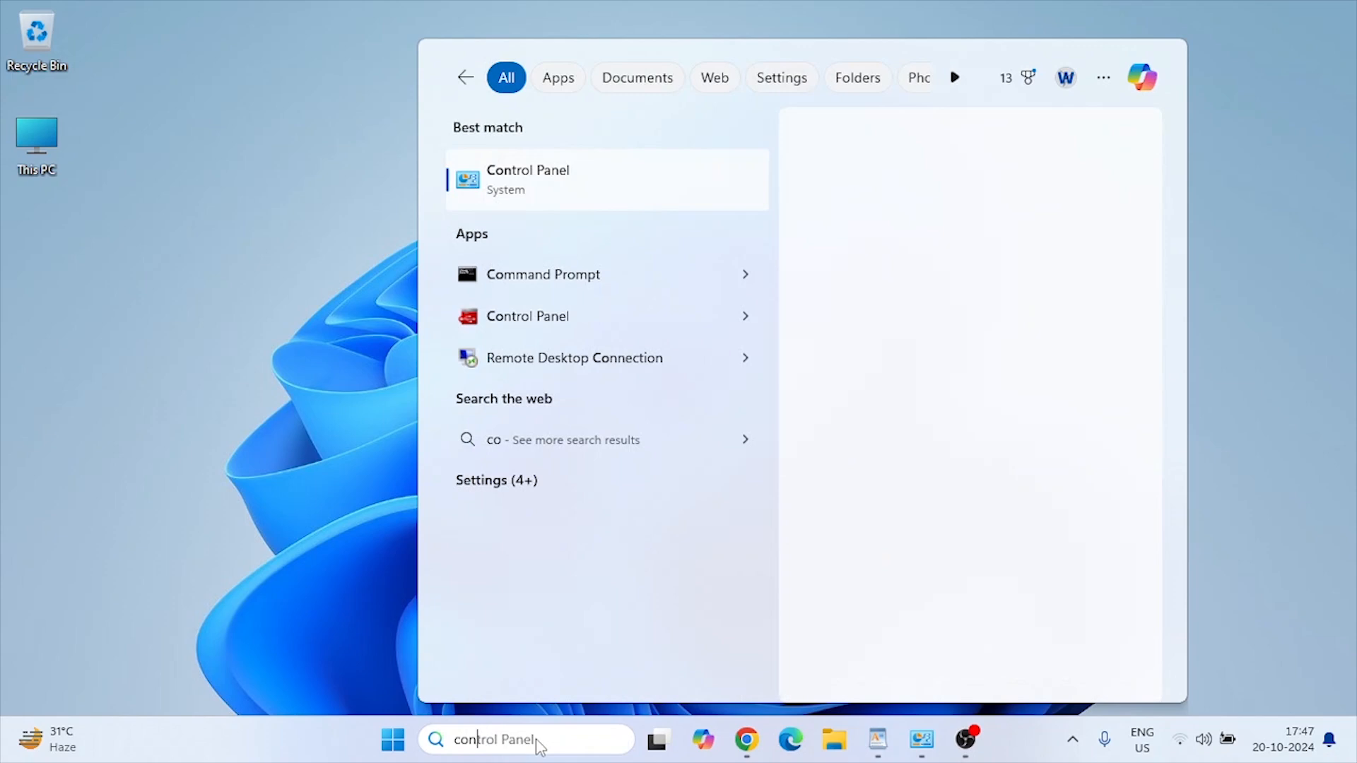
{"action": "left_click", "coordinate": [527, 179]}
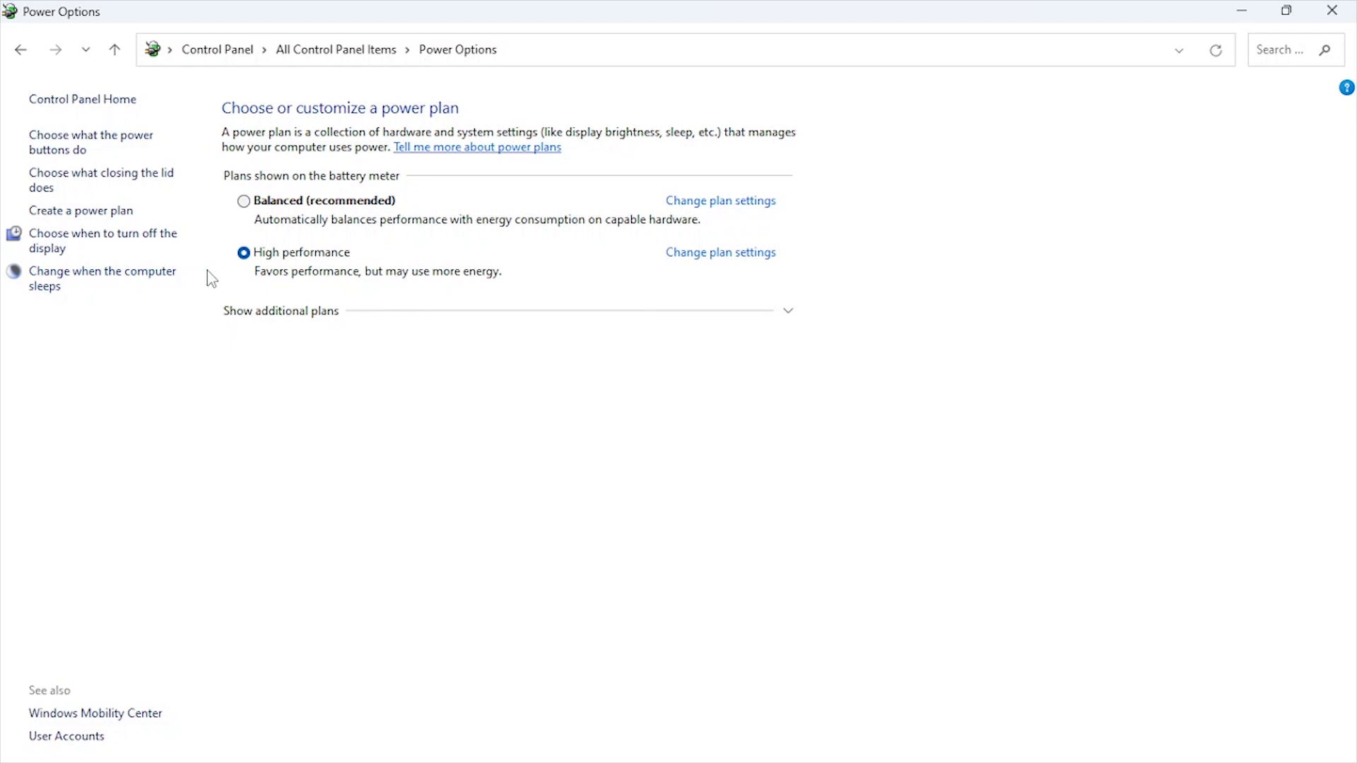
{"action": "left_click", "coordinate": [720, 252]}
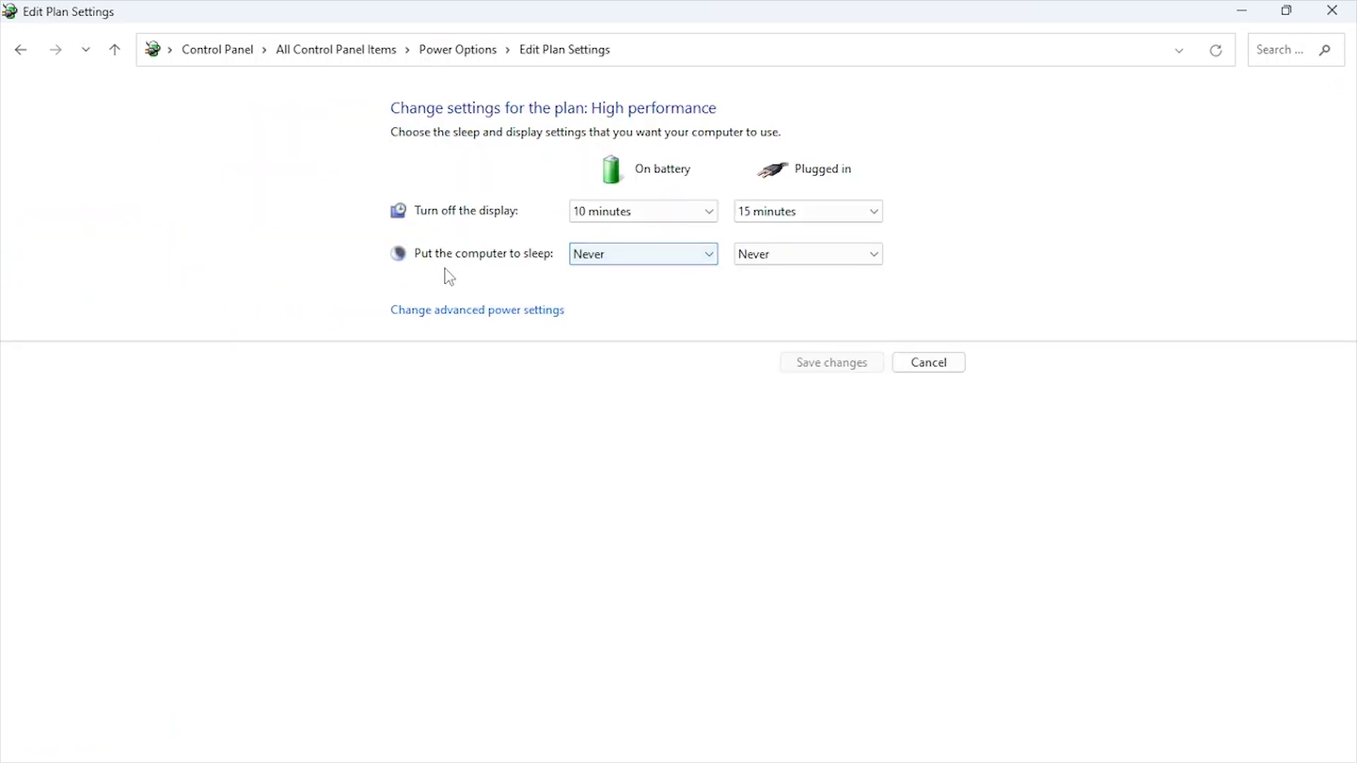
Step: Open advanced power settings and keep core parking min cores at 100%
{"action": "left_click", "coordinate": [477, 309]}
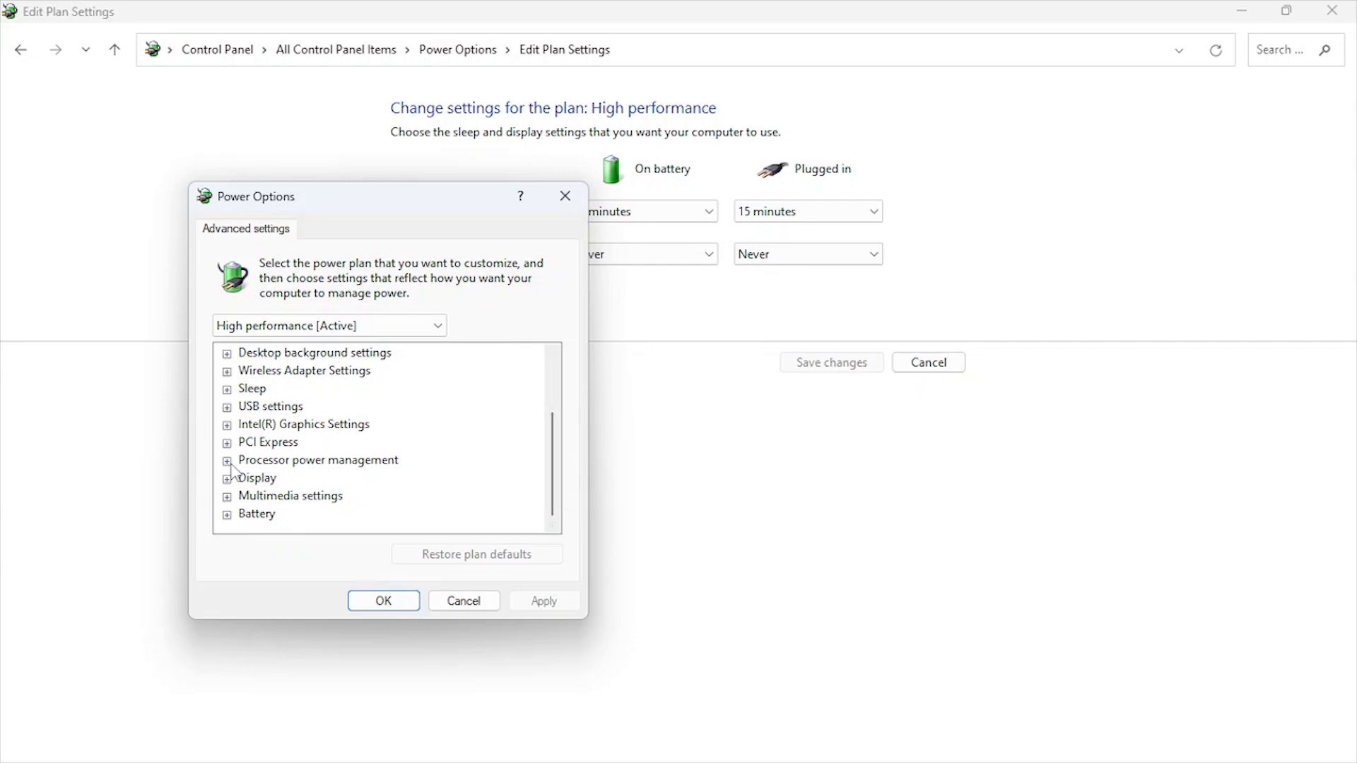
{"action": "left_click", "coordinate": [227, 460]}
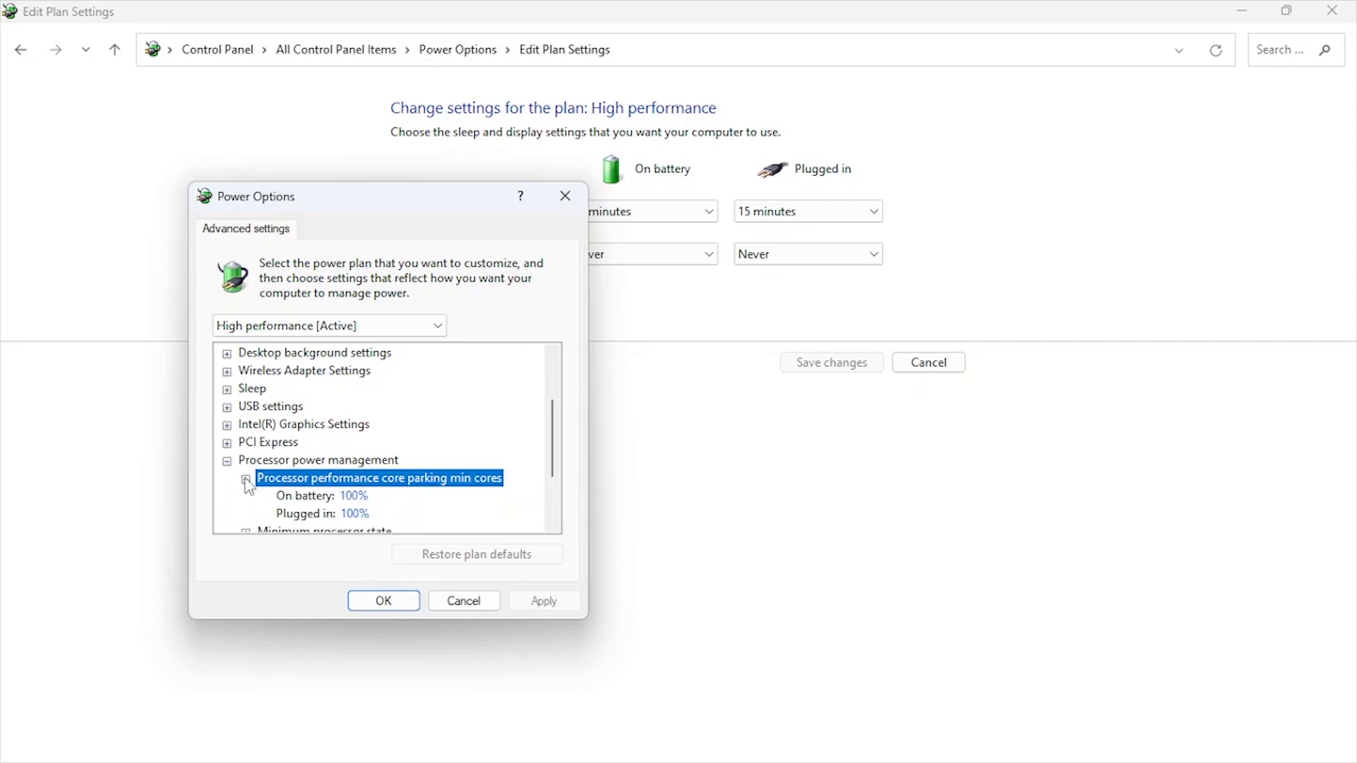
{"action": "mouse_move", "coordinate": [401, 490]}
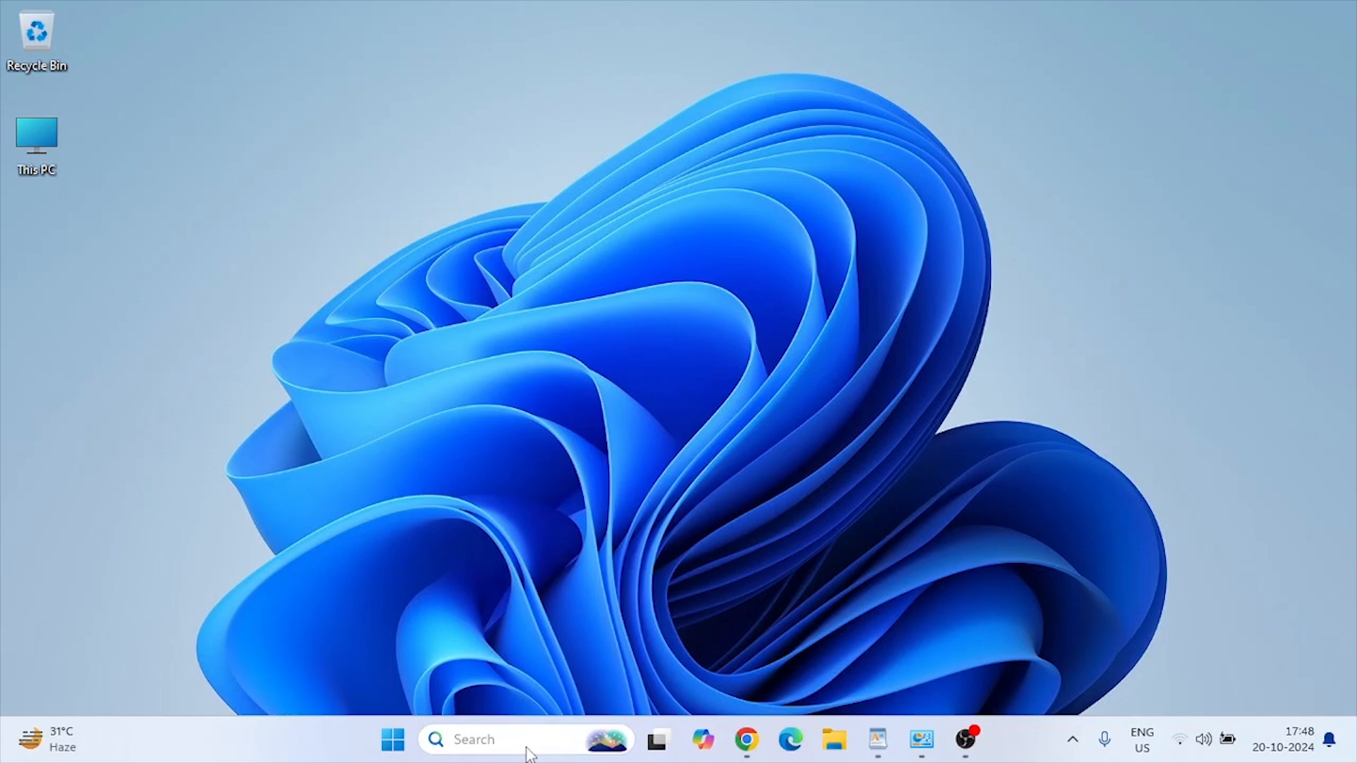
Step: Relaunch Registry Editor from search and expand HKEY_LOCAL_MACHINE > SYSTEM > CurrentControlSet
{"action": "type", "text": "registry Editor"}
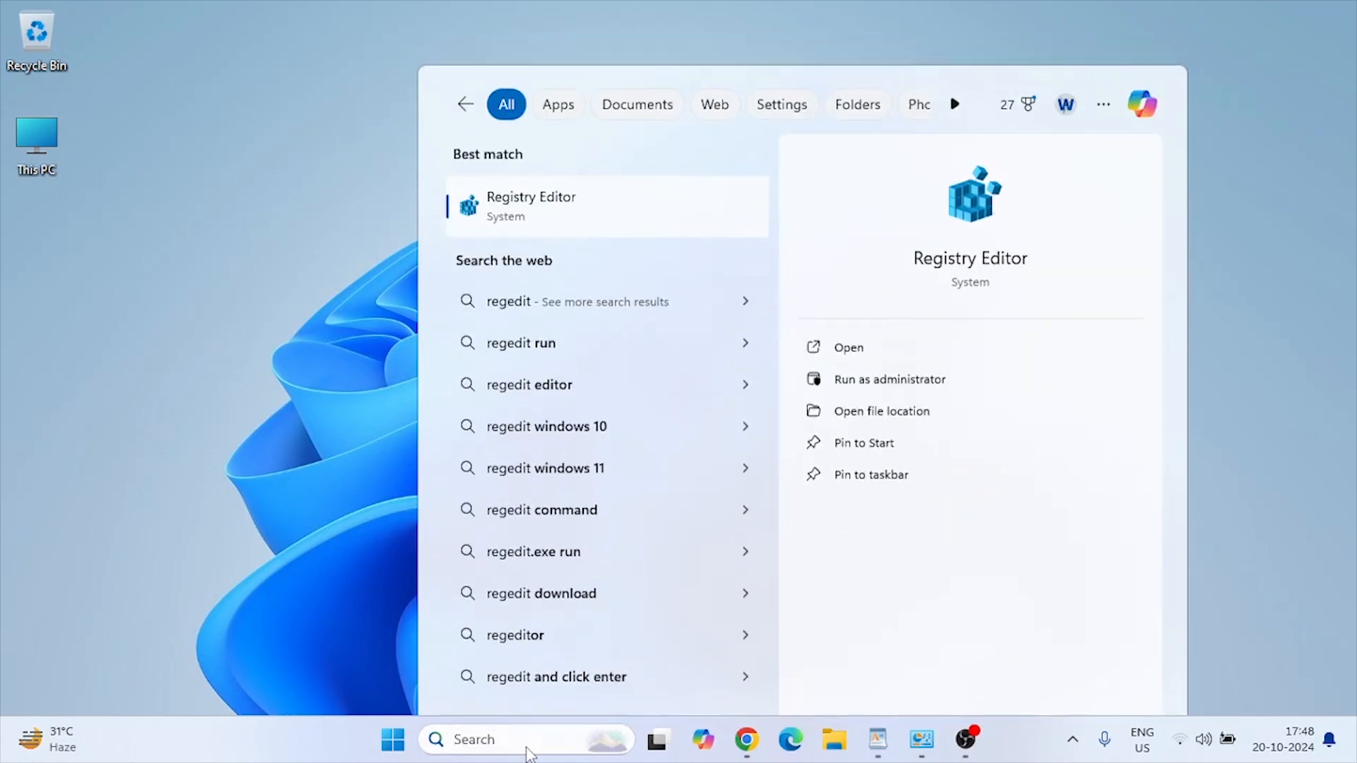
{"action": "left_click", "coordinate": [532, 206]}
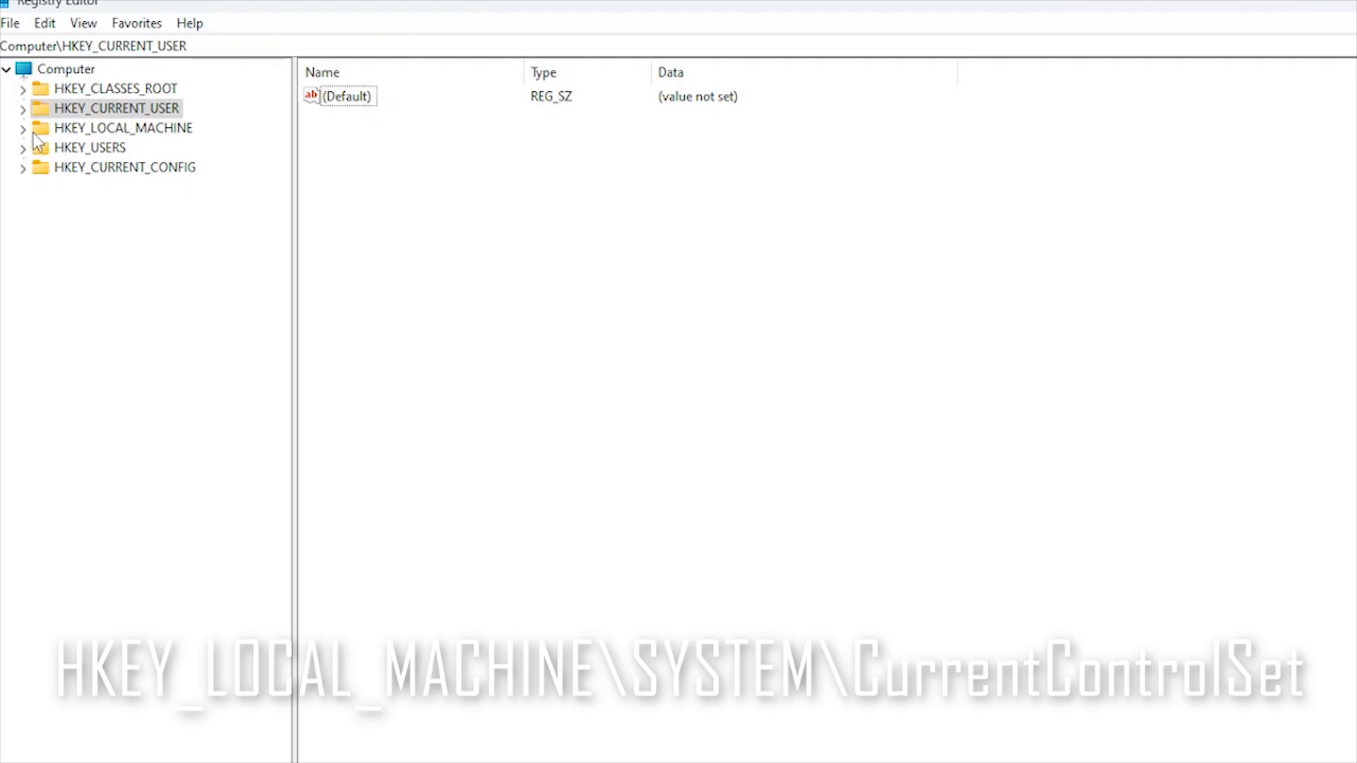
{"action": "left_click", "coordinate": [22, 128]}
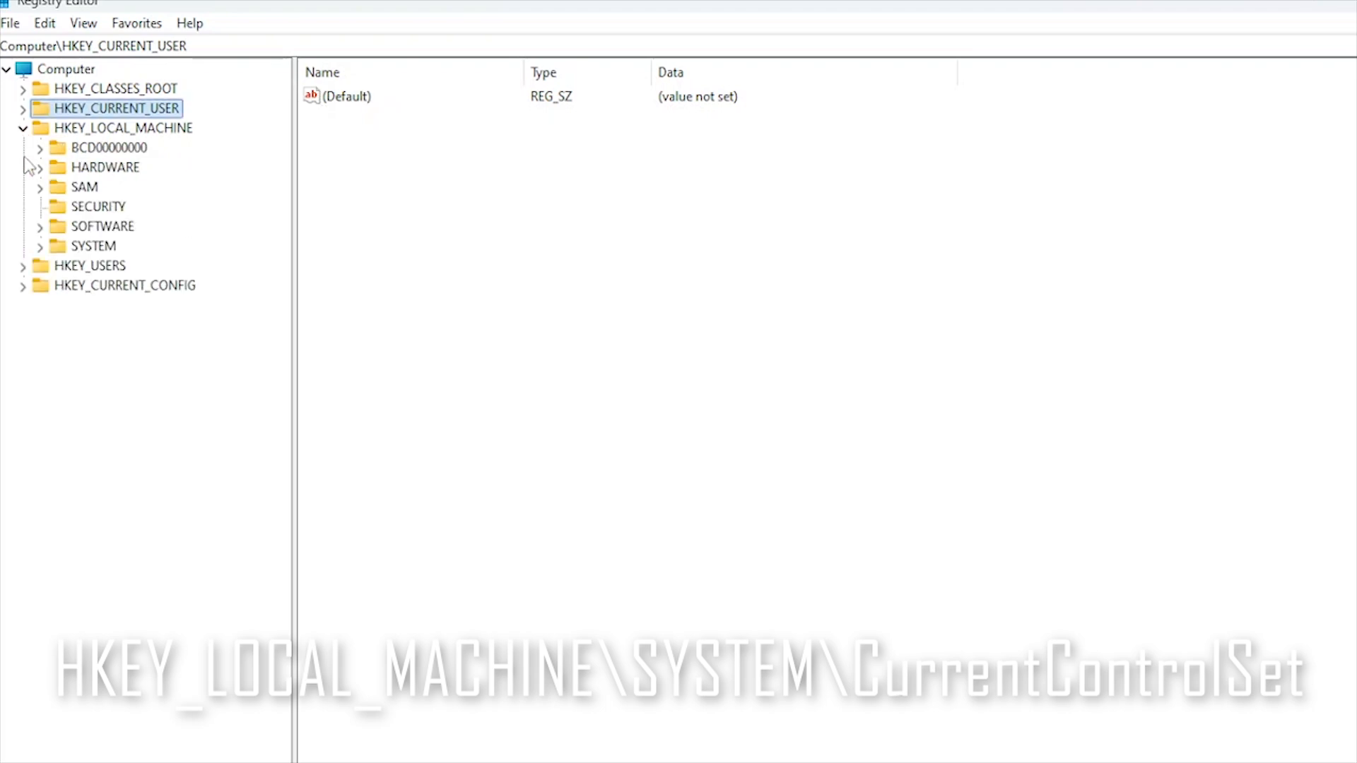
{"action": "left_click", "coordinate": [40, 246]}
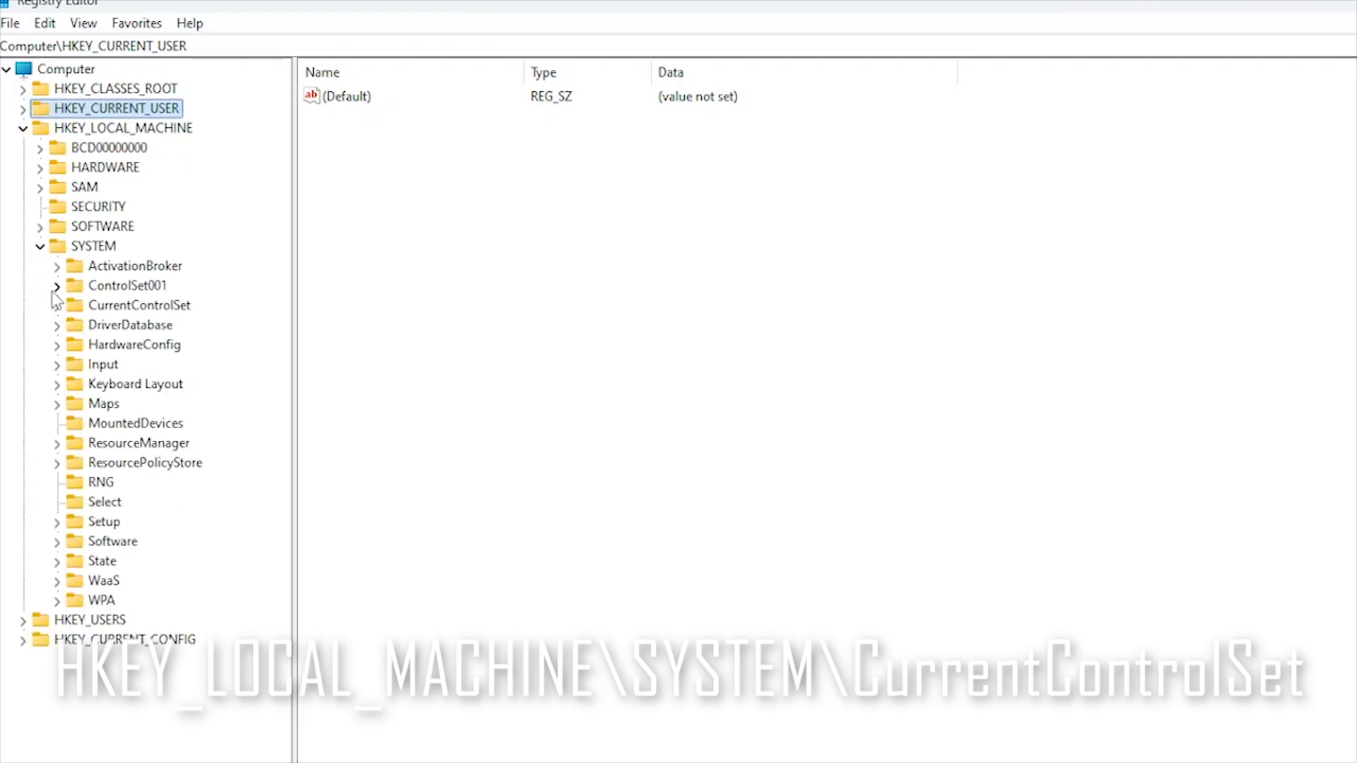
{"action": "left_click", "coordinate": [55, 305]}
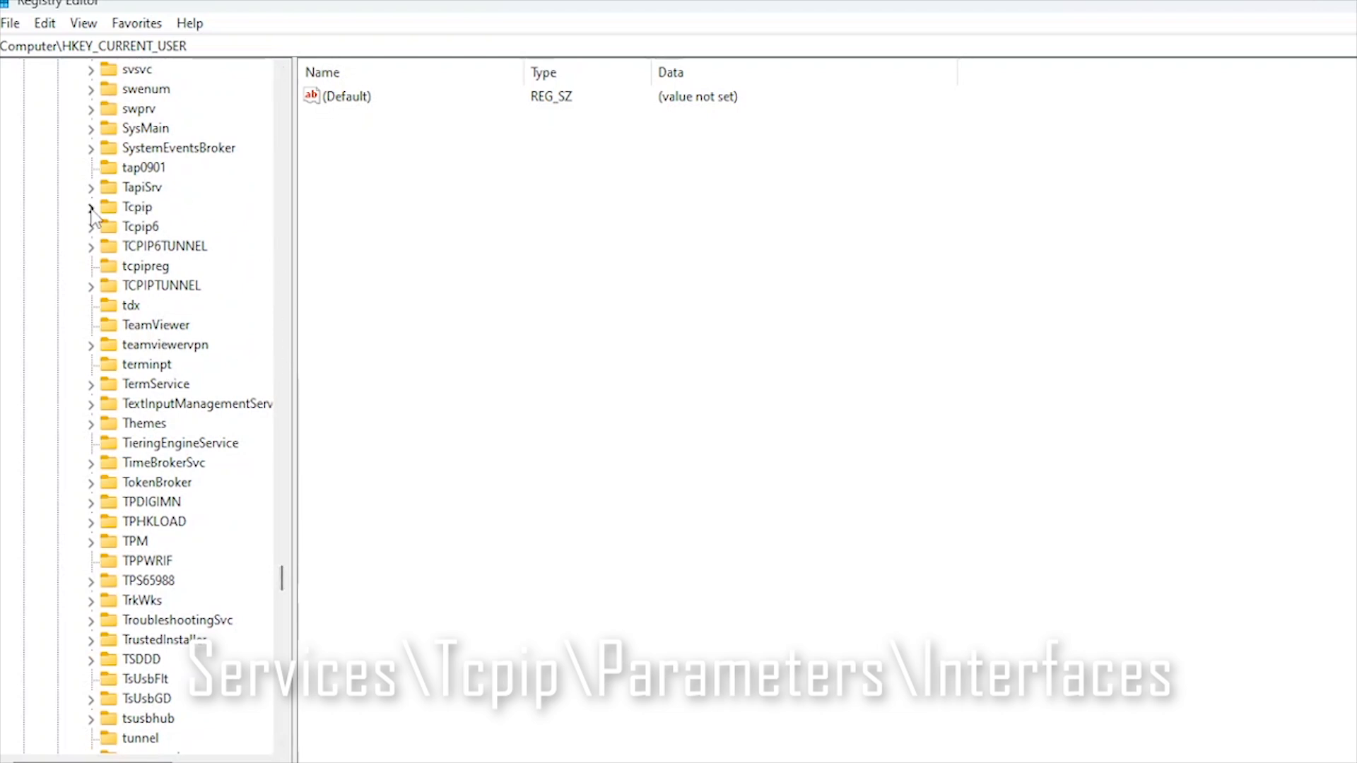
Step: Expand Tcpip > Parameters and select the Interfaces key
{"action": "left_click", "coordinate": [91, 207]}
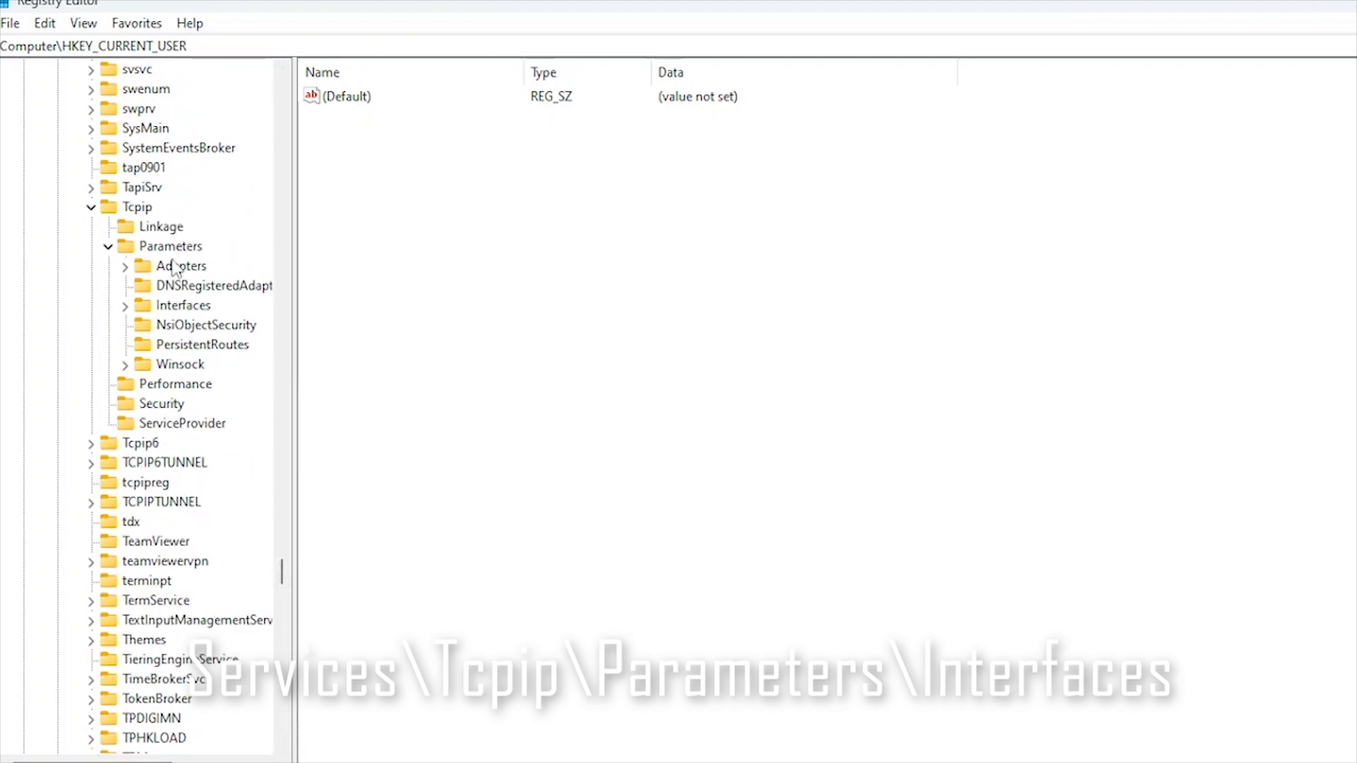
{"action": "left_click", "coordinate": [179, 246]}
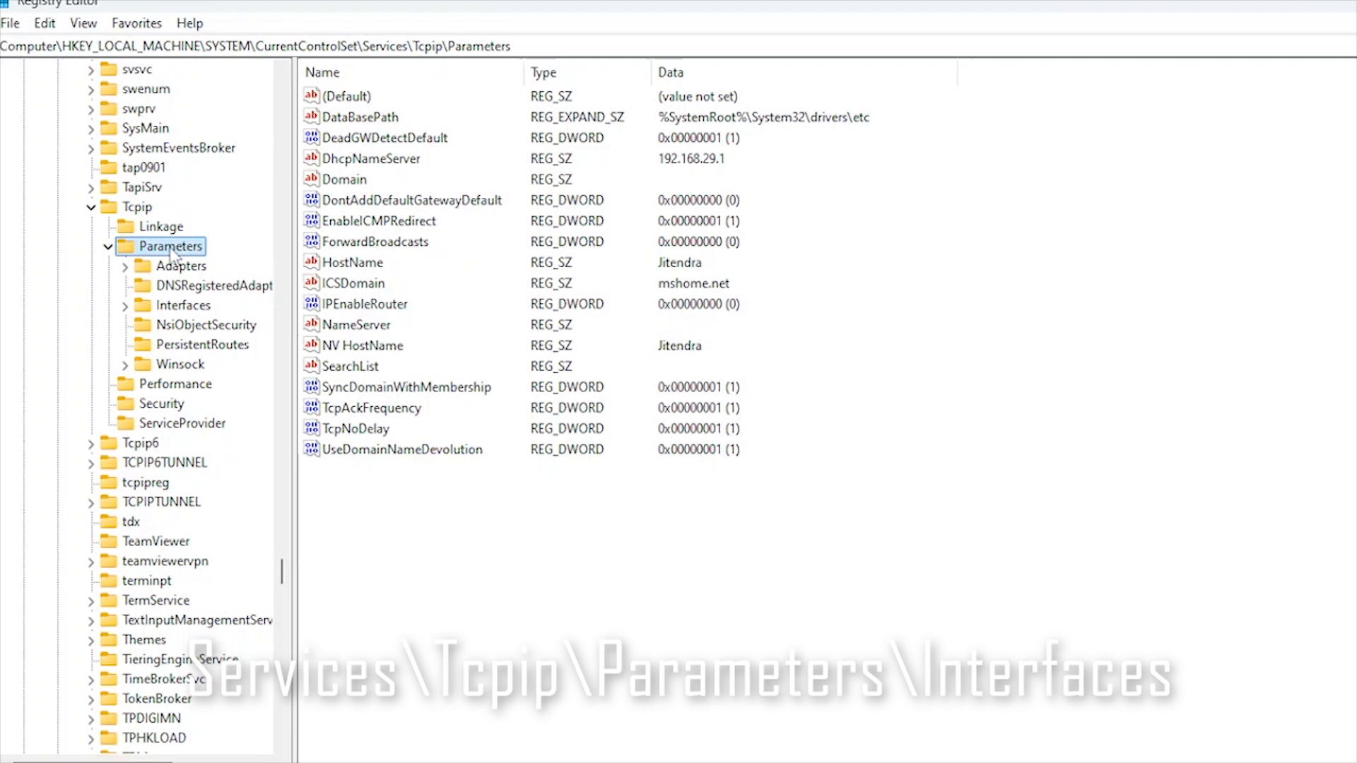
{"action": "left_click", "coordinate": [124, 305]}
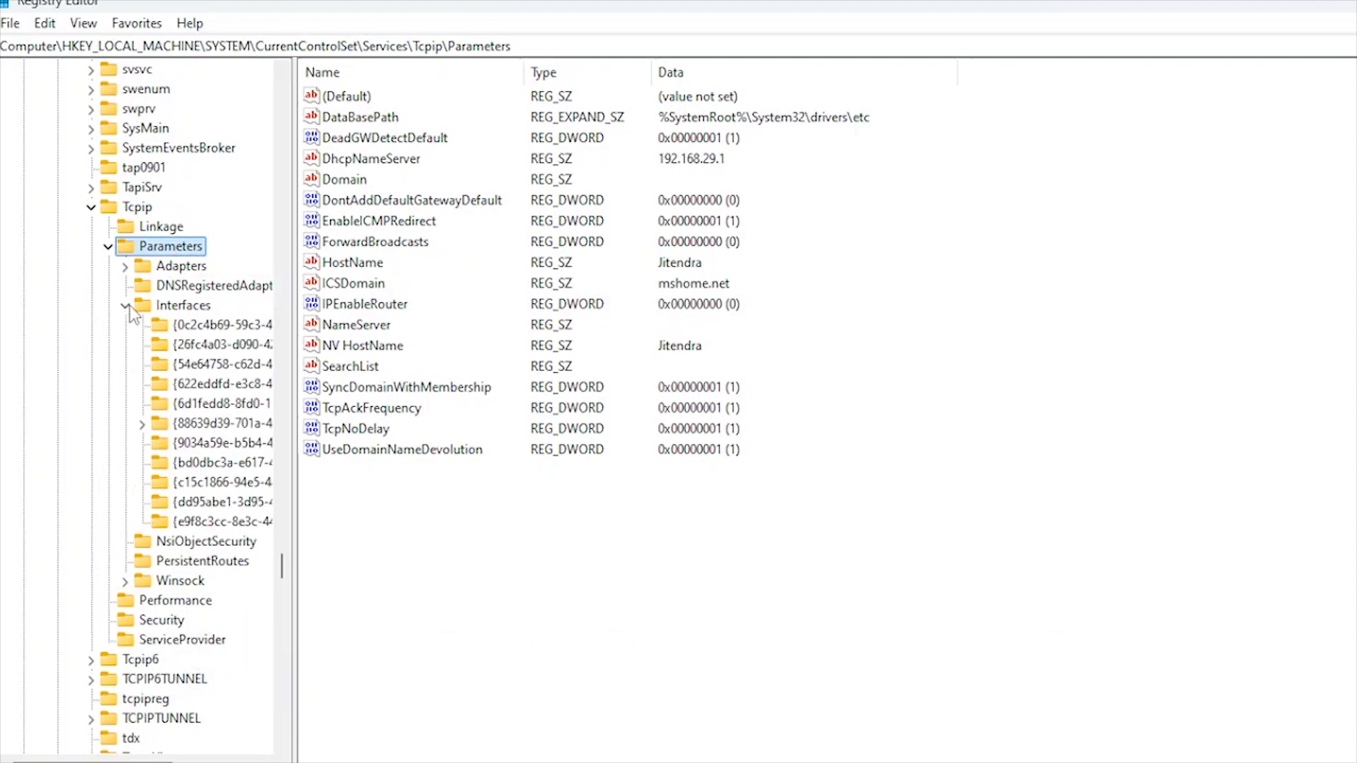
{"action": "left_click", "coordinate": [183, 305]}
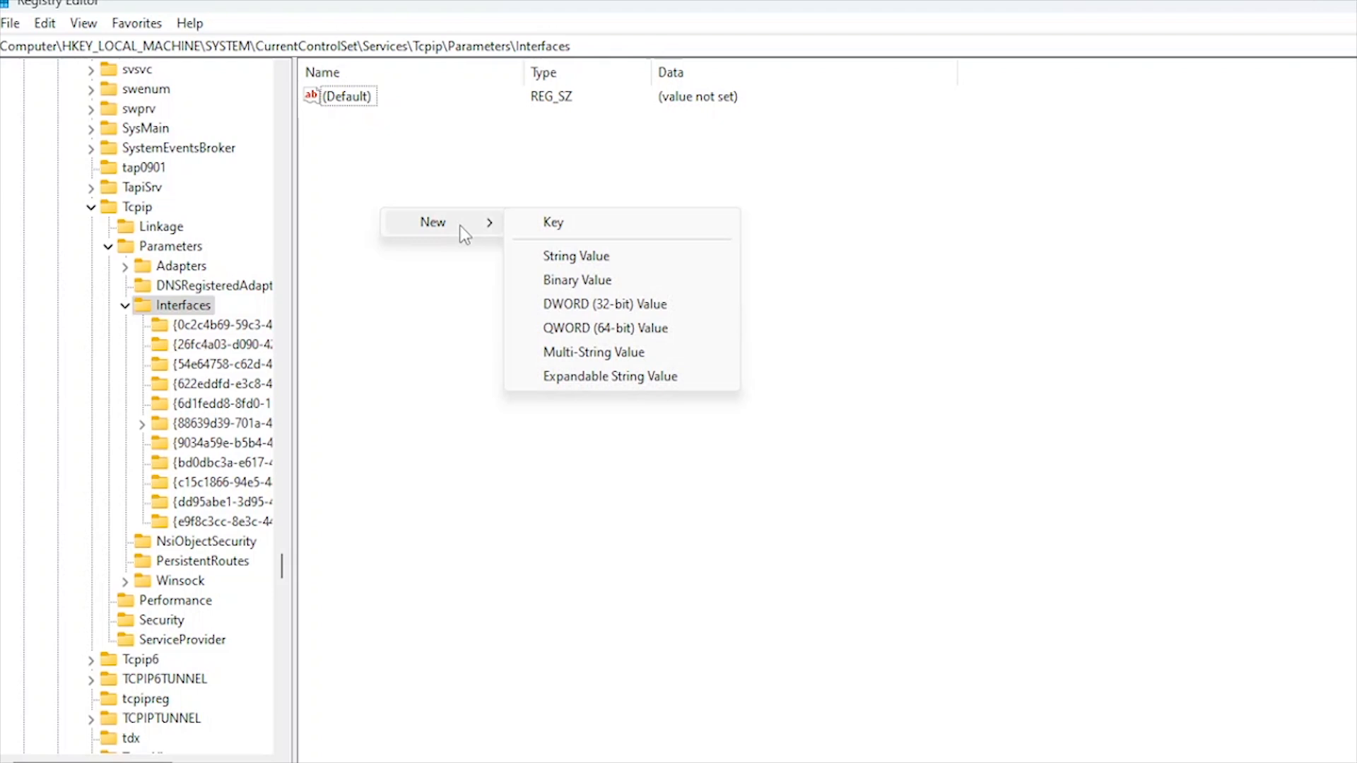
Step: Create DWORD (32-bit) value TCPAckFrequency under Interfaces with decimal data 1
{"action": "left_click", "coordinate": [602, 304]}
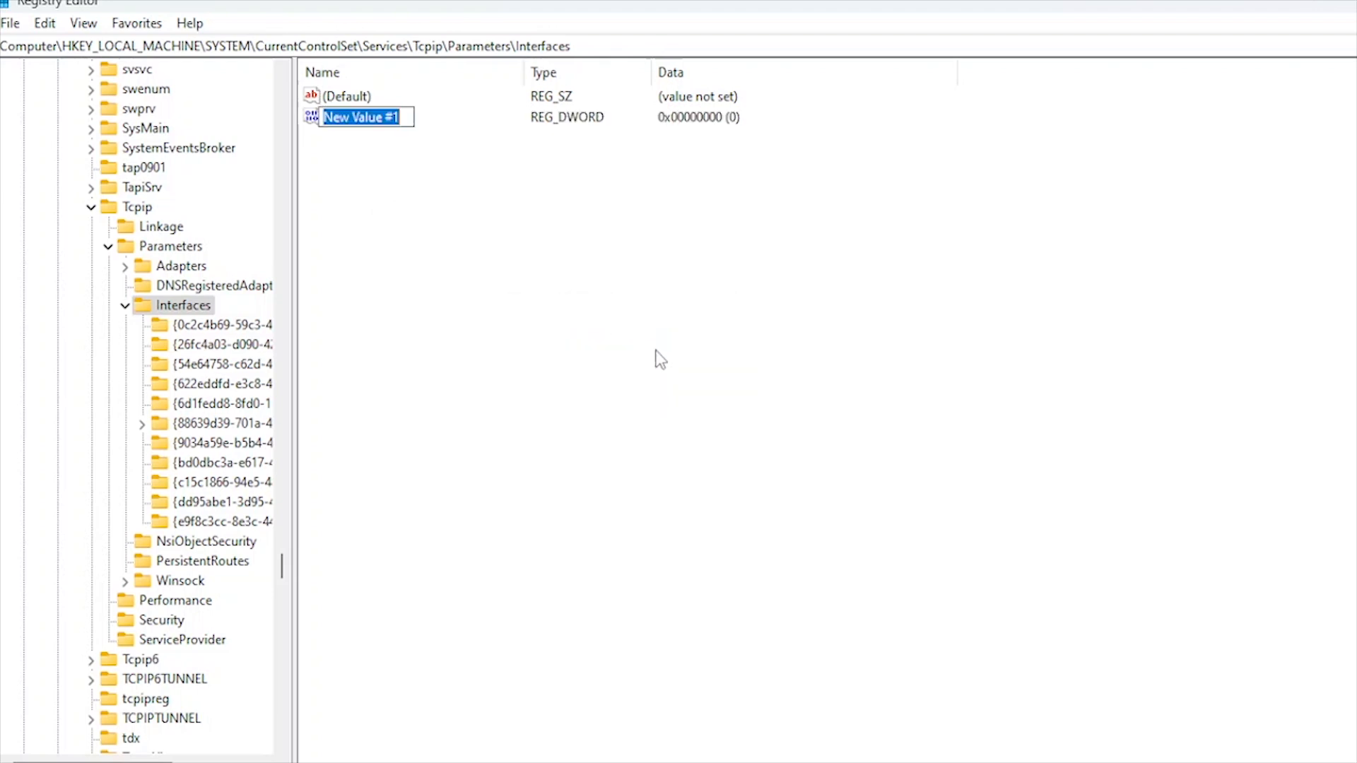
{"action": "type", "text": "TCPAckFre"}
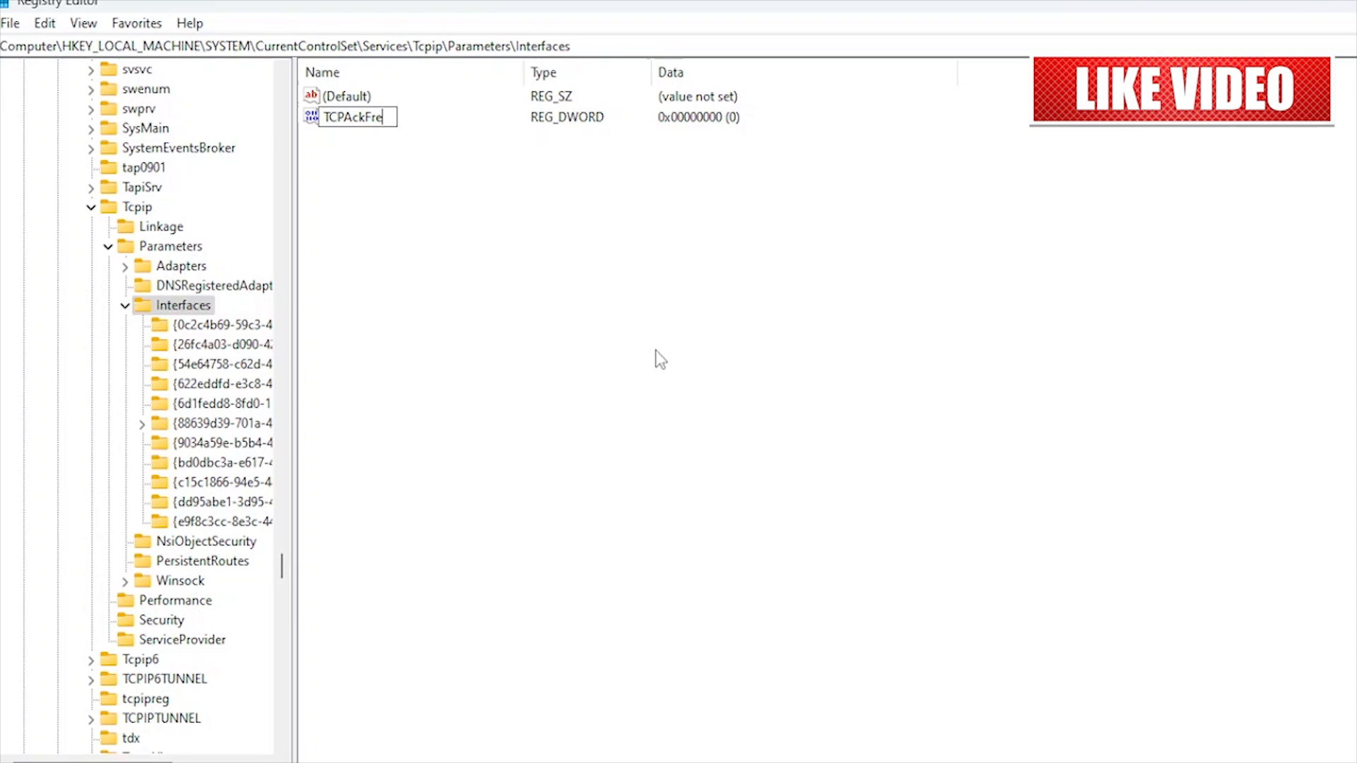
{"action": "type", "text": "quen"}
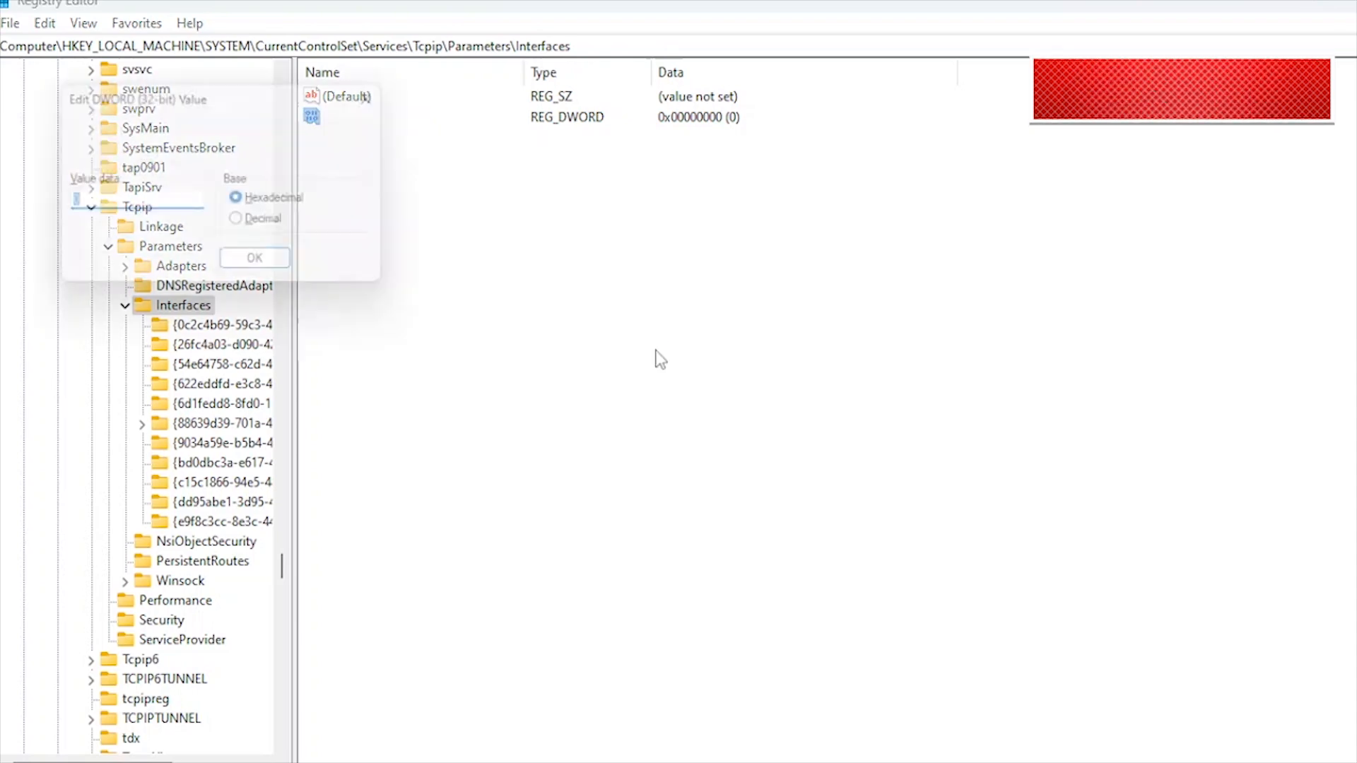
{"action": "left_click", "coordinate": [243, 224]}
{"action": "type", "text": "1"}
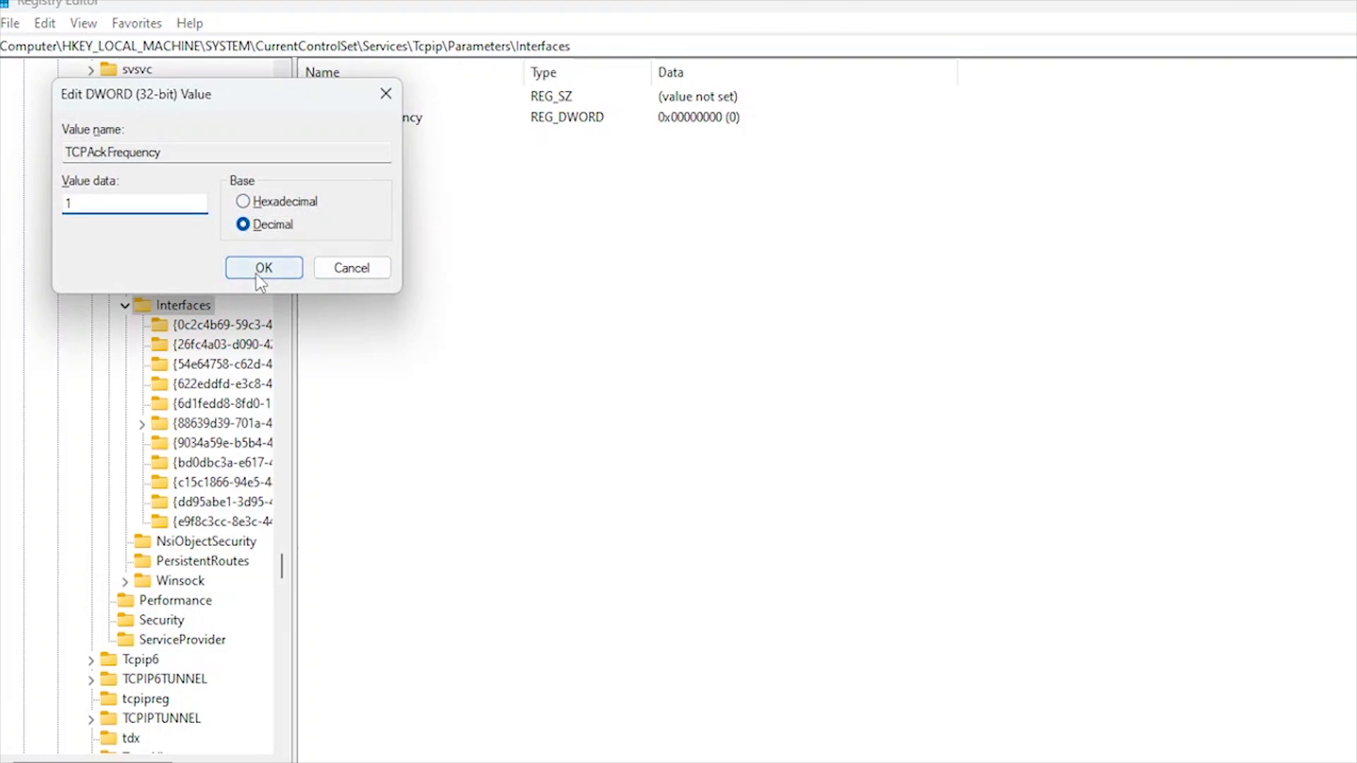
{"action": "left_click", "coordinate": [263, 268]}
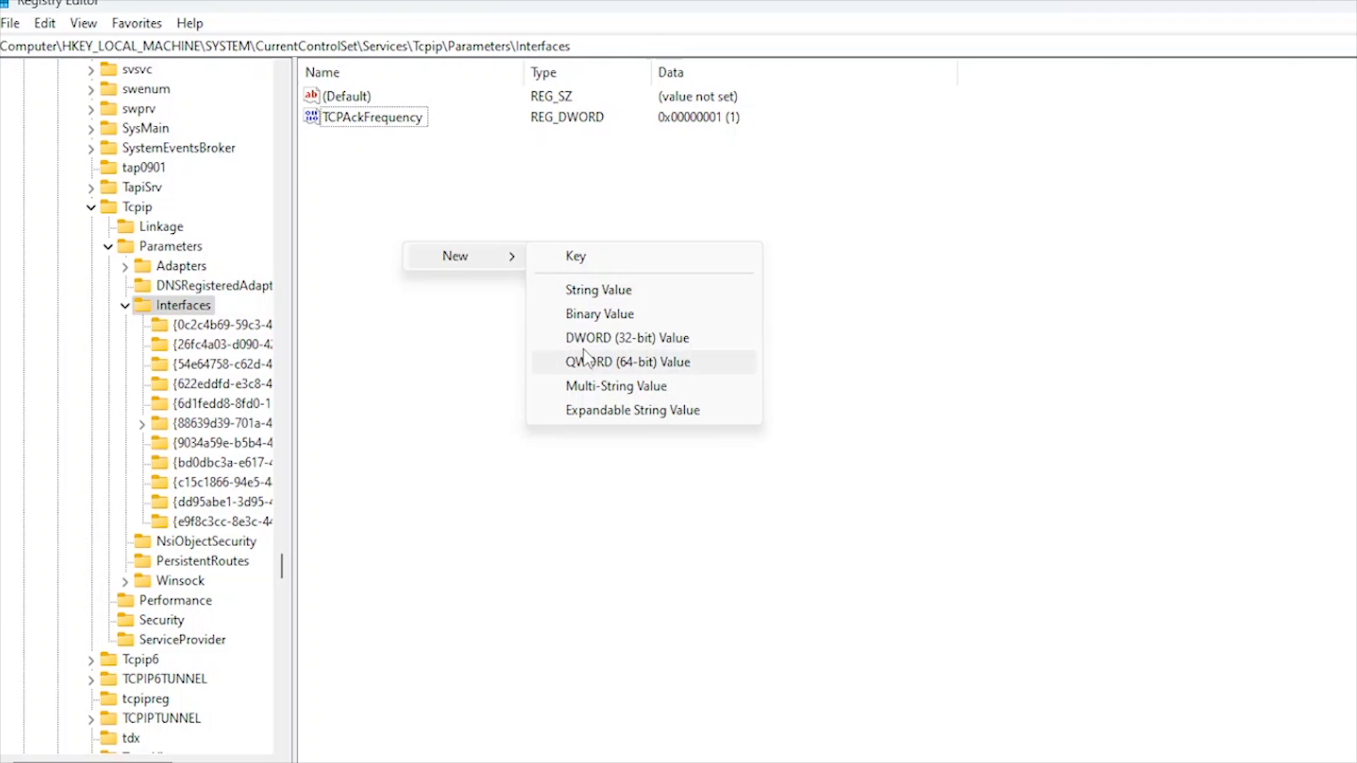
Step: Create DWORD (32-bit) value TCPNoDelay under Interfaces with decimal data 1
{"action": "left_click", "coordinate": [623, 337]}
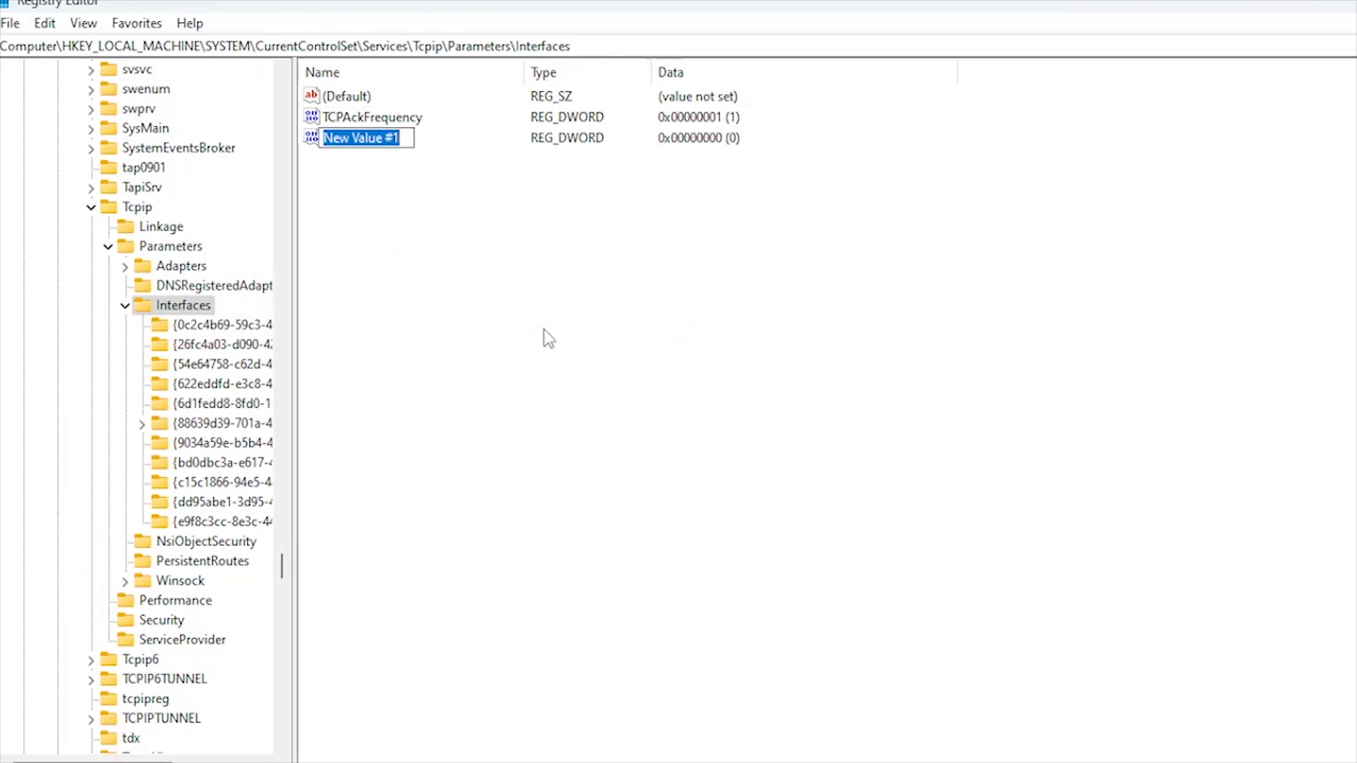
{"action": "type", "text": "TCPNo"}
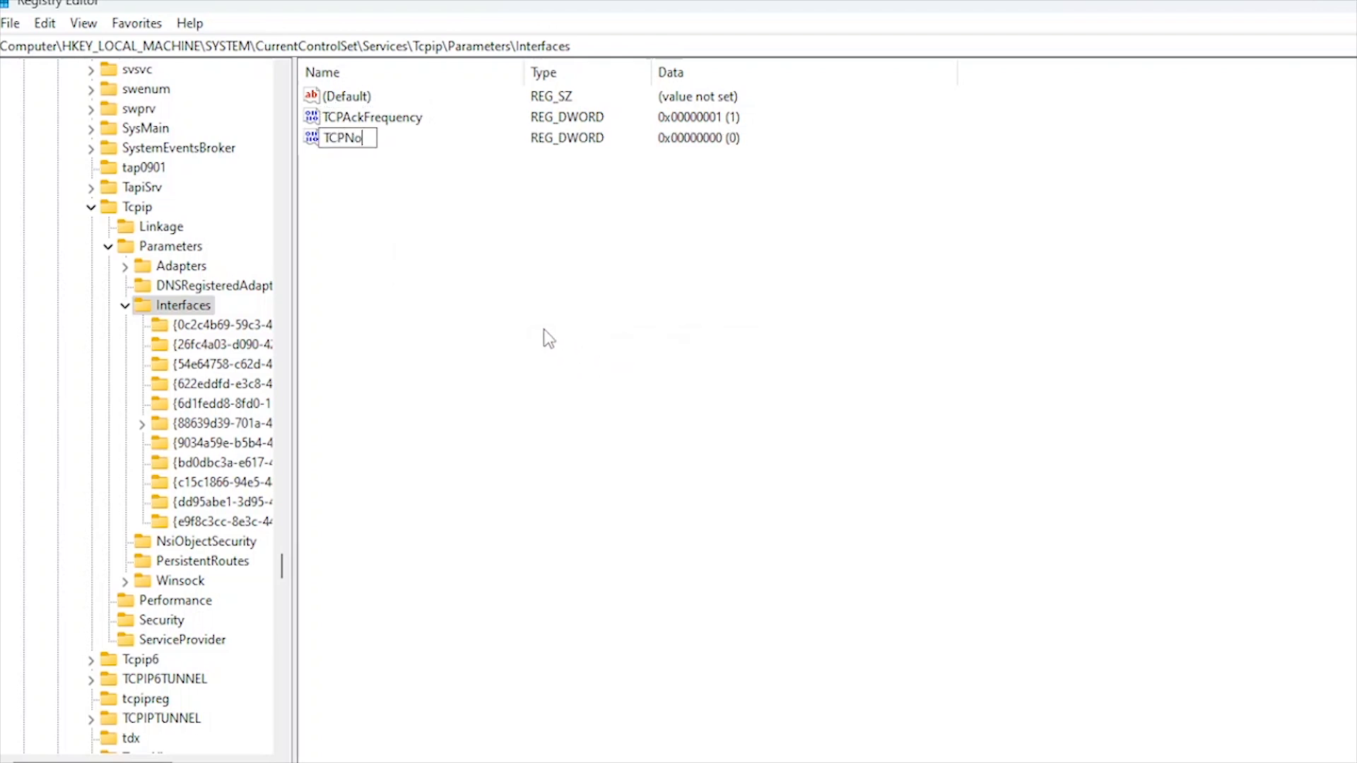
{"action": "double_click", "coordinate": [344, 137]}
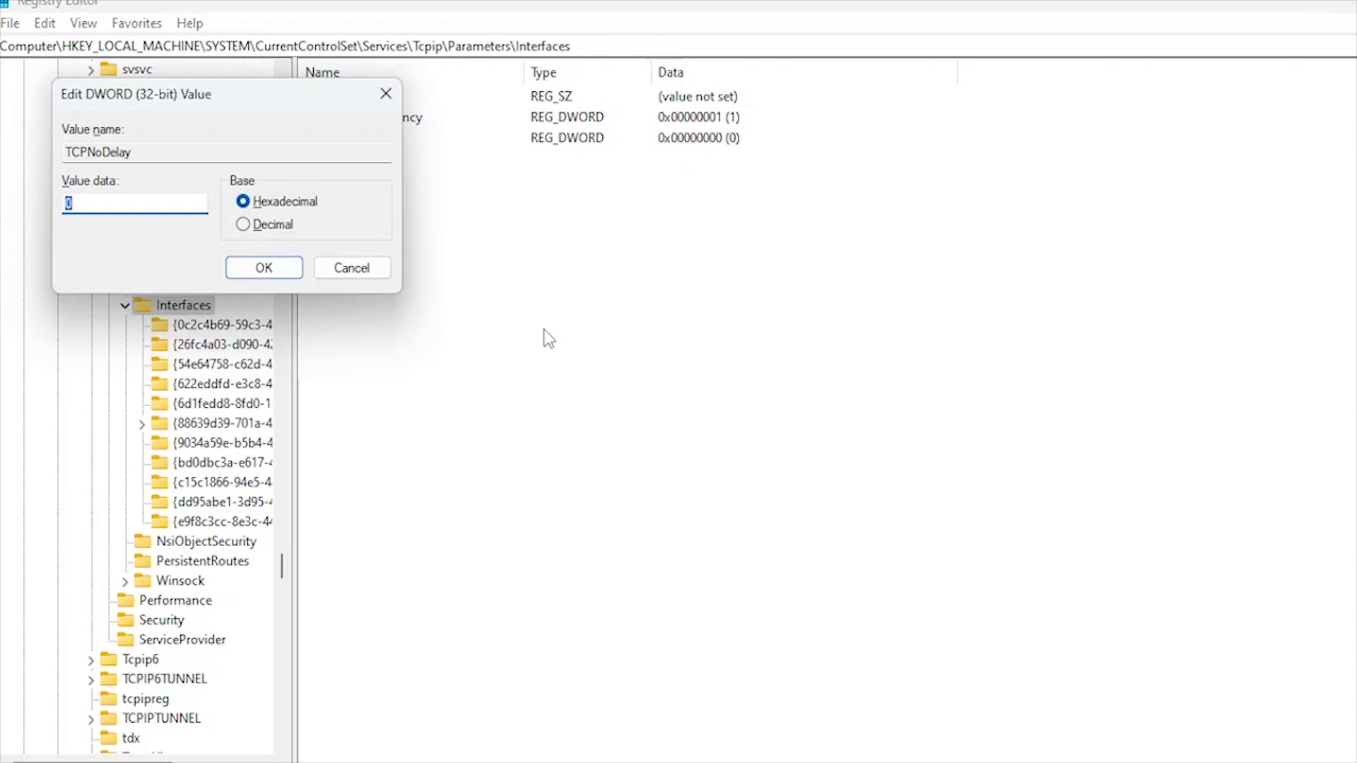
{"action": "left_click", "coordinate": [243, 224]}
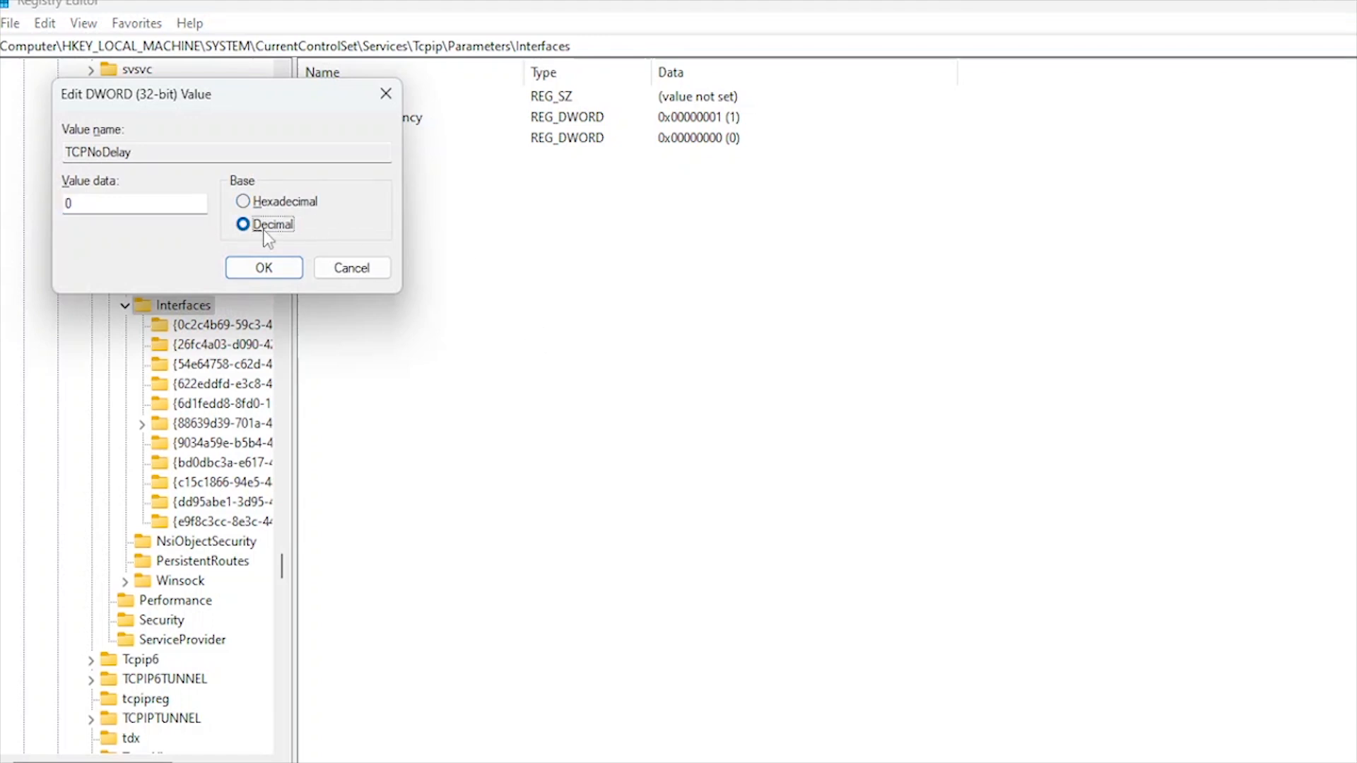
{"action": "type", "text": "1"}
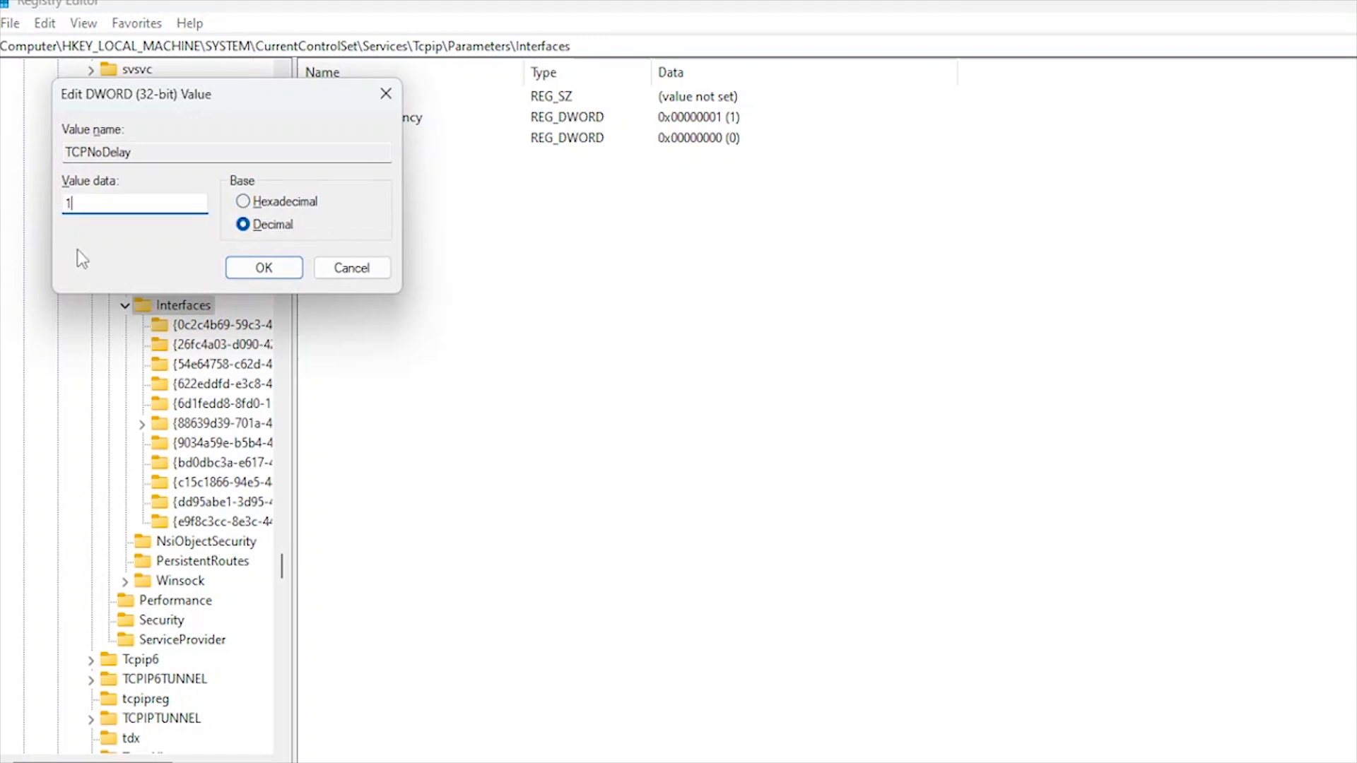
{"action": "left_click", "coordinate": [264, 267]}
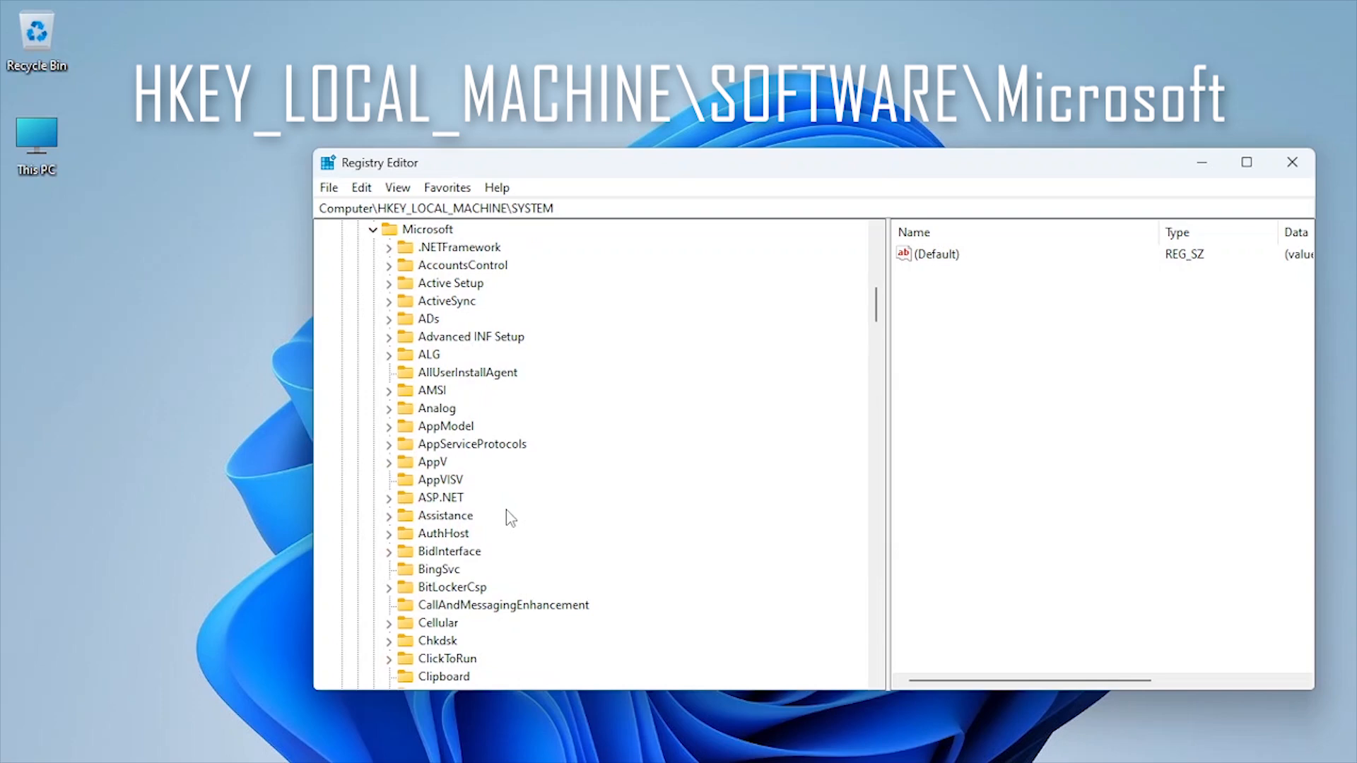
Step: Expand HKLM\SOFTWARE\Microsoft\Windows NT\CurrentVersion\Multimedia and select its SystemProfile key
{"action": "scroll", "scroll_direction": "down", "scroll_amount": 3}
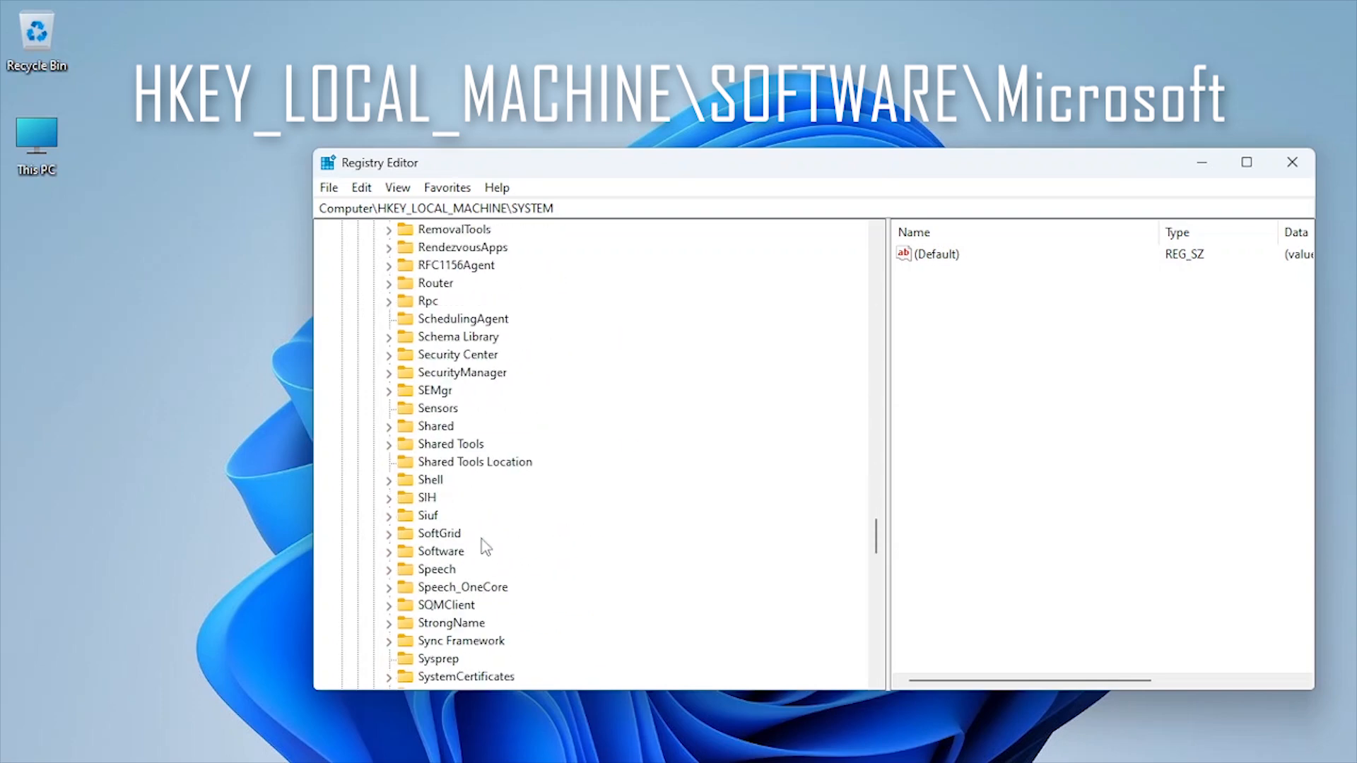
{"action": "scroll", "scroll_direction": "down", "scroll_amount": 3}
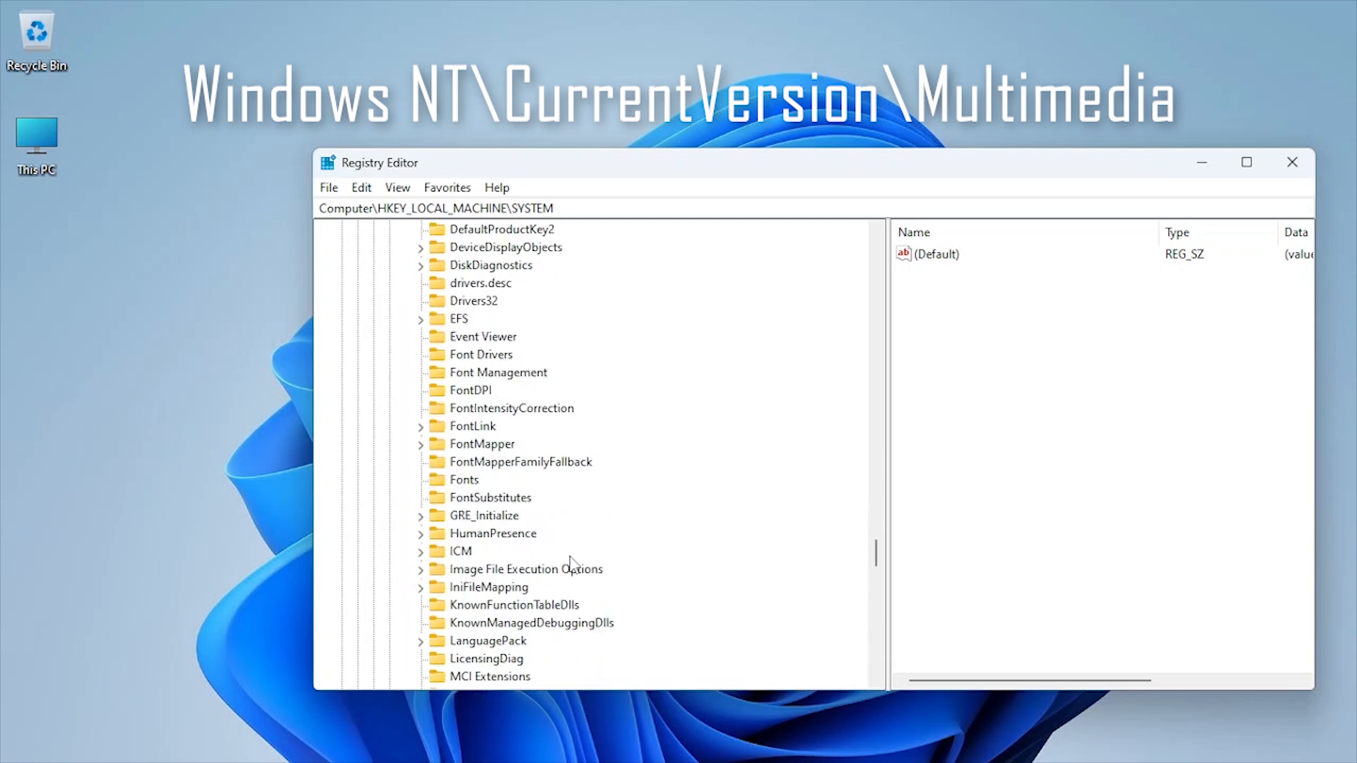
{"action": "left_click", "coordinate": [420, 587]}
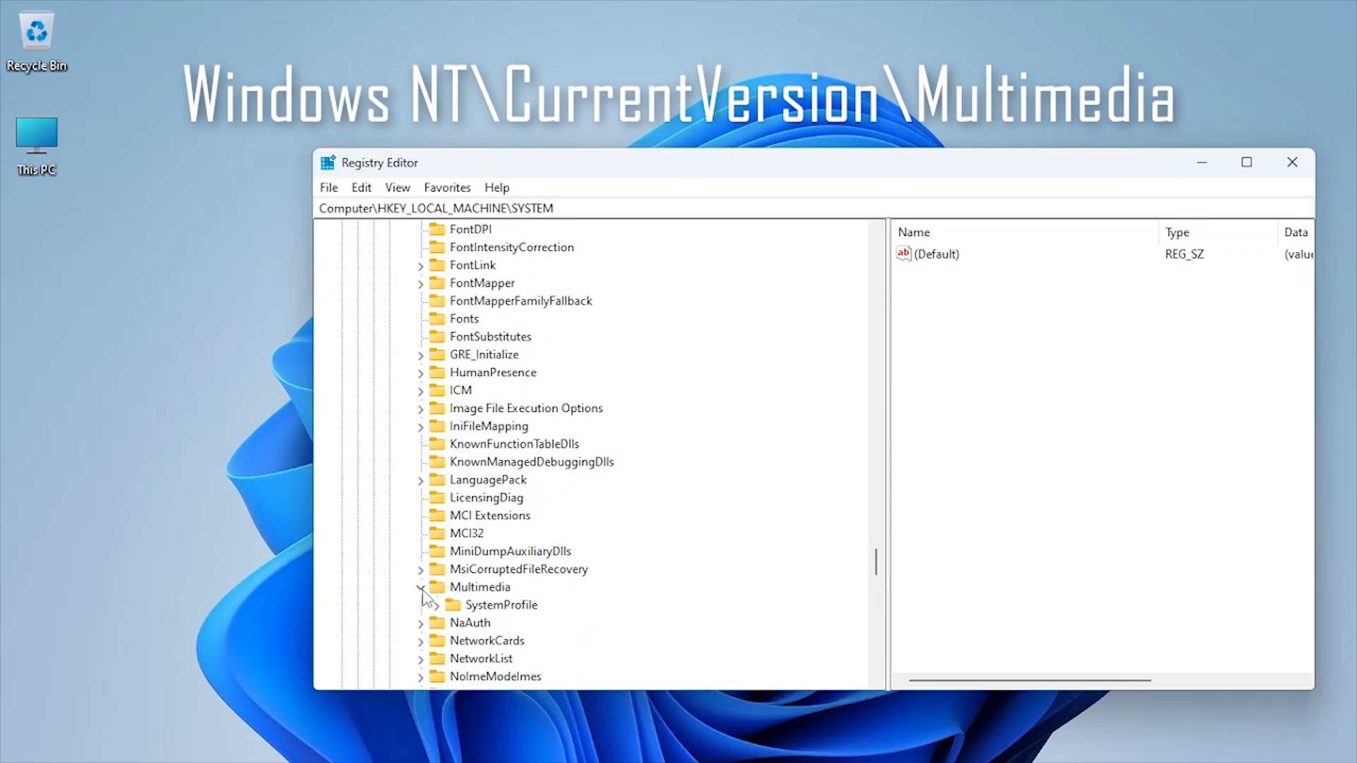
{"action": "left_click", "coordinate": [506, 605]}
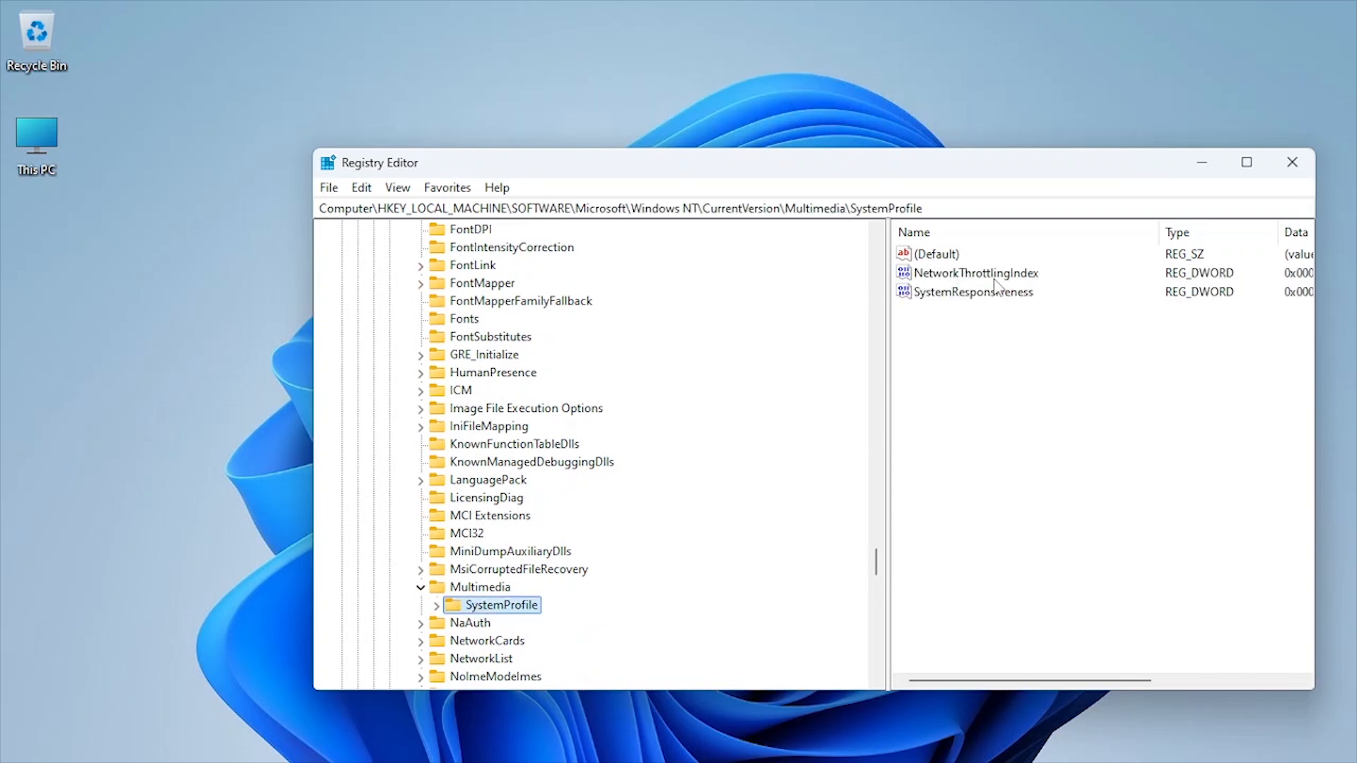
Step: Give the NetworkThrottlingIndex DWORD a decimal value of 0
{"action": "double_click", "coordinate": [973, 273]}
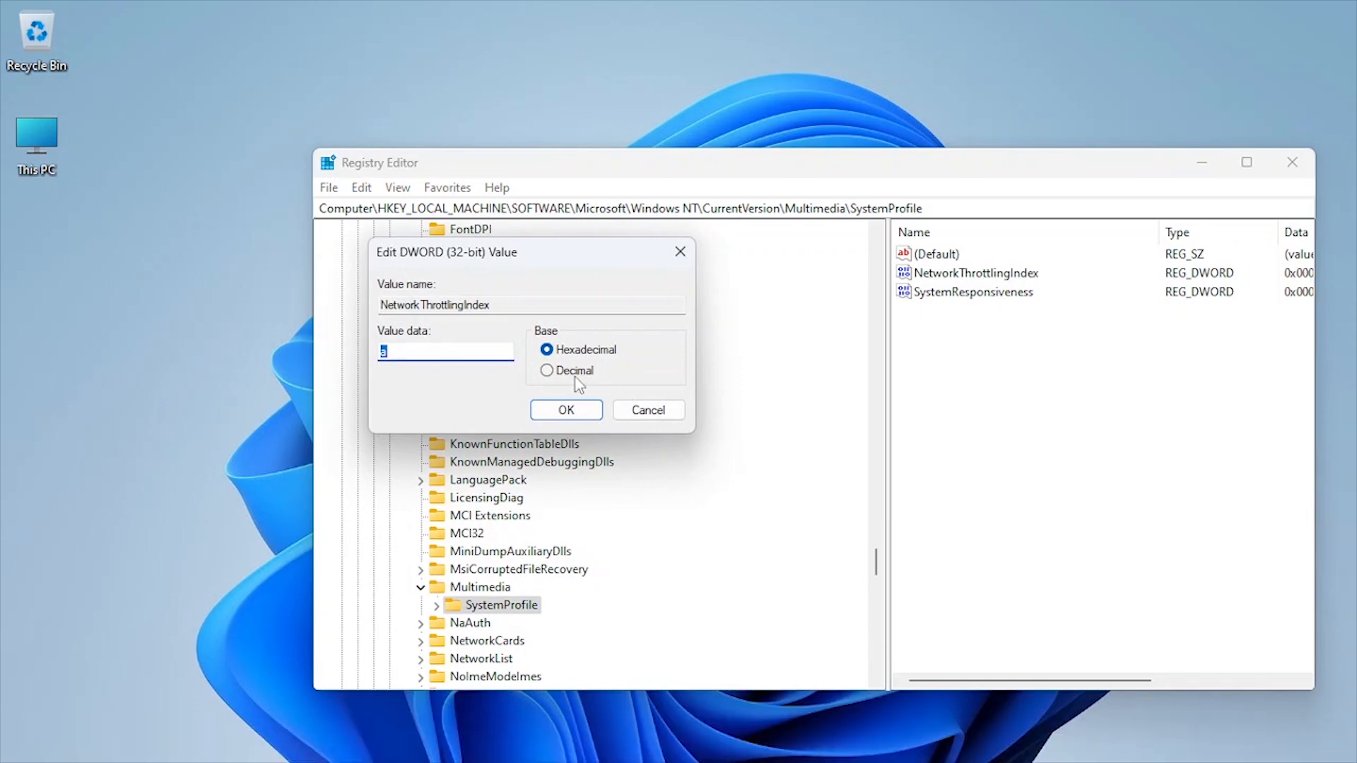
{"action": "left_click", "coordinate": [546, 370]}
{"action": "type", "text": "0"}
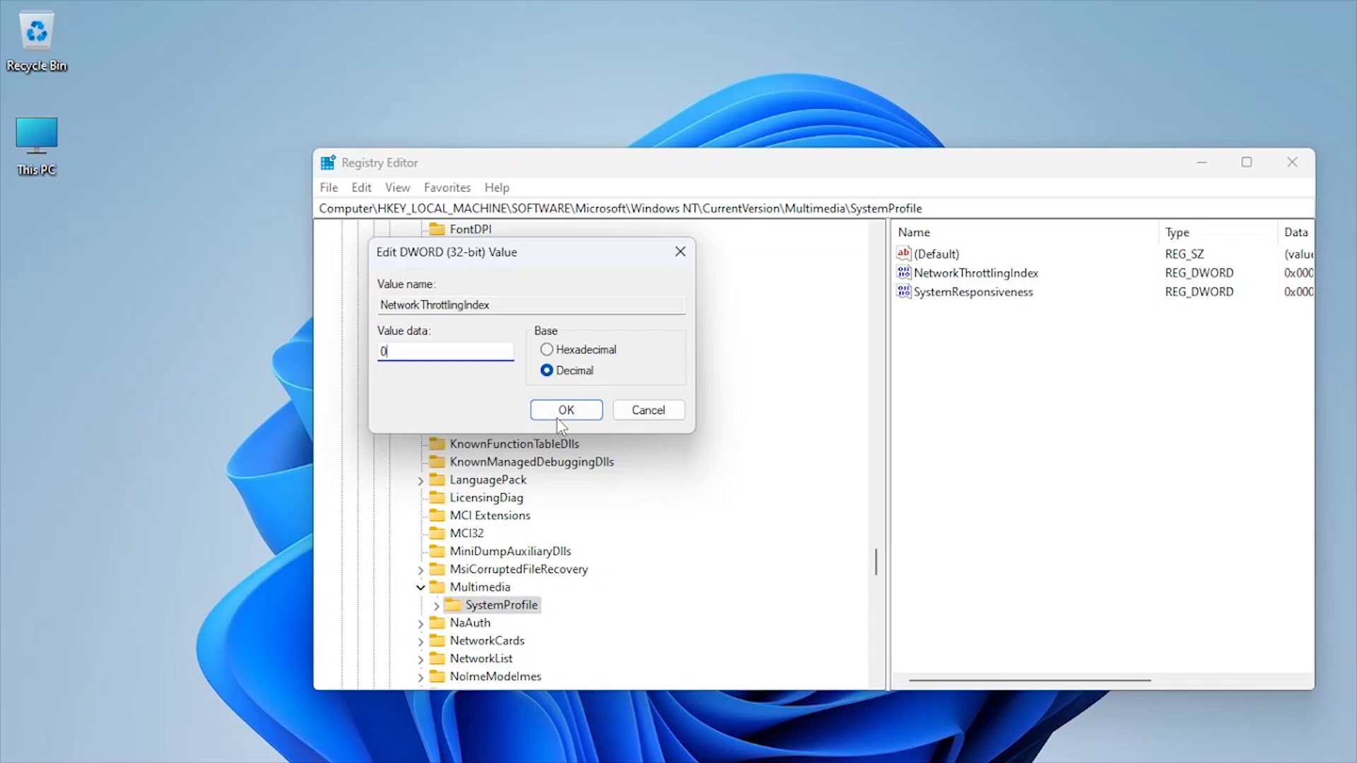
{"action": "left_click", "coordinate": [566, 410]}
{"action": "type", "text": "cm"}
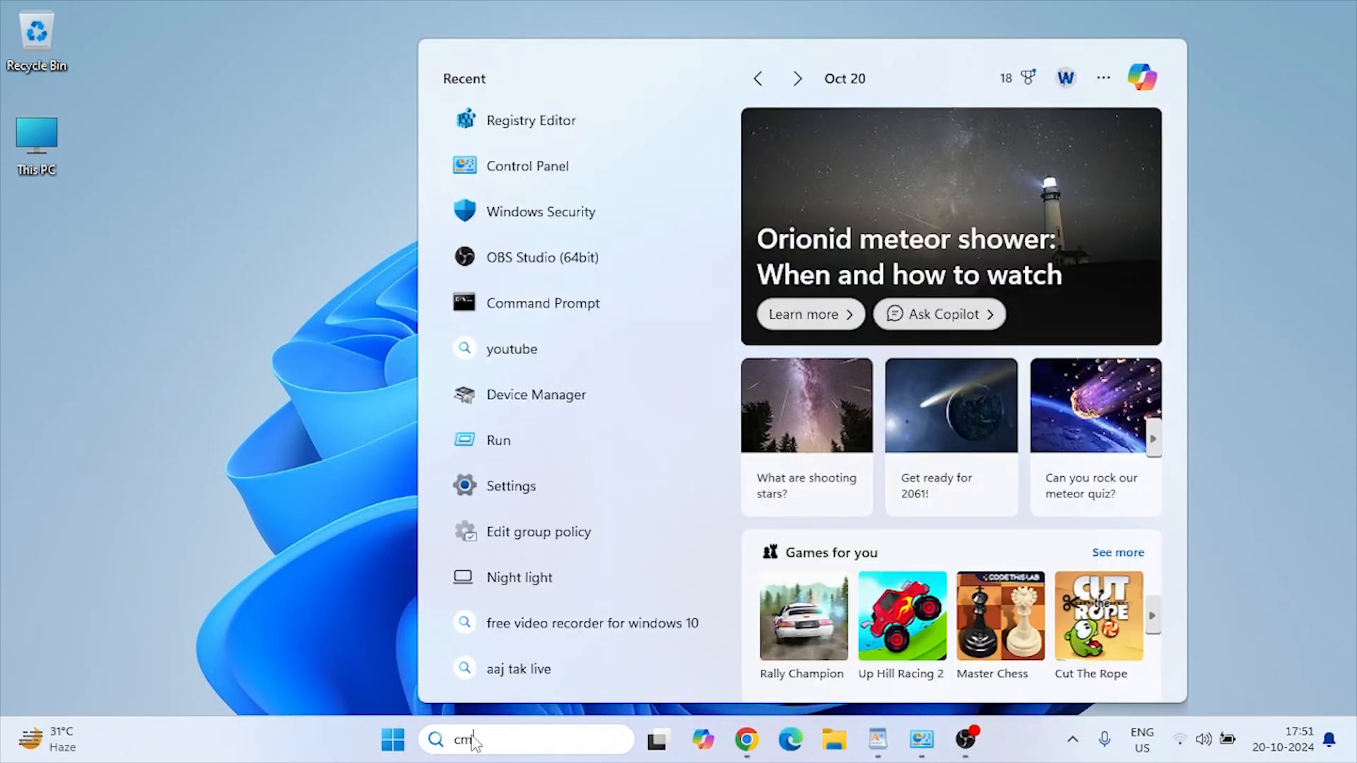
Step: Run powercfg -duplicatescheme e9a42b02-d5df-448d-aa00-03f14749eb61 in an administrator Command Prompt, then close it
{"action": "right_click", "coordinate": [521, 180]}
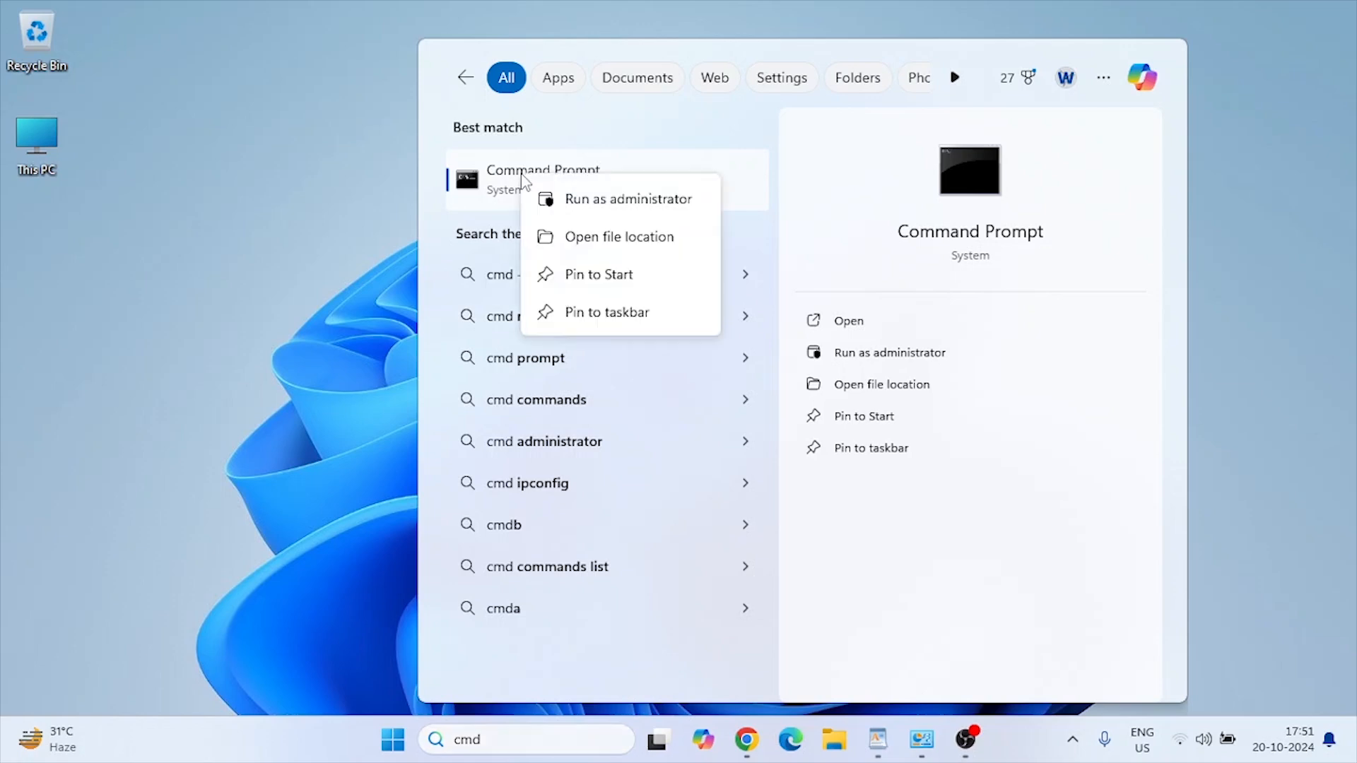
{"action": "left_click", "coordinate": [629, 198]}
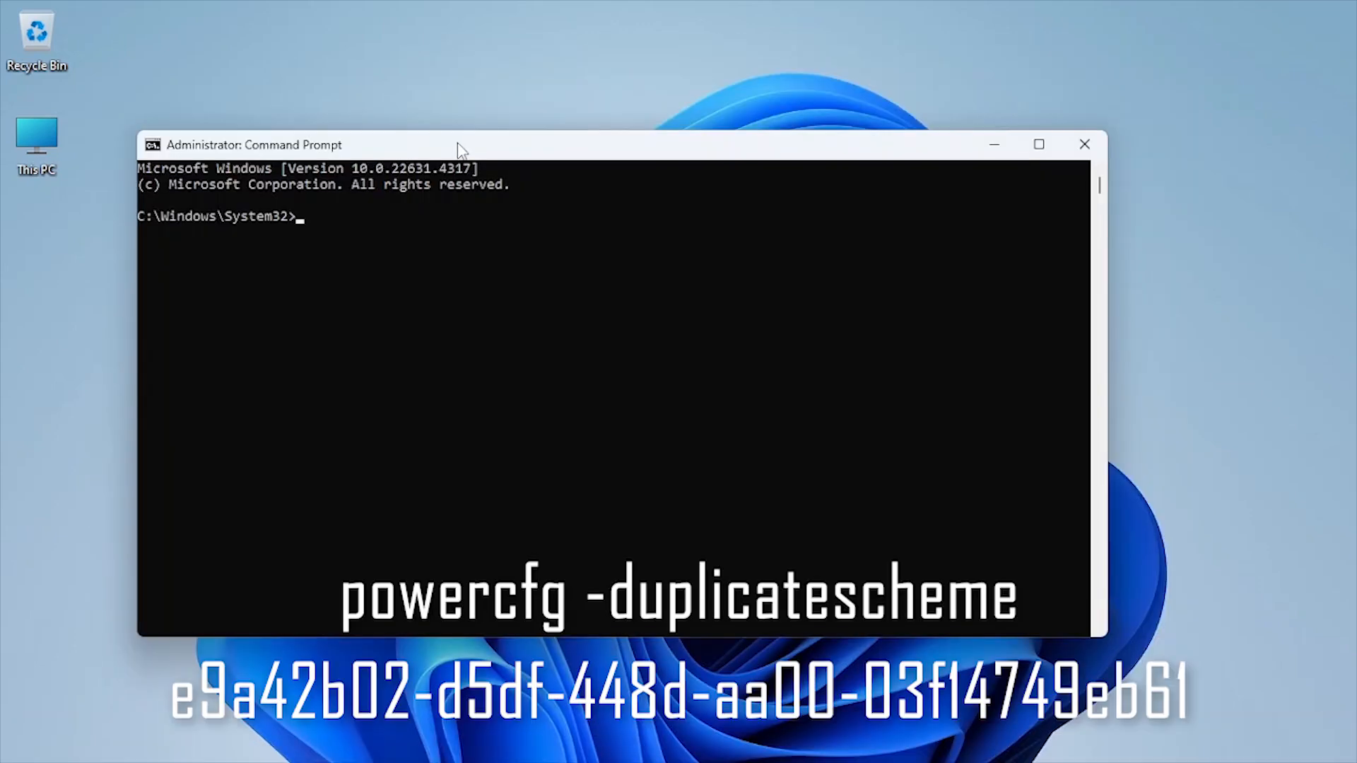
{"action": "key", "text": "Enter"}
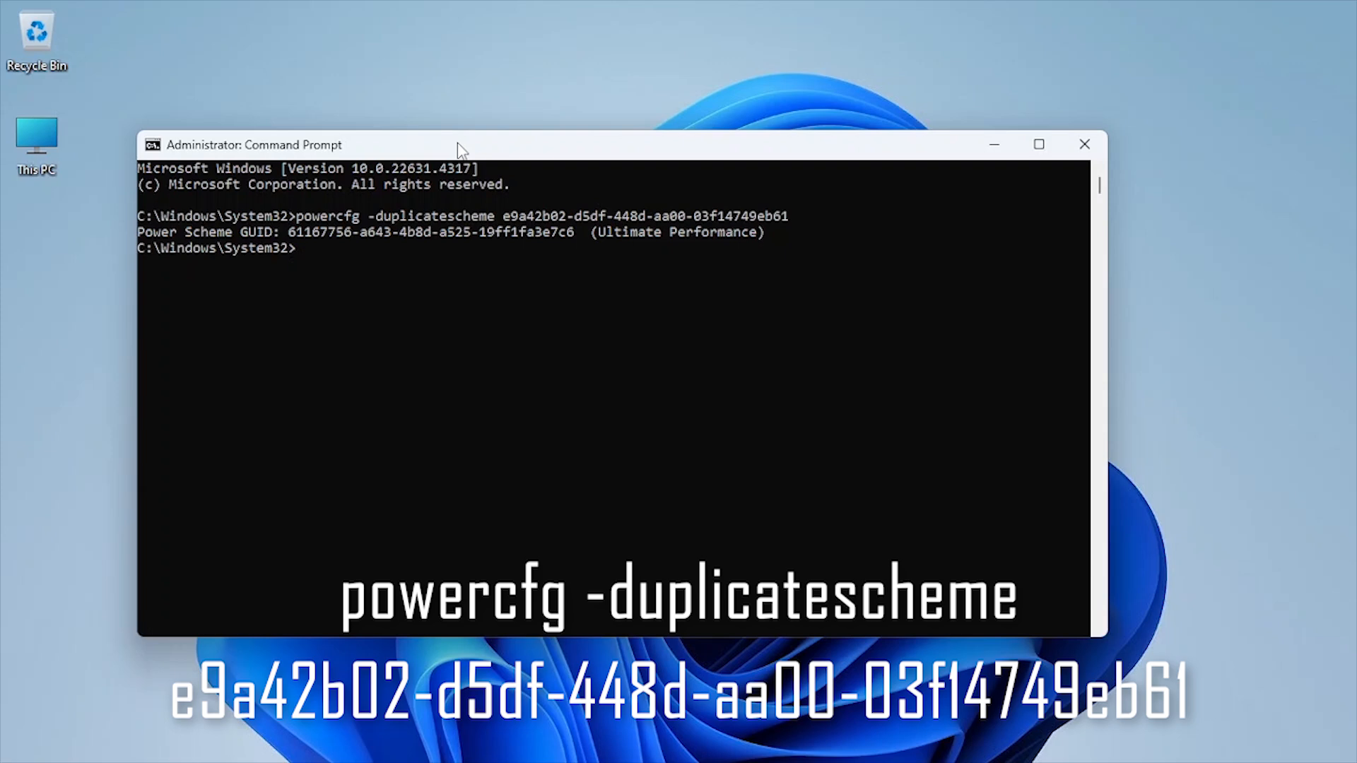
{"action": "left_click_drag", "start_coordinate": [590, 232], "coordinate": [759, 232]}
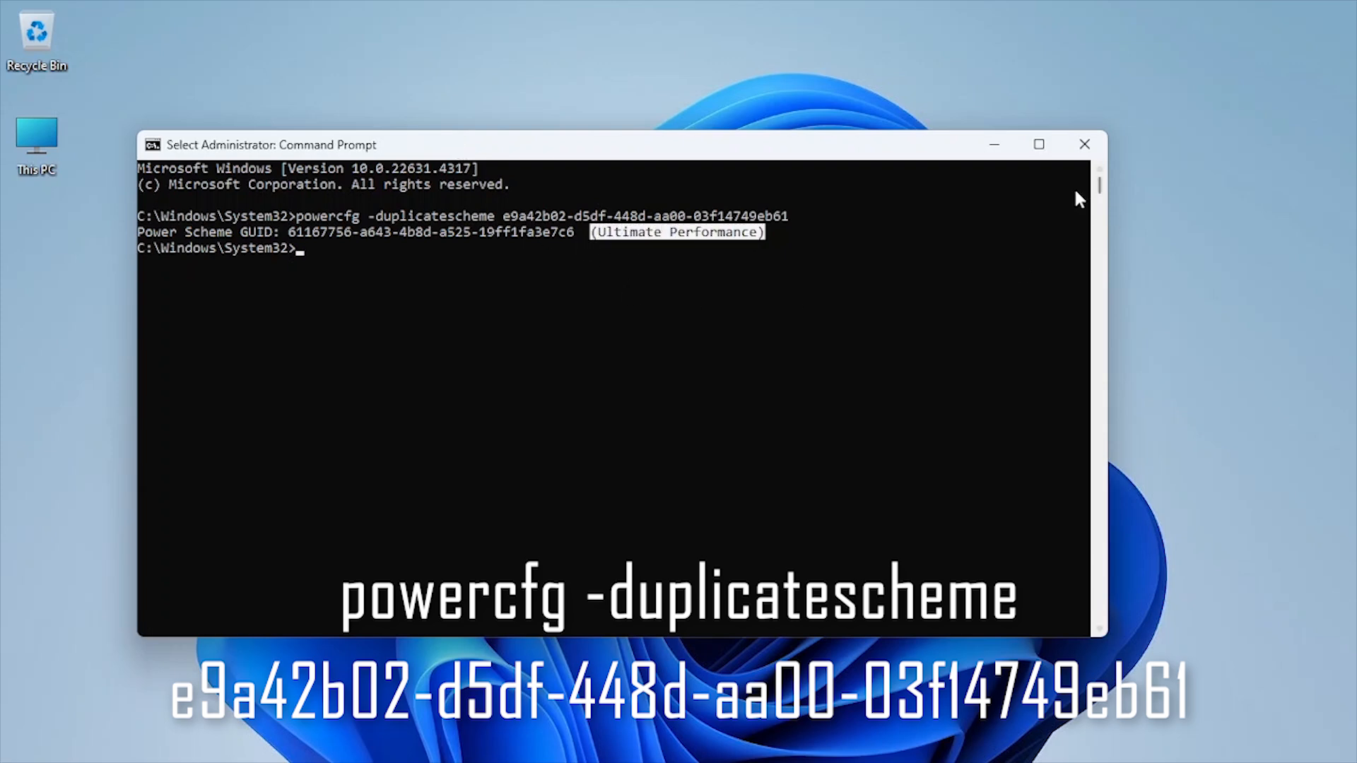
{"action": "left_click", "coordinate": [1084, 144]}
{"action": "type", "text": "contro"}
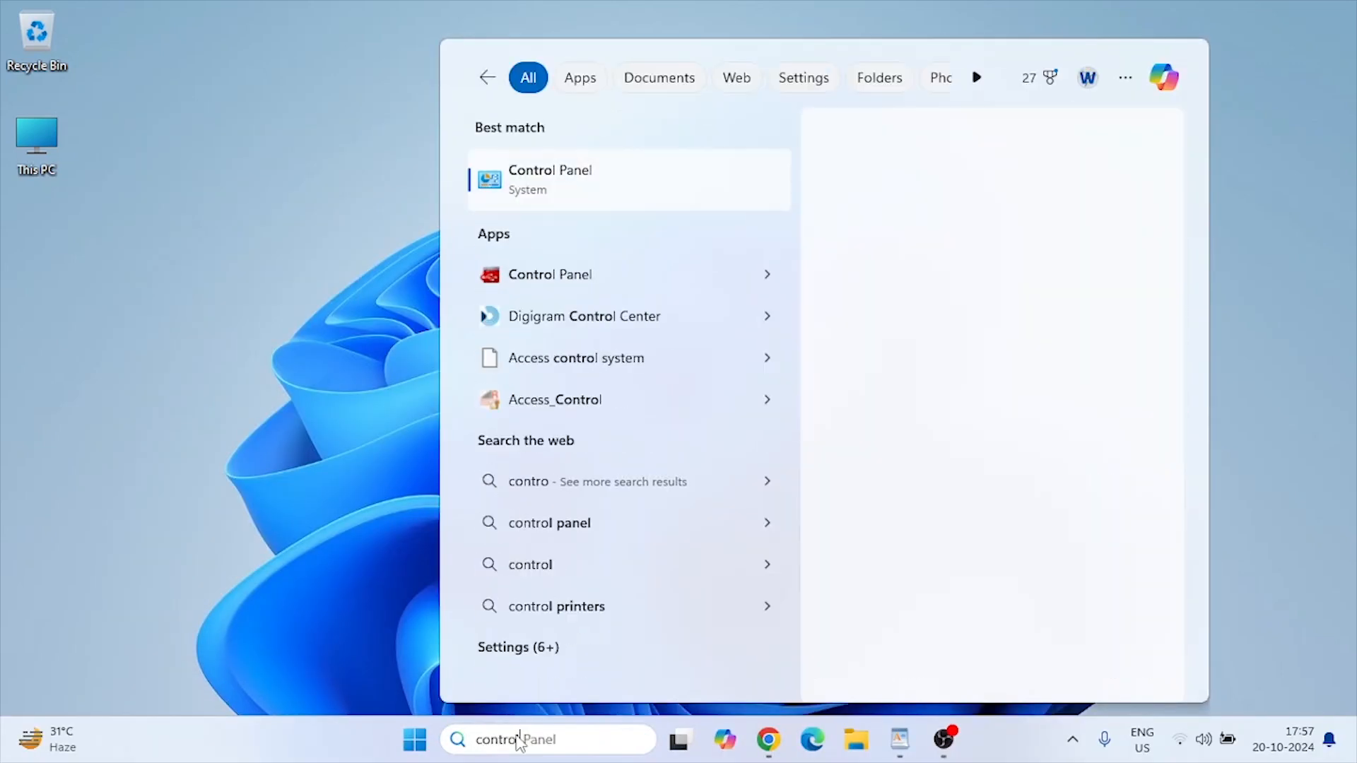
Step: Select Ultimate Performance in Control Panel's Power Options, review its plan settings, then close the window
{"action": "left_click", "coordinate": [550, 180]}
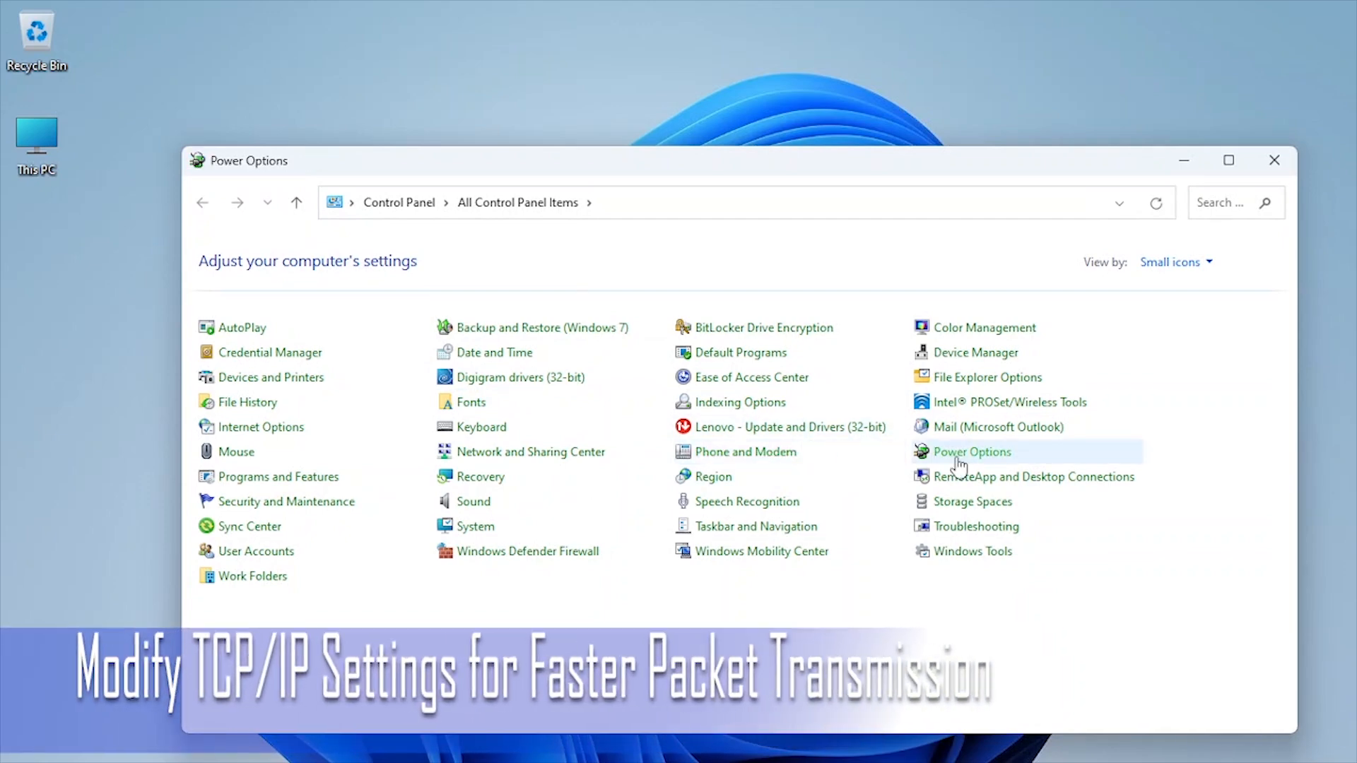
{"action": "left_click", "coordinate": [971, 452]}
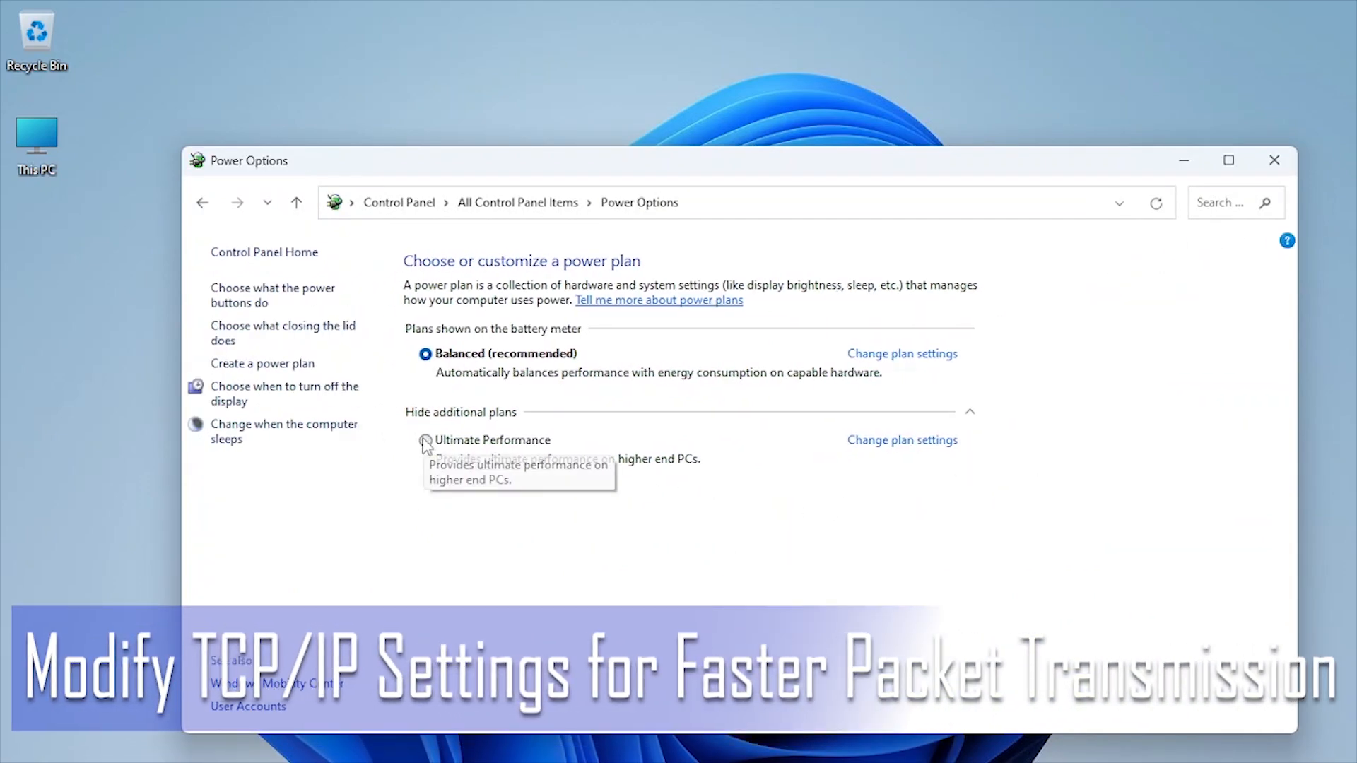
{"action": "left_click", "coordinate": [424, 440]}
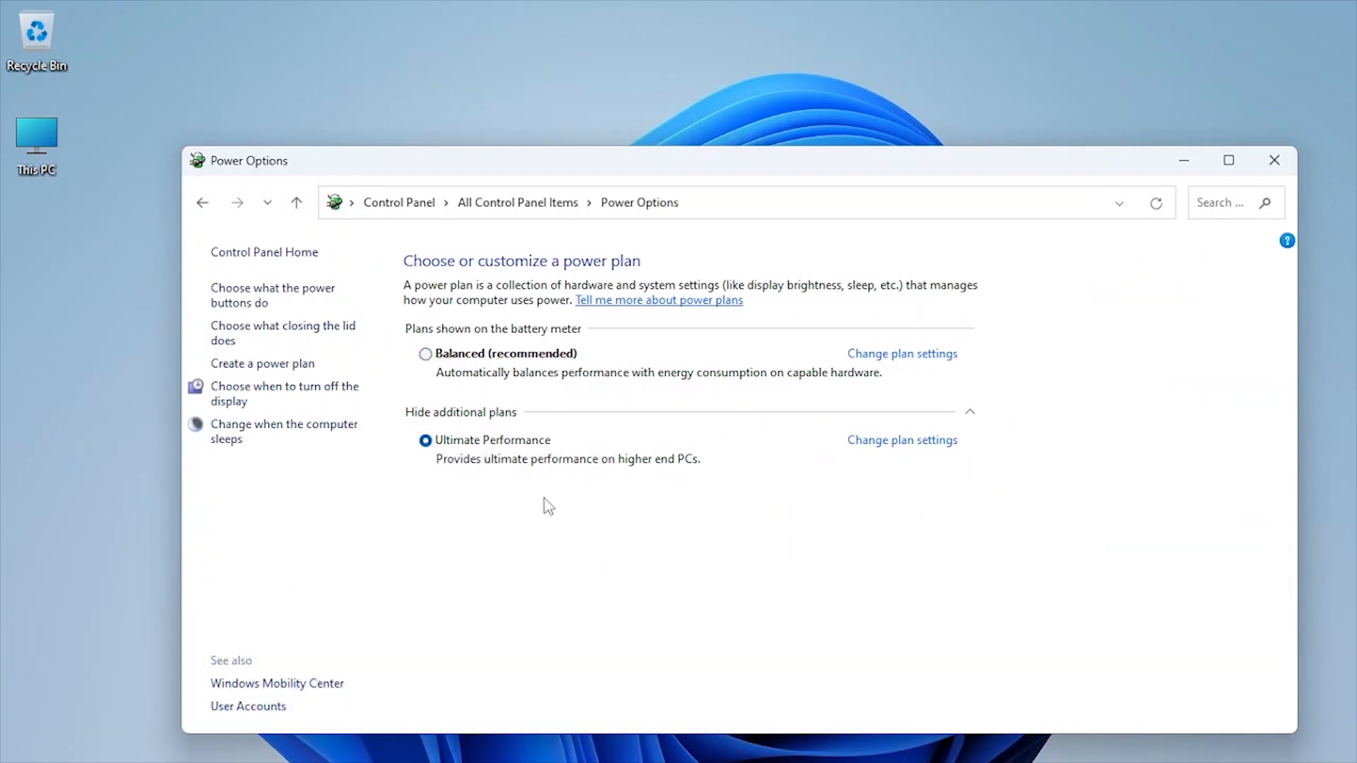
{"action": "left_click", "coordinate": [902, 440]}
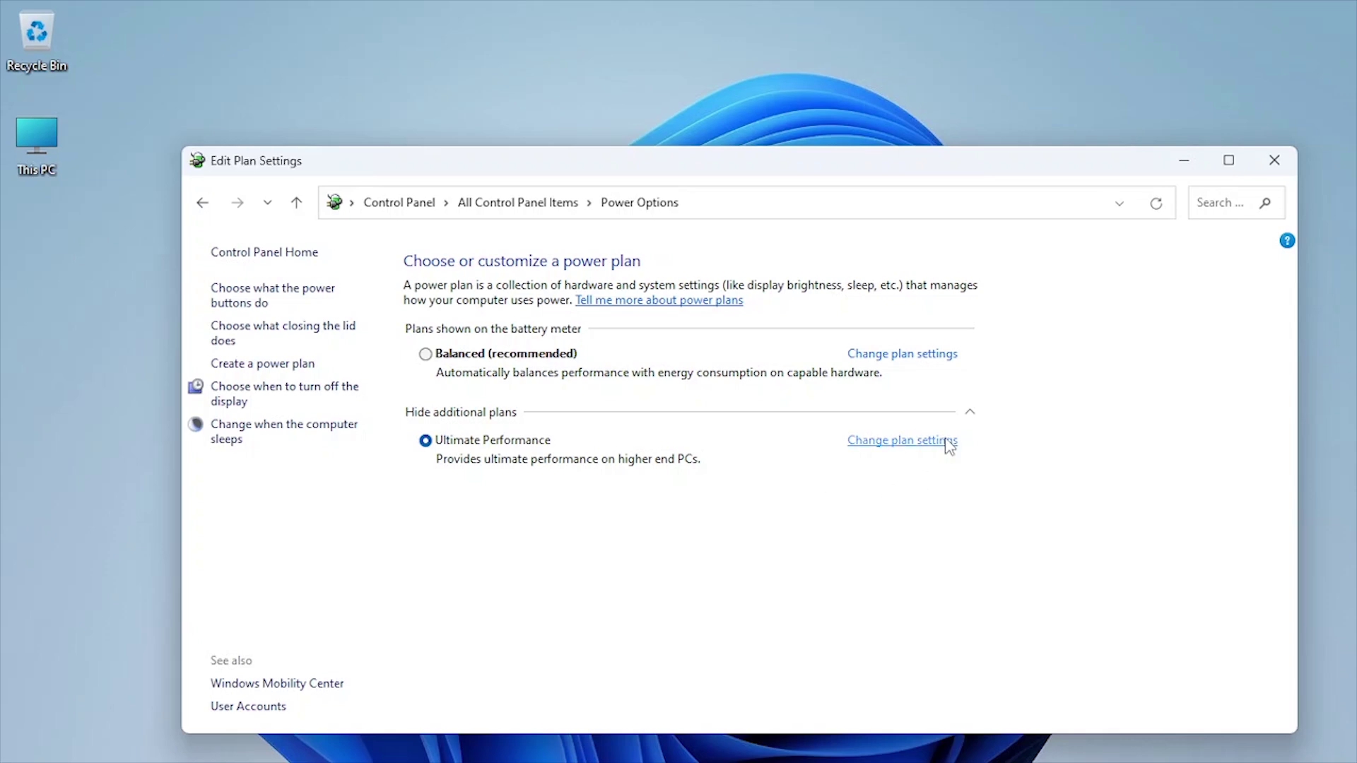
{"action": "left_click", "coordinate": [902, 440]}
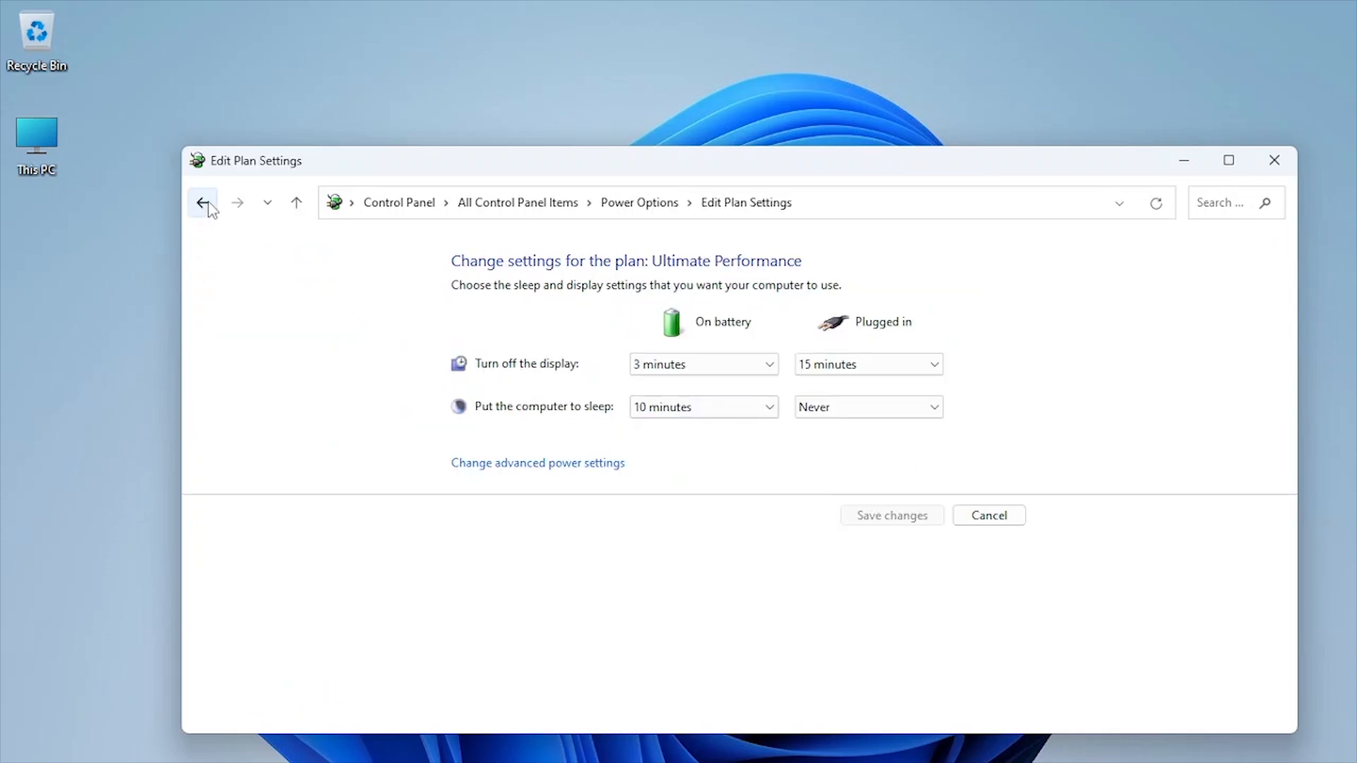
{"action": "left_click", "coordinate": [203, 203]}
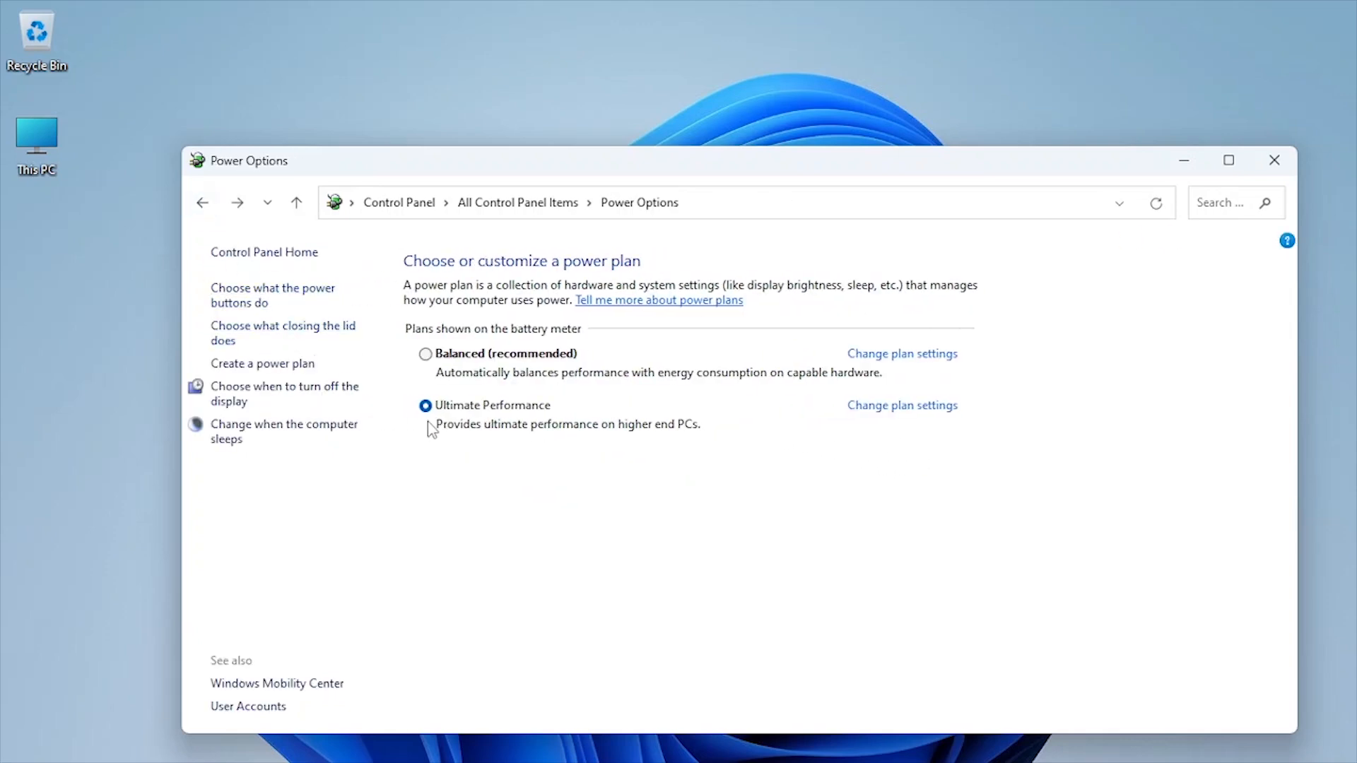
{"action": "mouse_move", "coordinate": [1274, 161]}
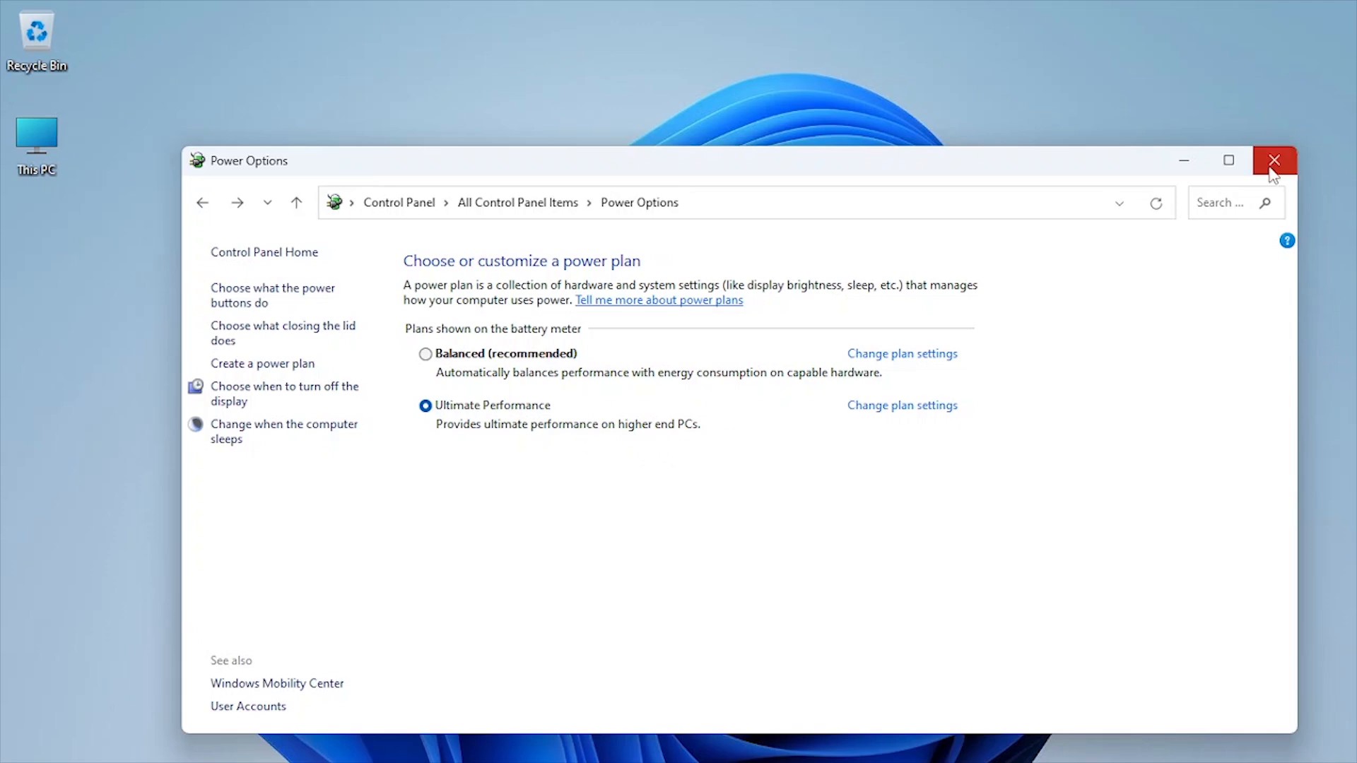
{"action": "left_click", "coordinate": [1272, 160]}
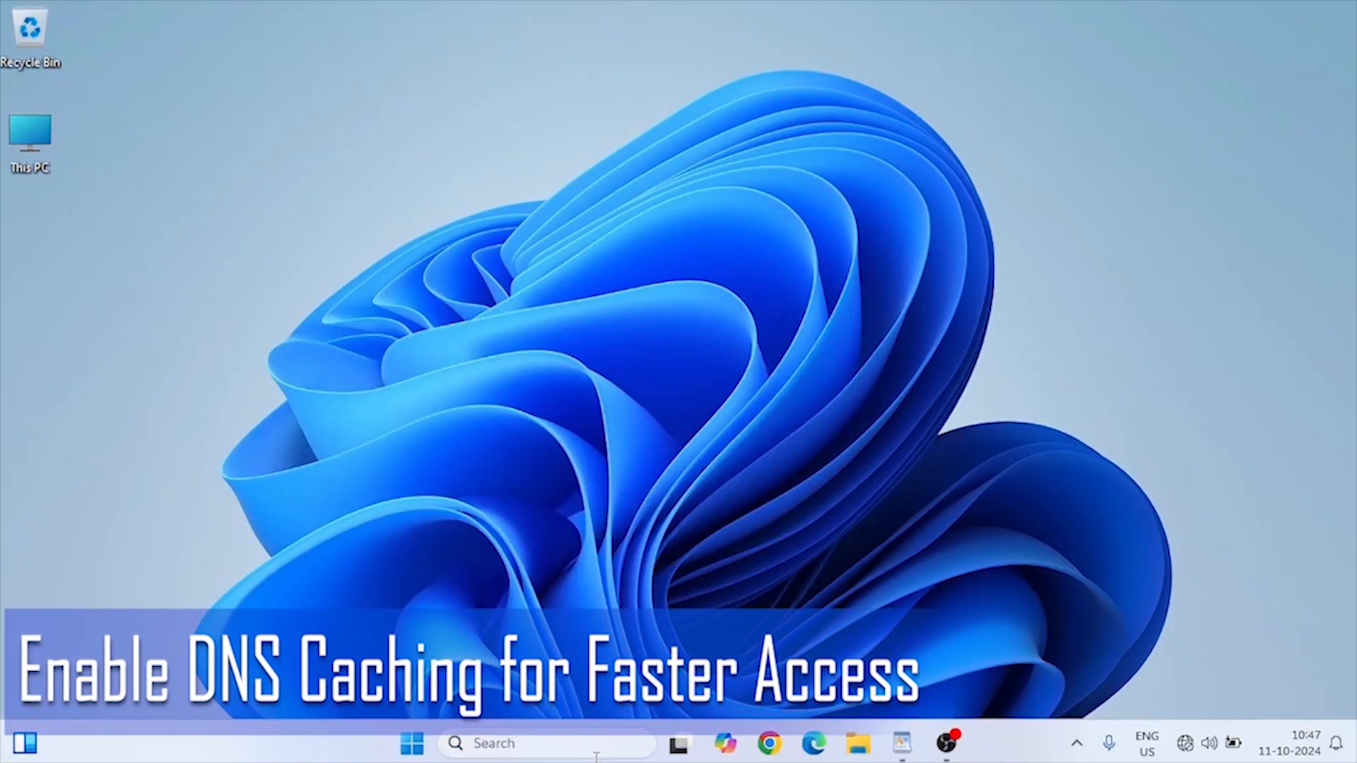
{"action": "type", "text": "run"}
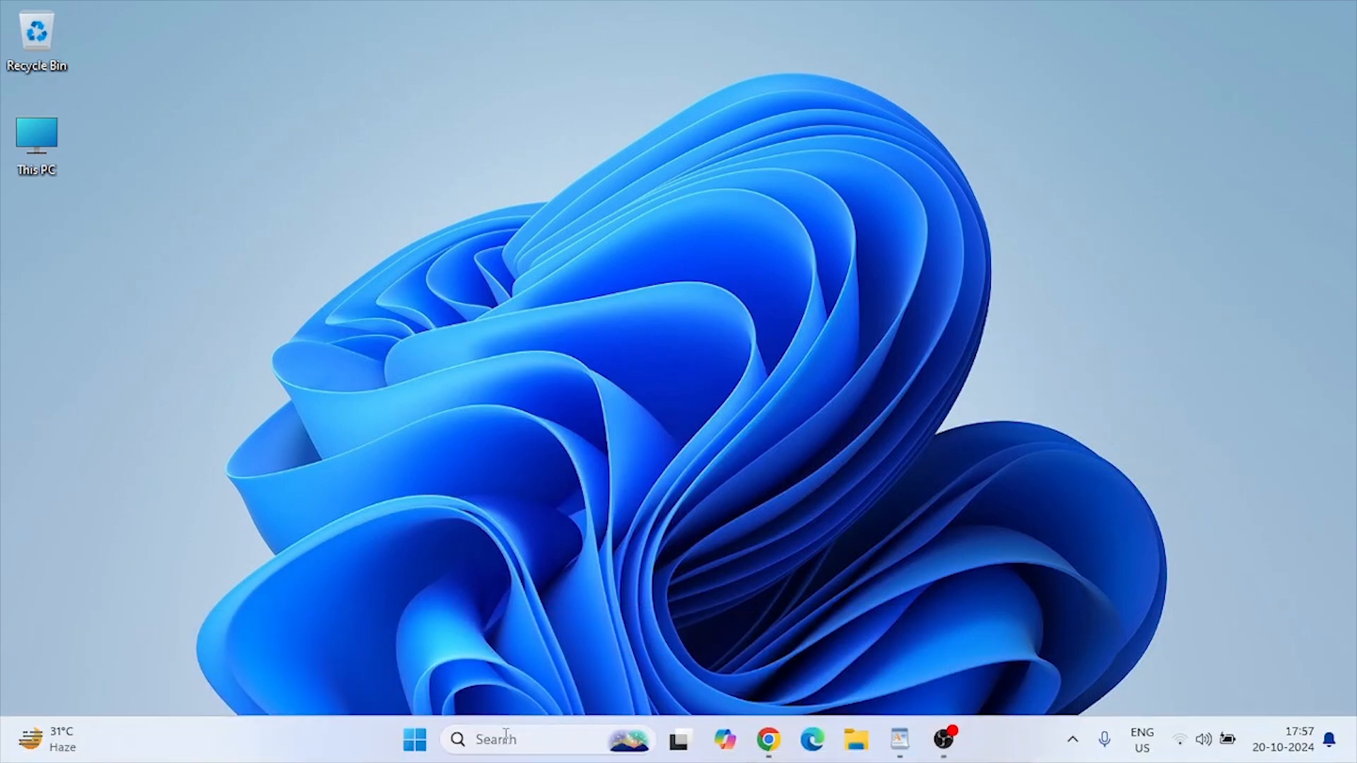
{"action": "type", "text": "settings"}
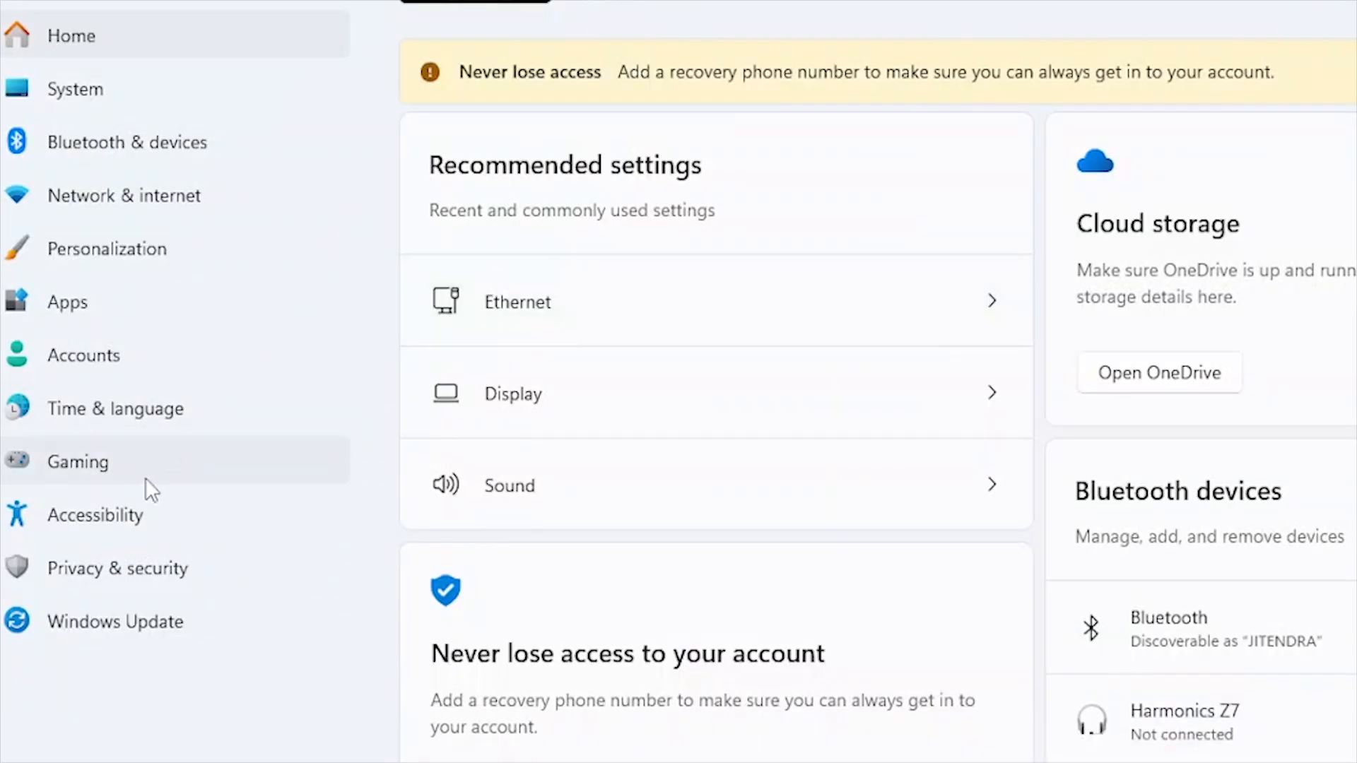
Step: Go to the Gaming page in Settings
{"action": "left_click", "coordinate": [77, 462]}
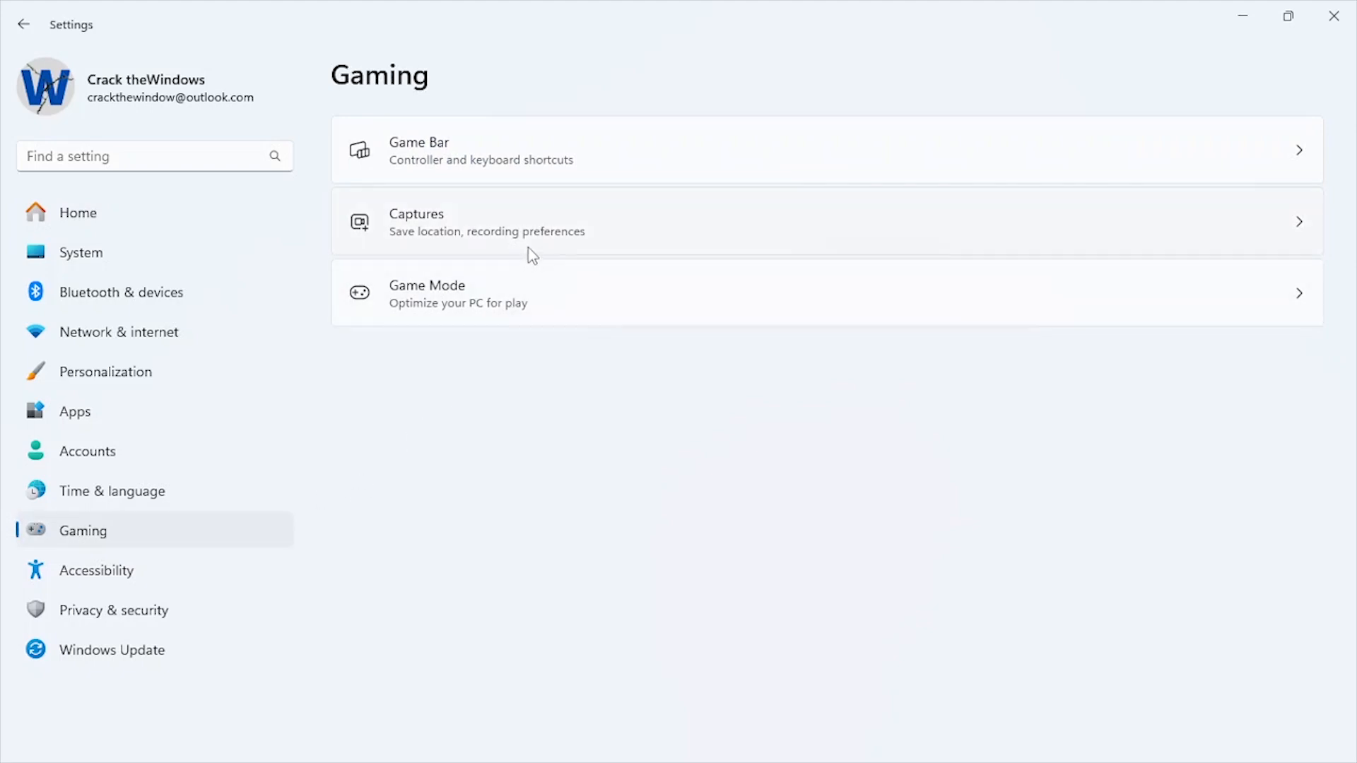
{"action": "mouse_move", "coordinate": [669, 233]}
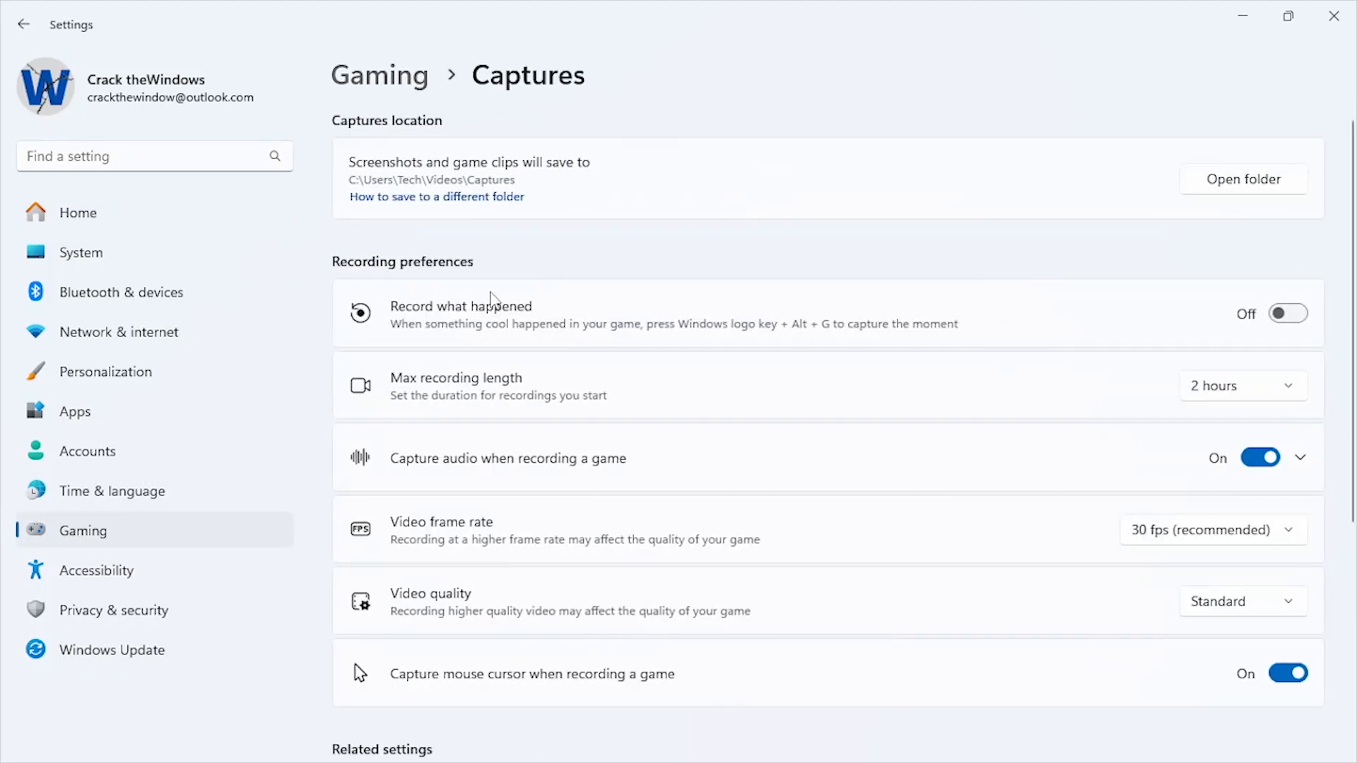
{"action": "mouse_move", "coordinate": [1243, 229]}
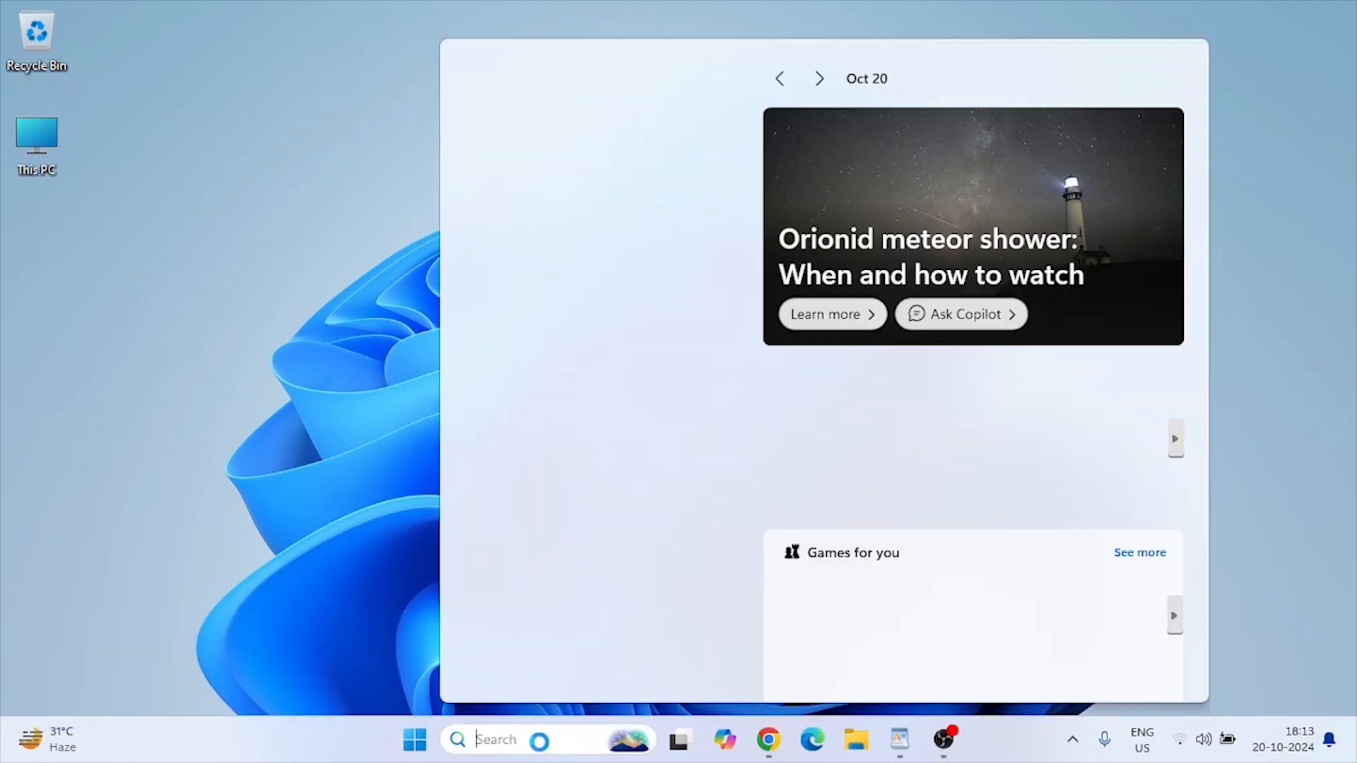
Step: Run bcdedit /set disabledynamictick yes in an administrator Command Prompt and close it
{"action": "type", "text": "cmd"}
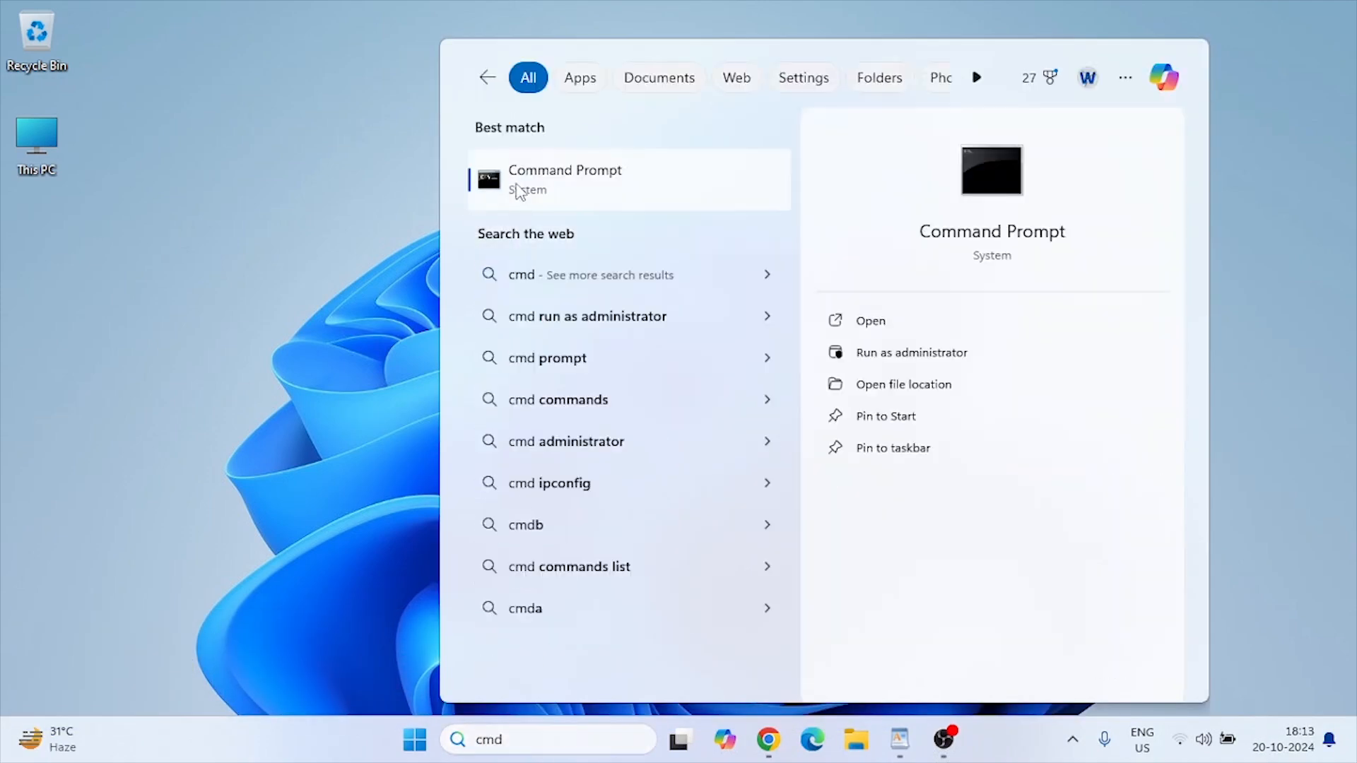
{"action": "left_click", "coordinate": [911, 352]}
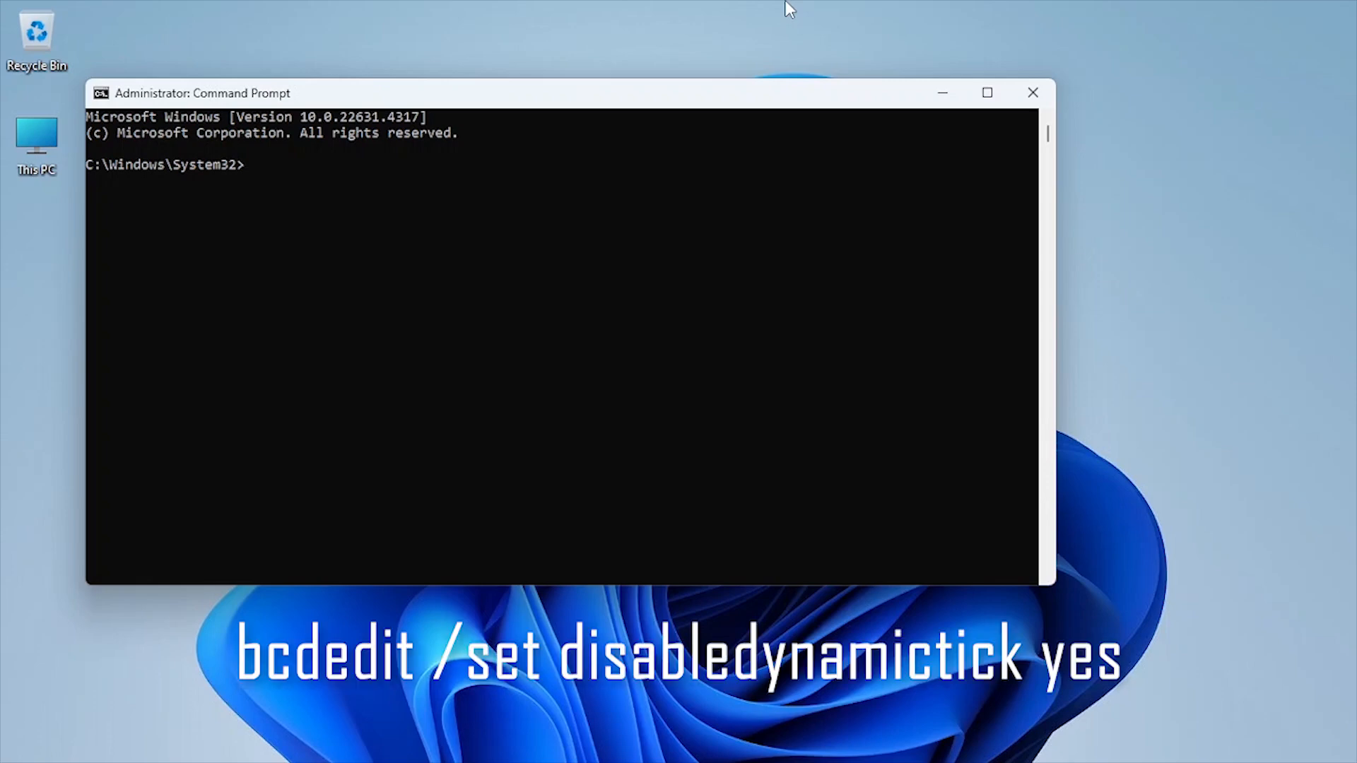
{"action": "type", "text": "bcdedit /set disabledynamictick yes"}
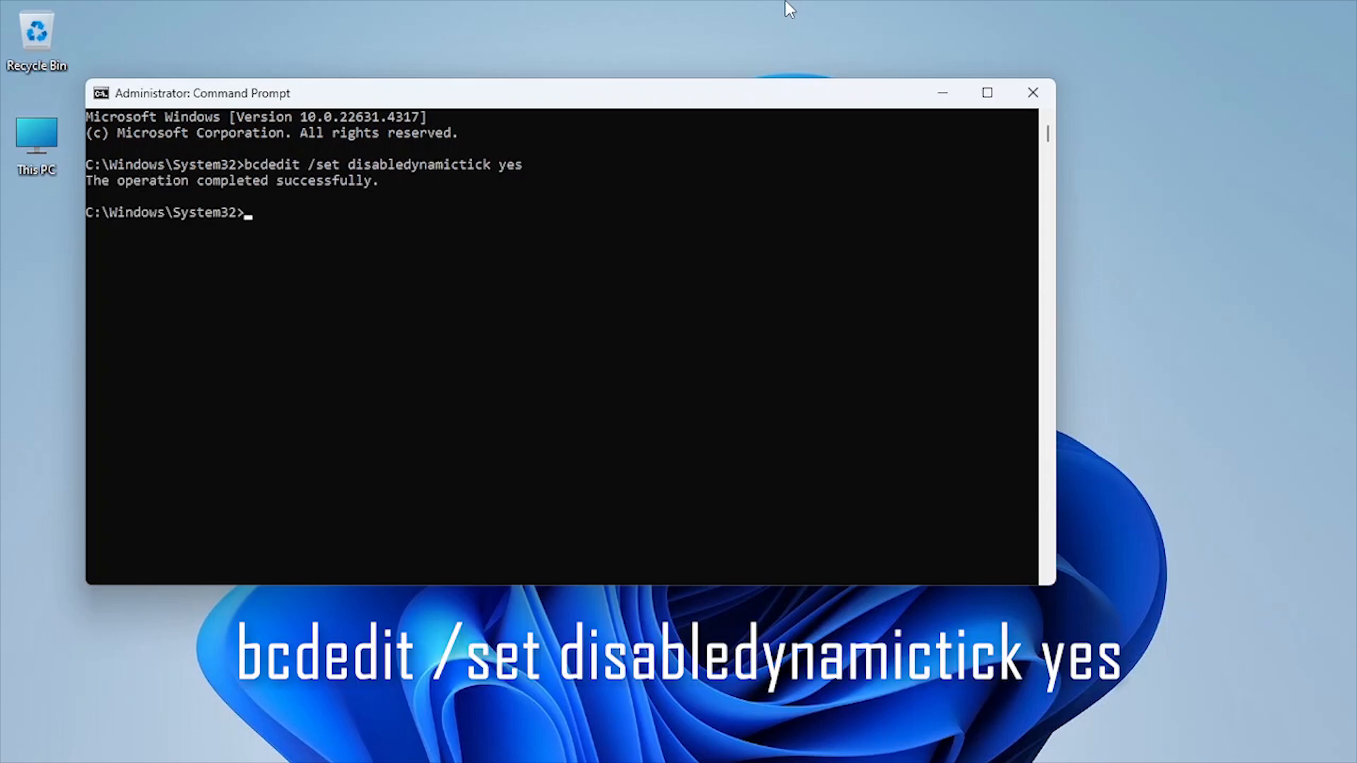
{"action": "mouse_move", "coordinate": [1034, 93]}
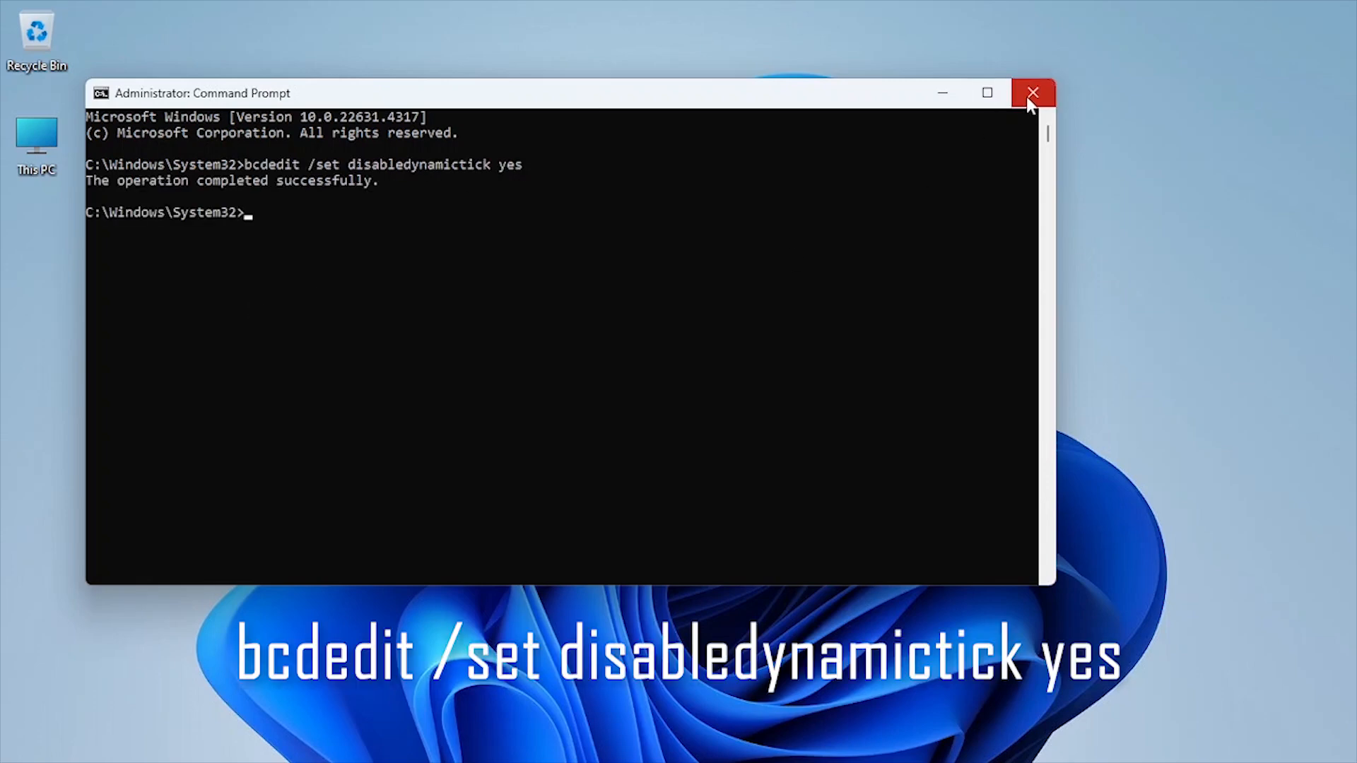
{"action": "left_click", "coordinate": [1034, 92]}
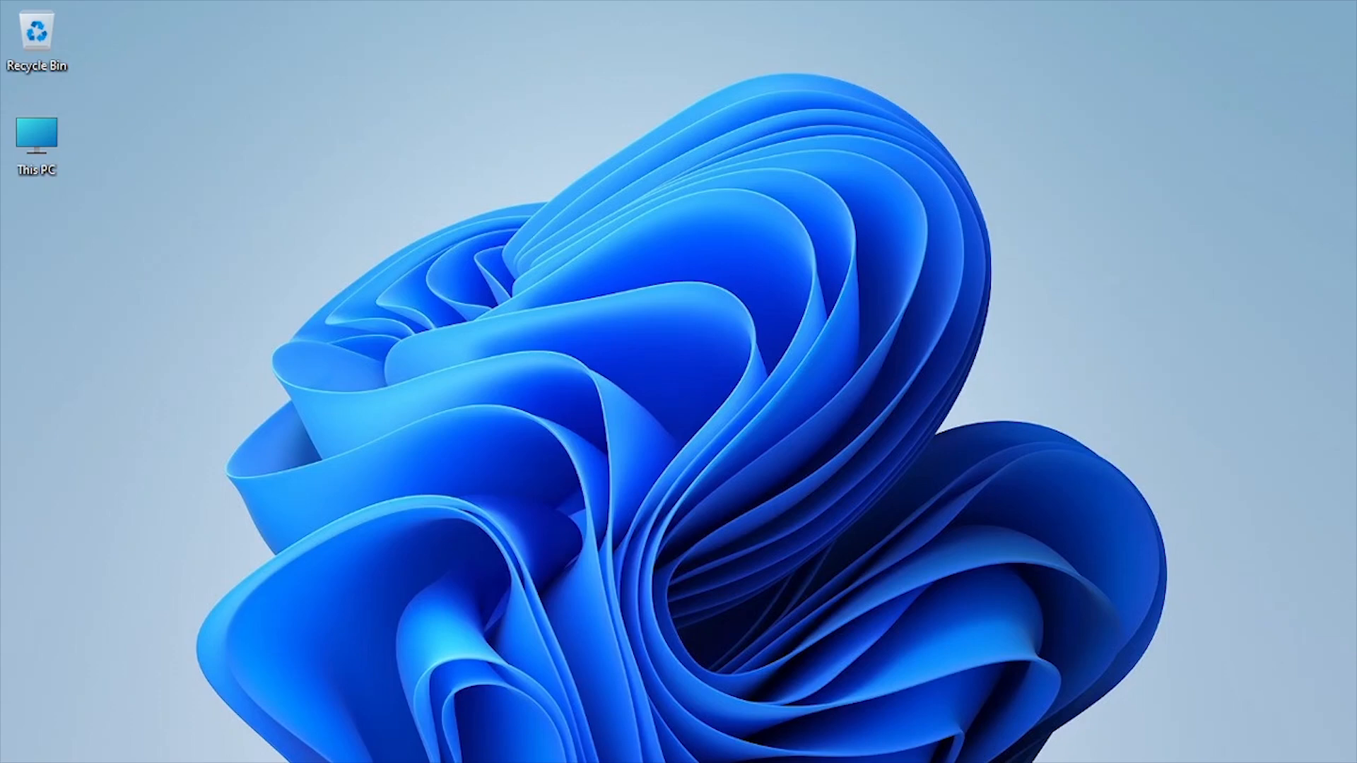
Step: Show the Start menu's Shut down or sign out options, including Restart
{"action": "right_click", "coordinate": [412, 741]}
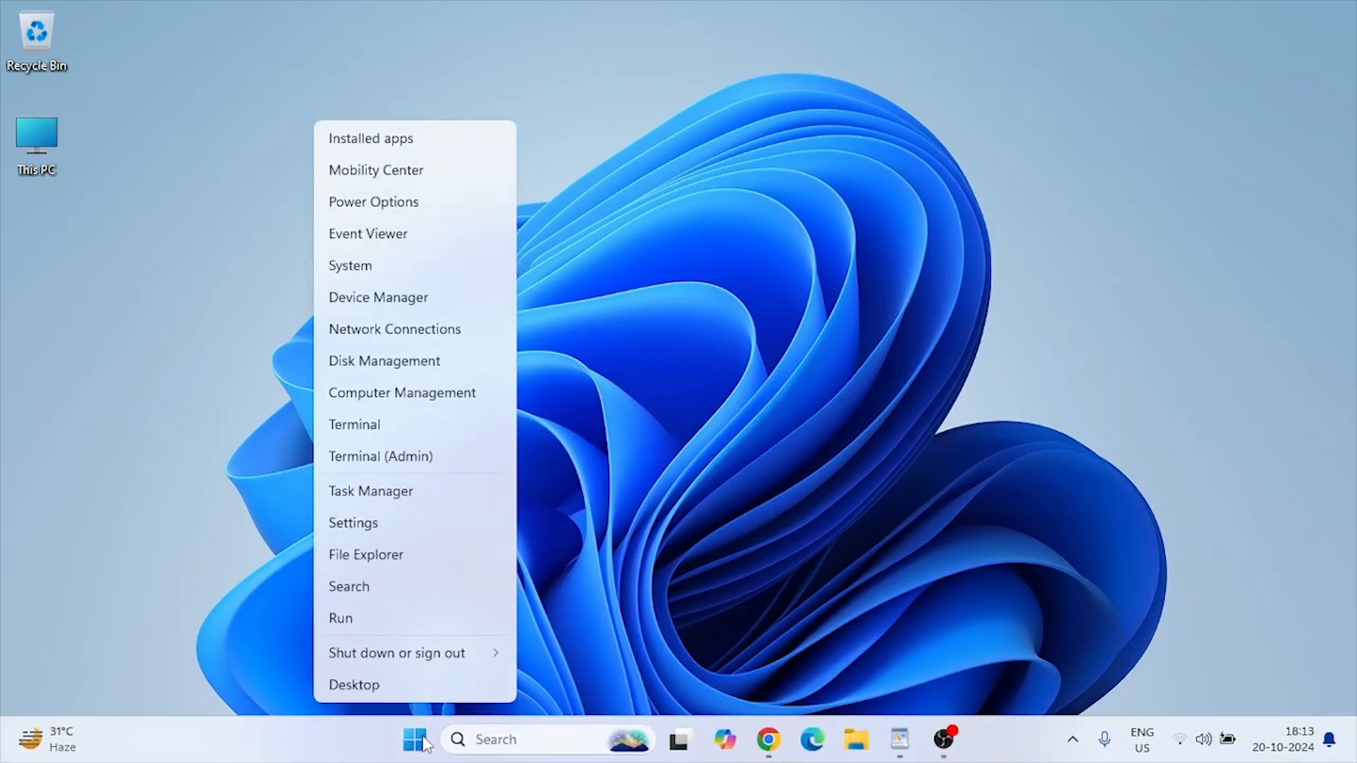
{"action": "left_click", "coordinate": [397, 653]}
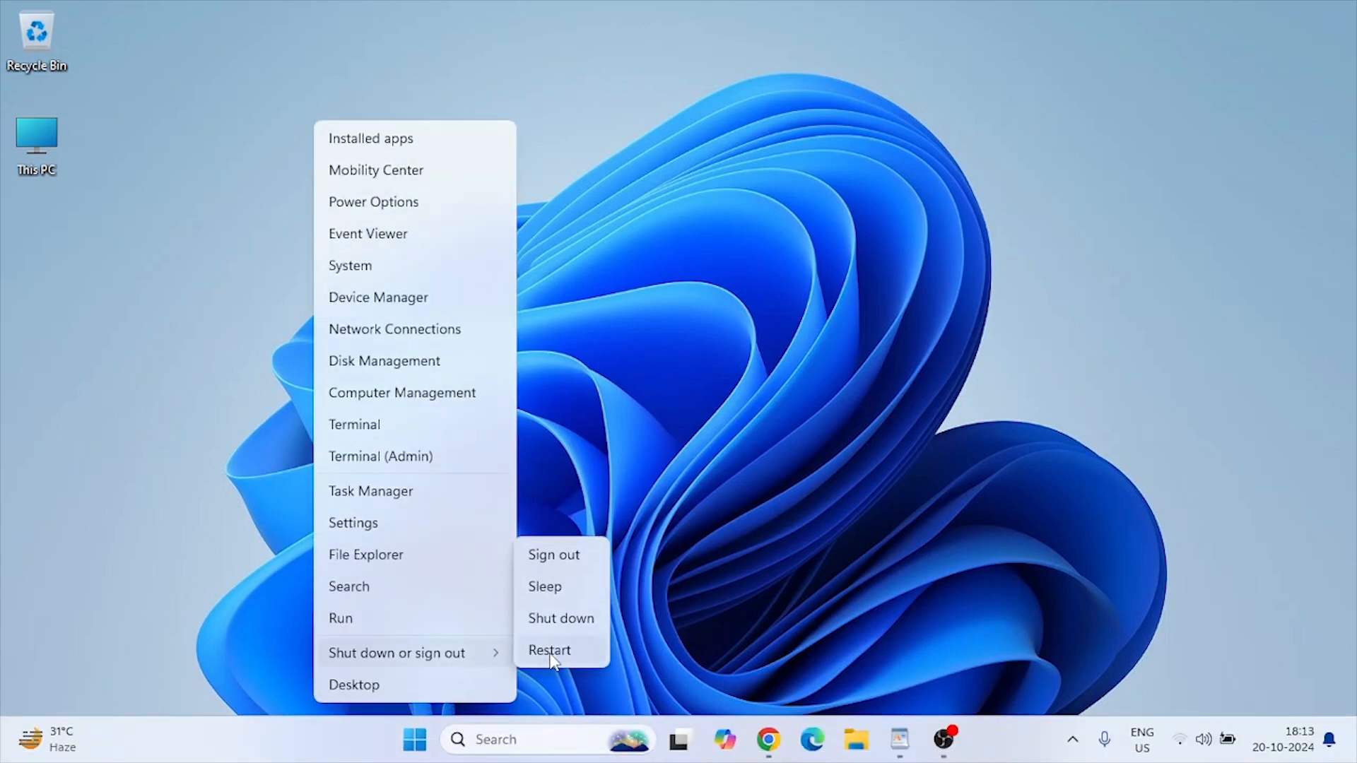